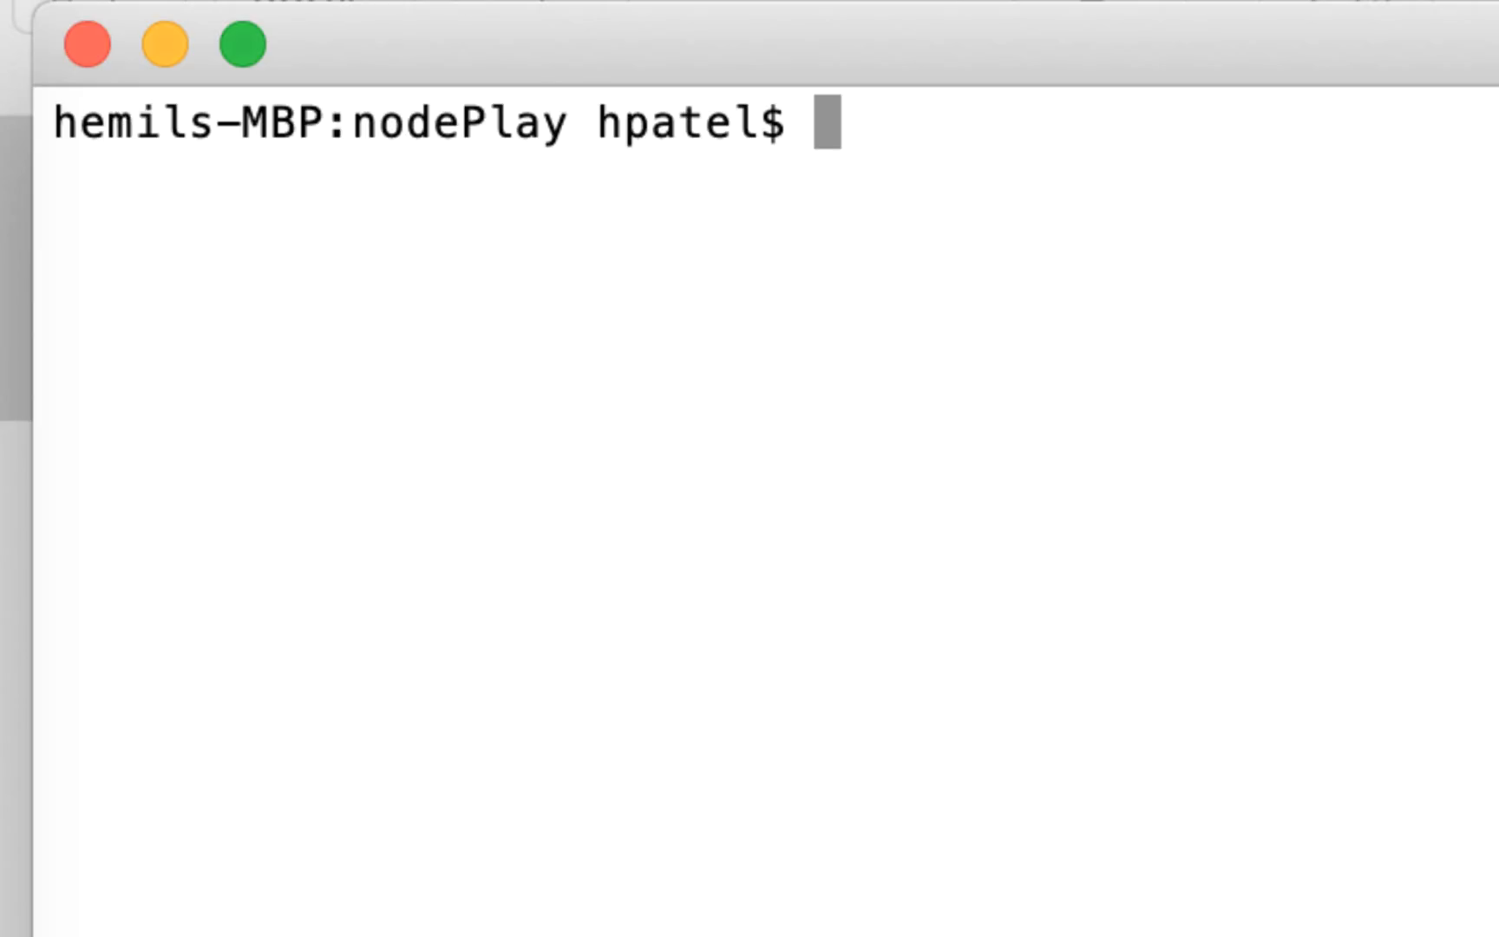
Confirm Node v10.15.0 with node -v, then launch the interactive Node REPL
{"action": "type", "text": "node -v"}
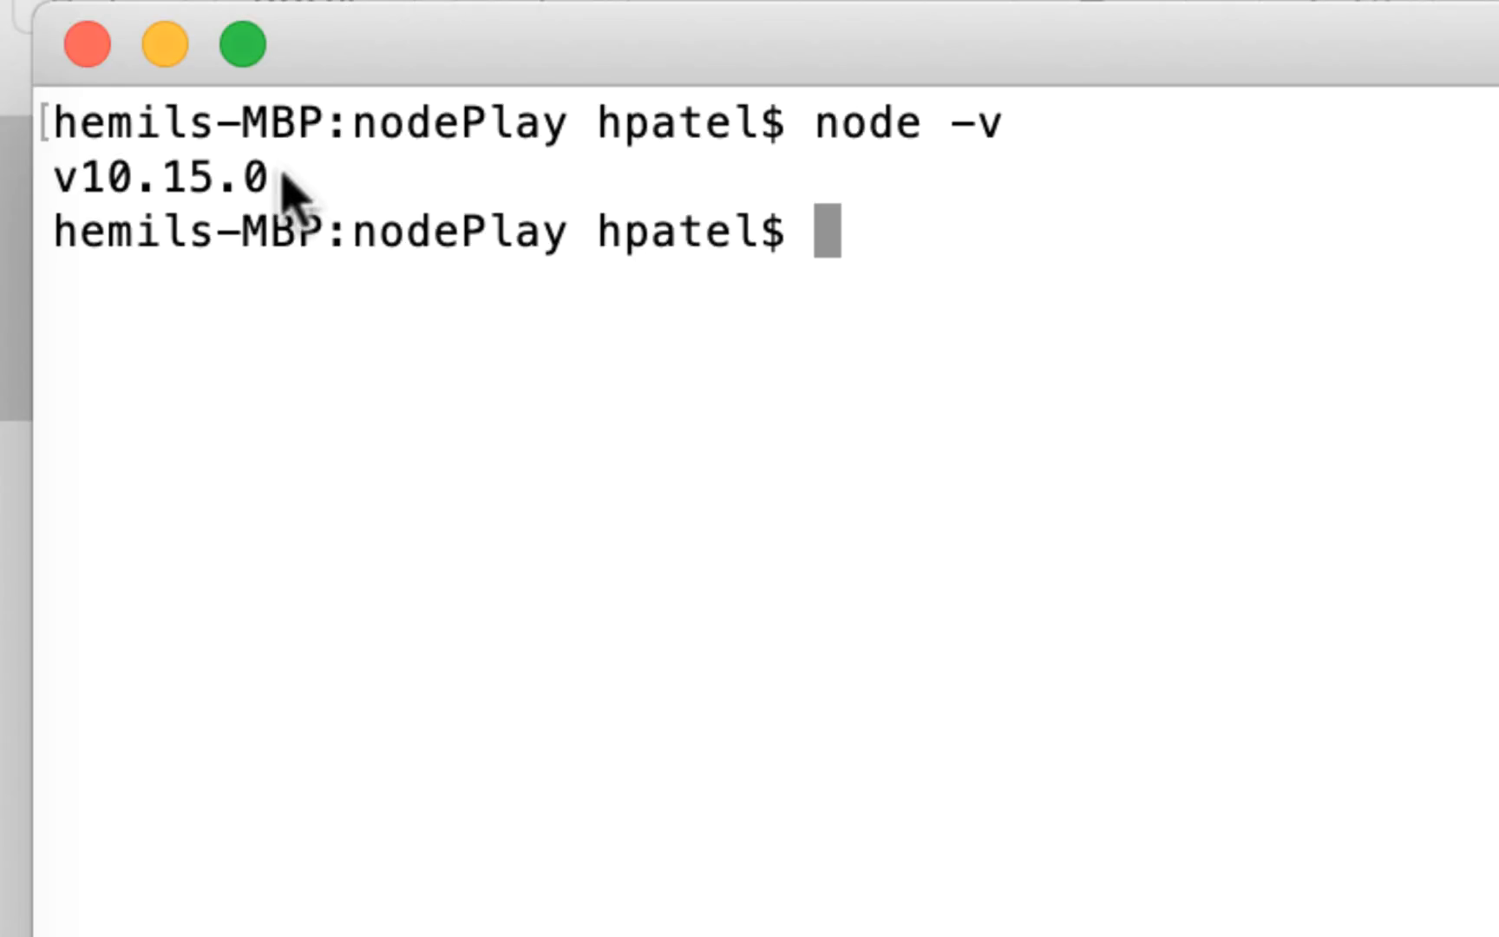
{"action": "double_click", "coordinate": [158, 177]}
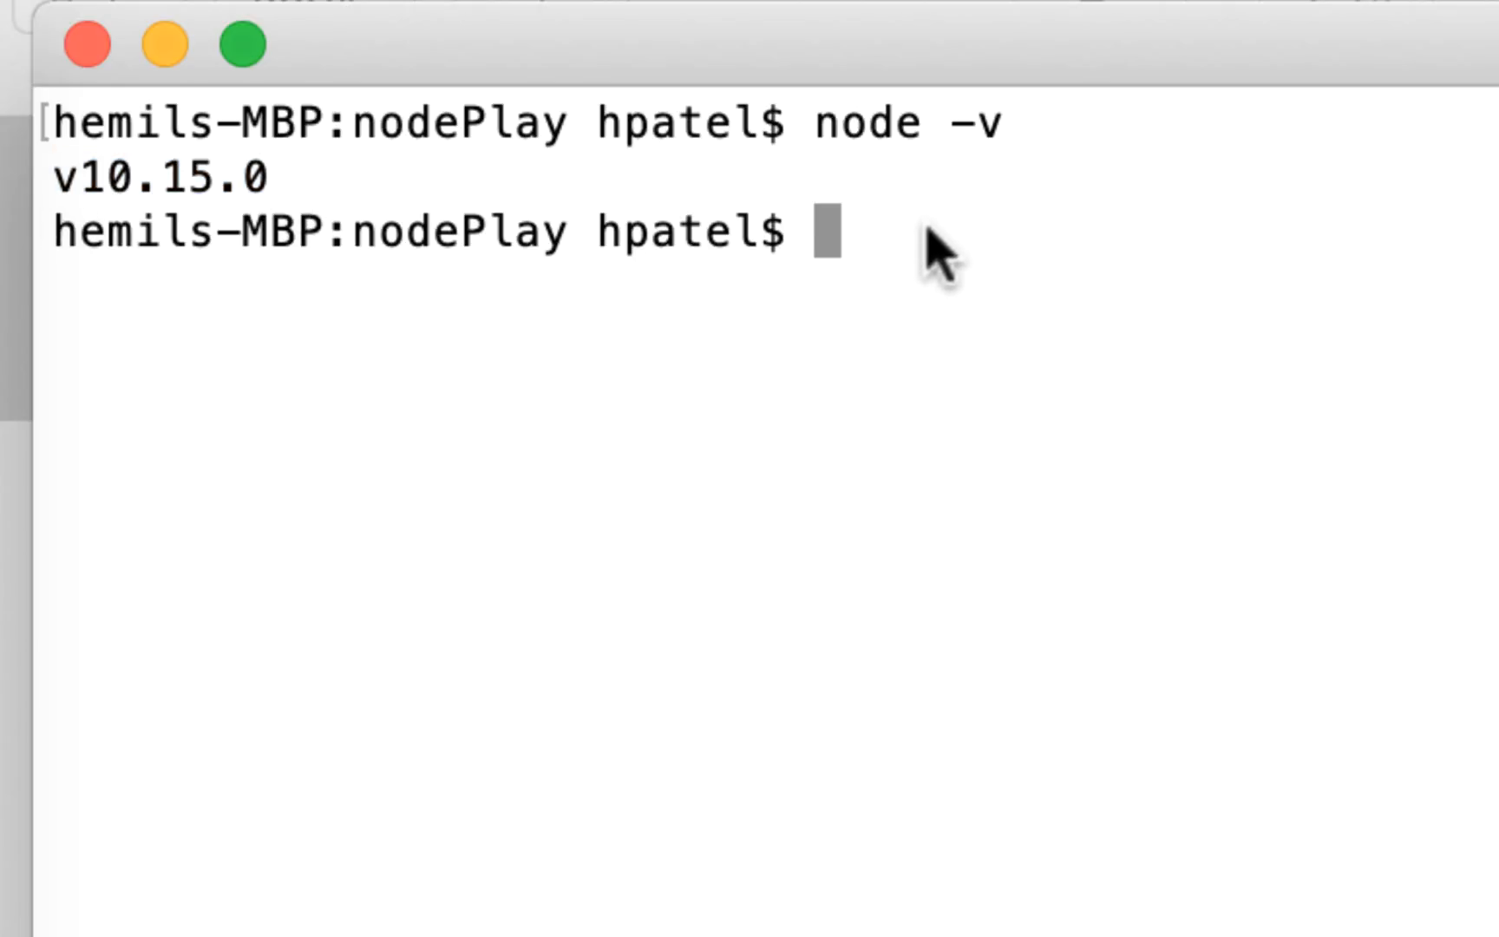
{"action": "type", "text": "node"}
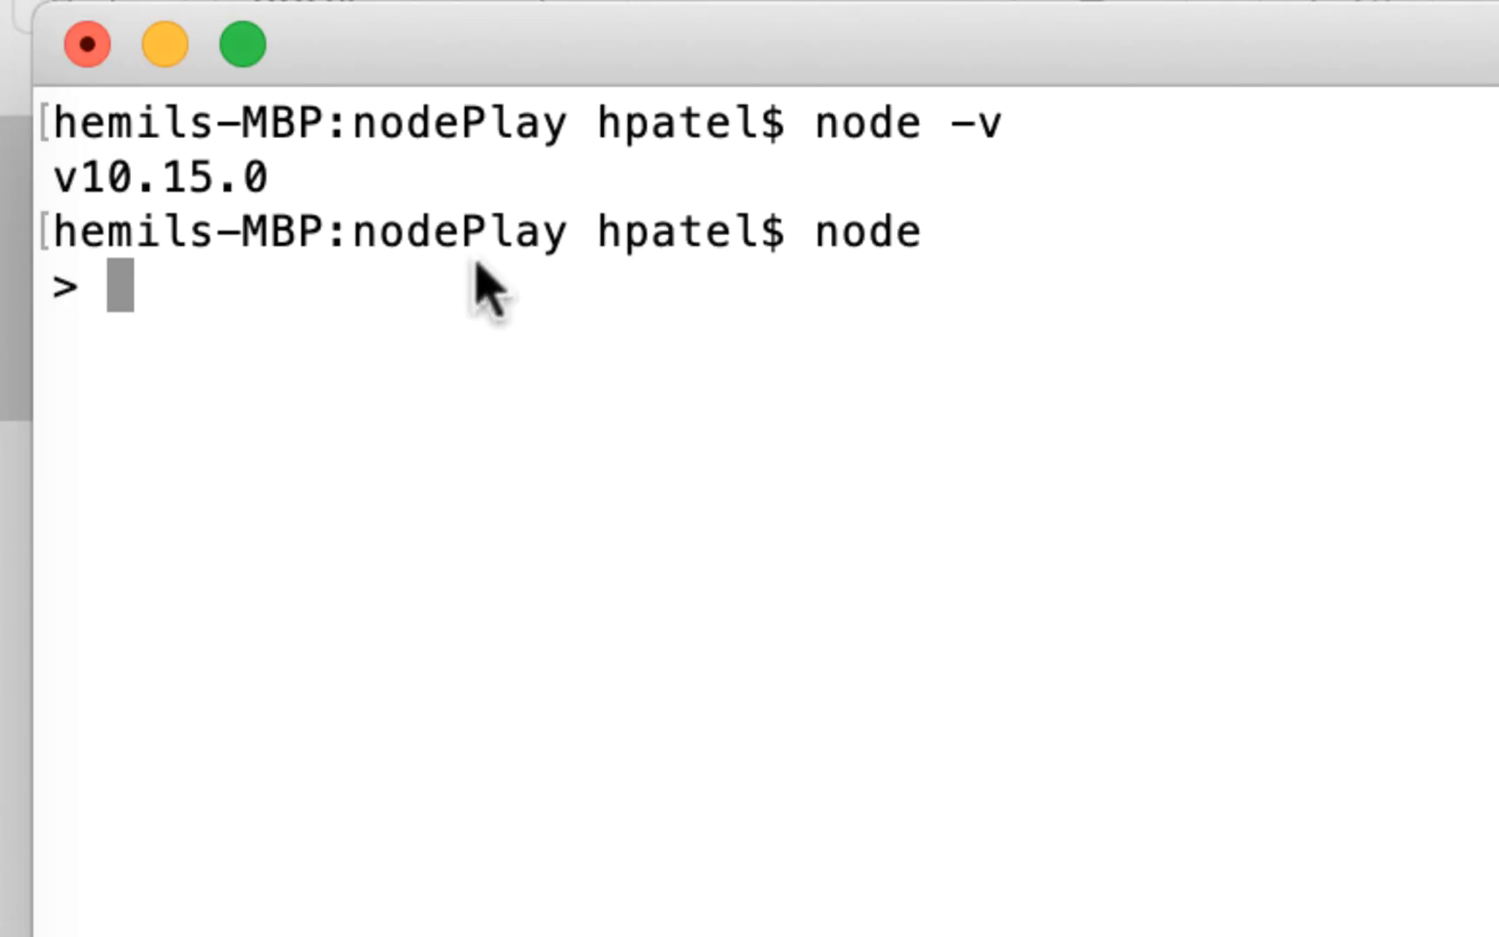
{"action": "mouse_move", "coordinate": [765, 927]}
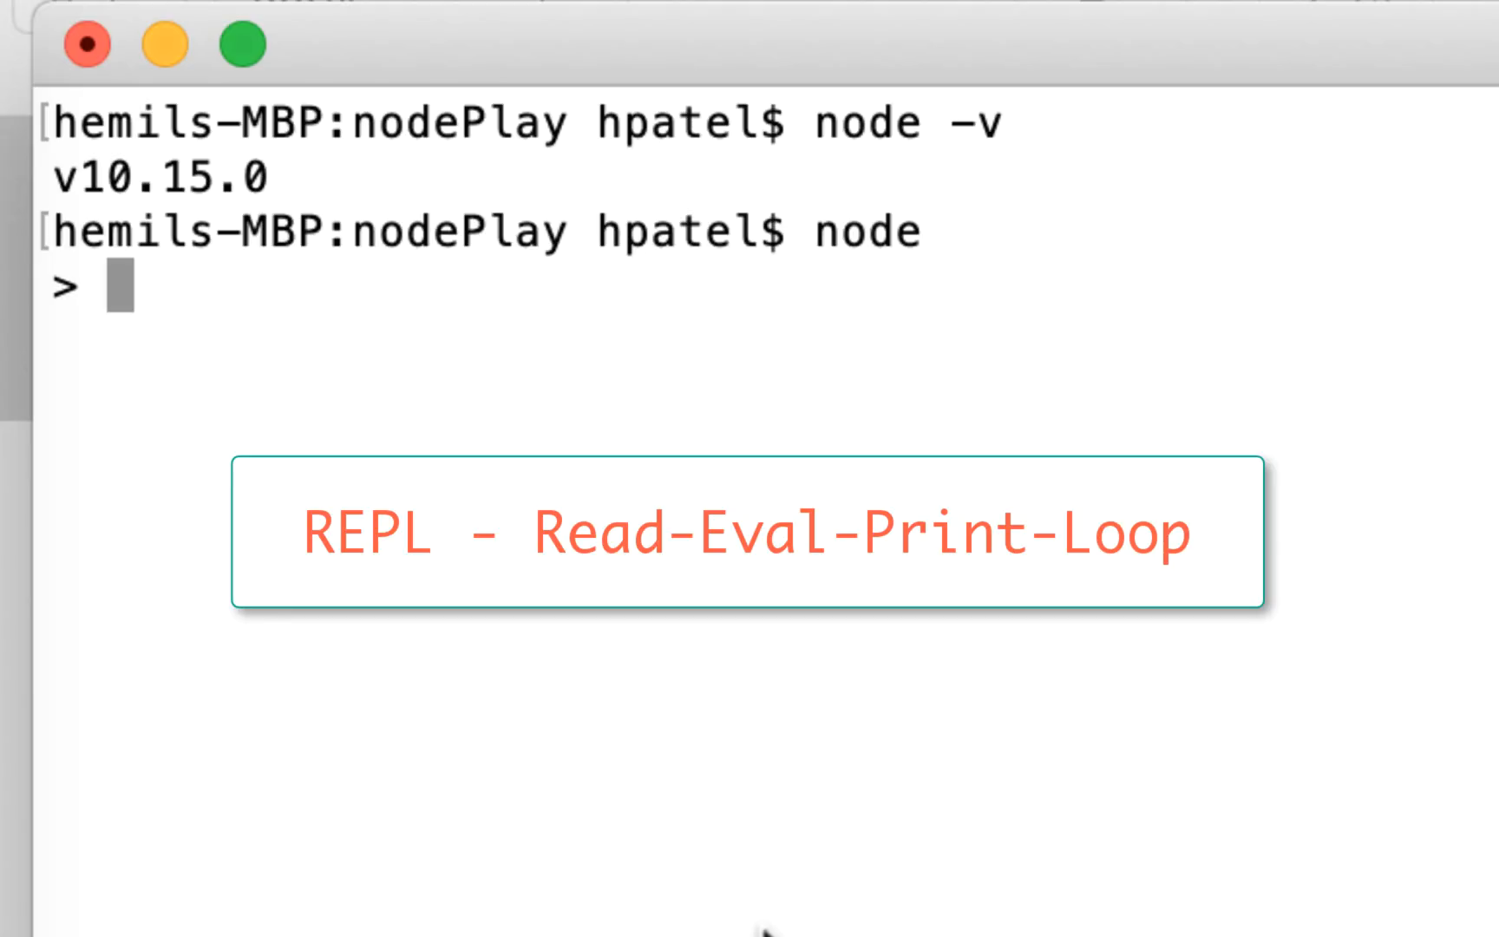
Declare let x = 1 in the Node REPL and echo x
{"action": "type", "text": "let"}
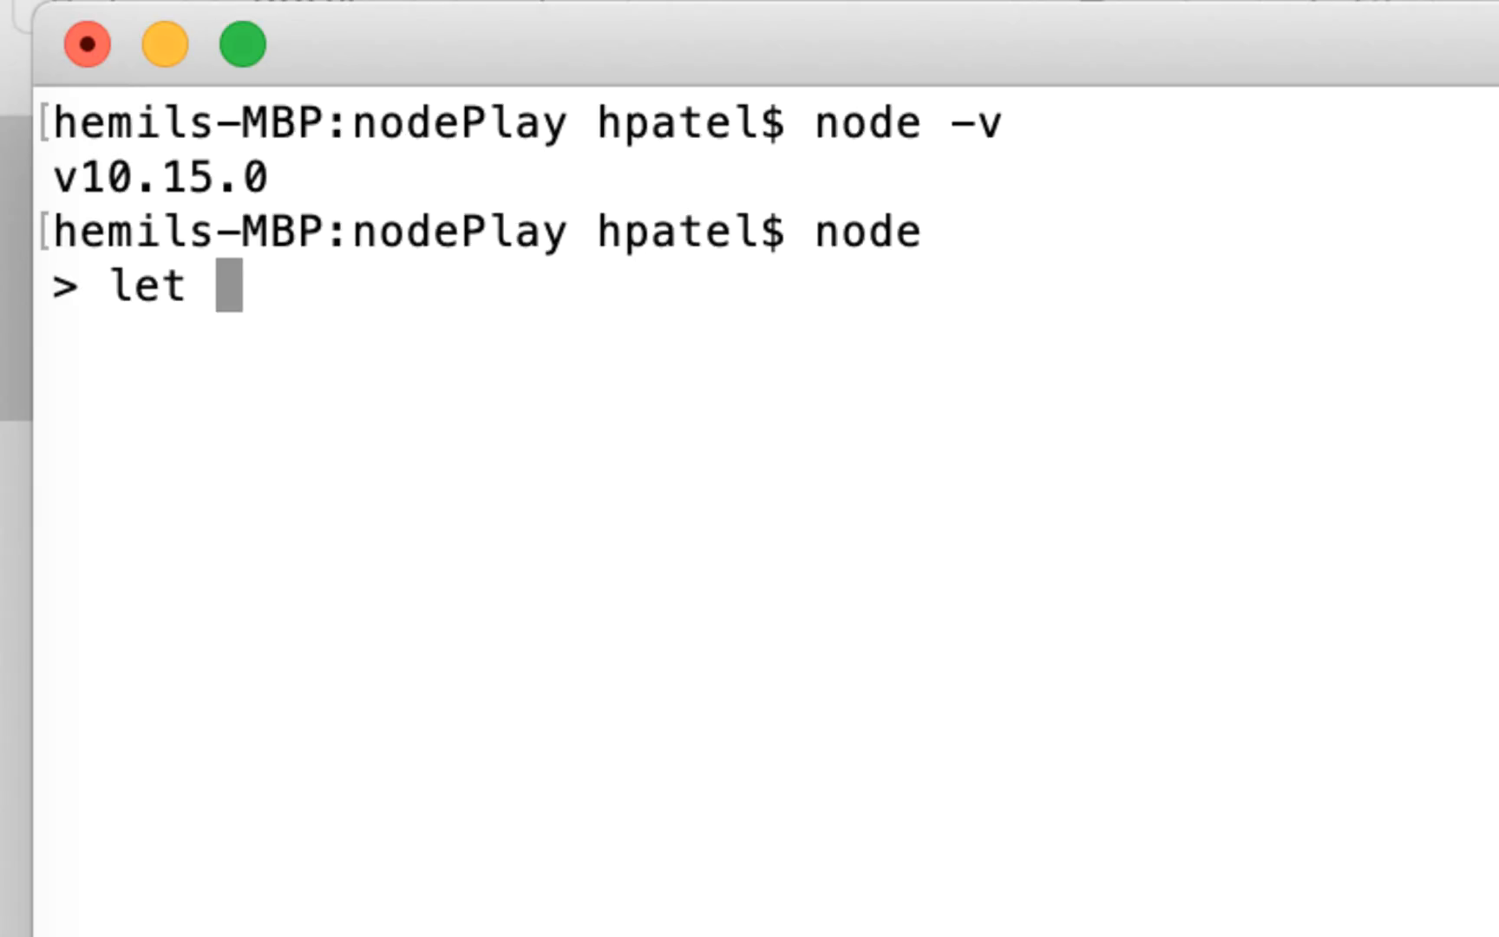
{"action": "type", "text": "x ="}
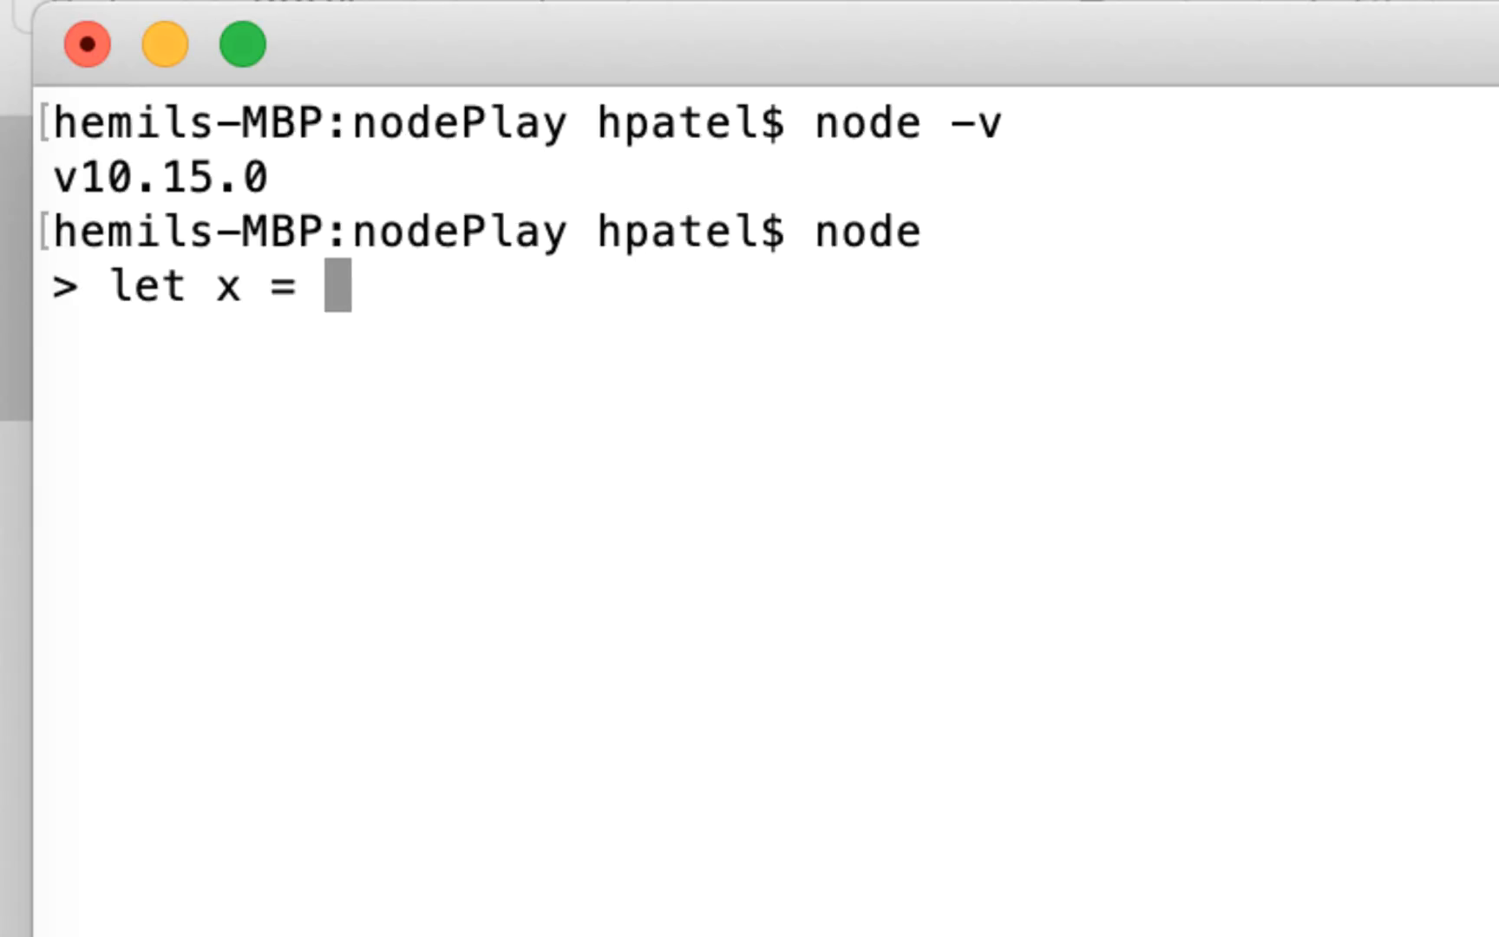
{"action": "type", "text": "1"}
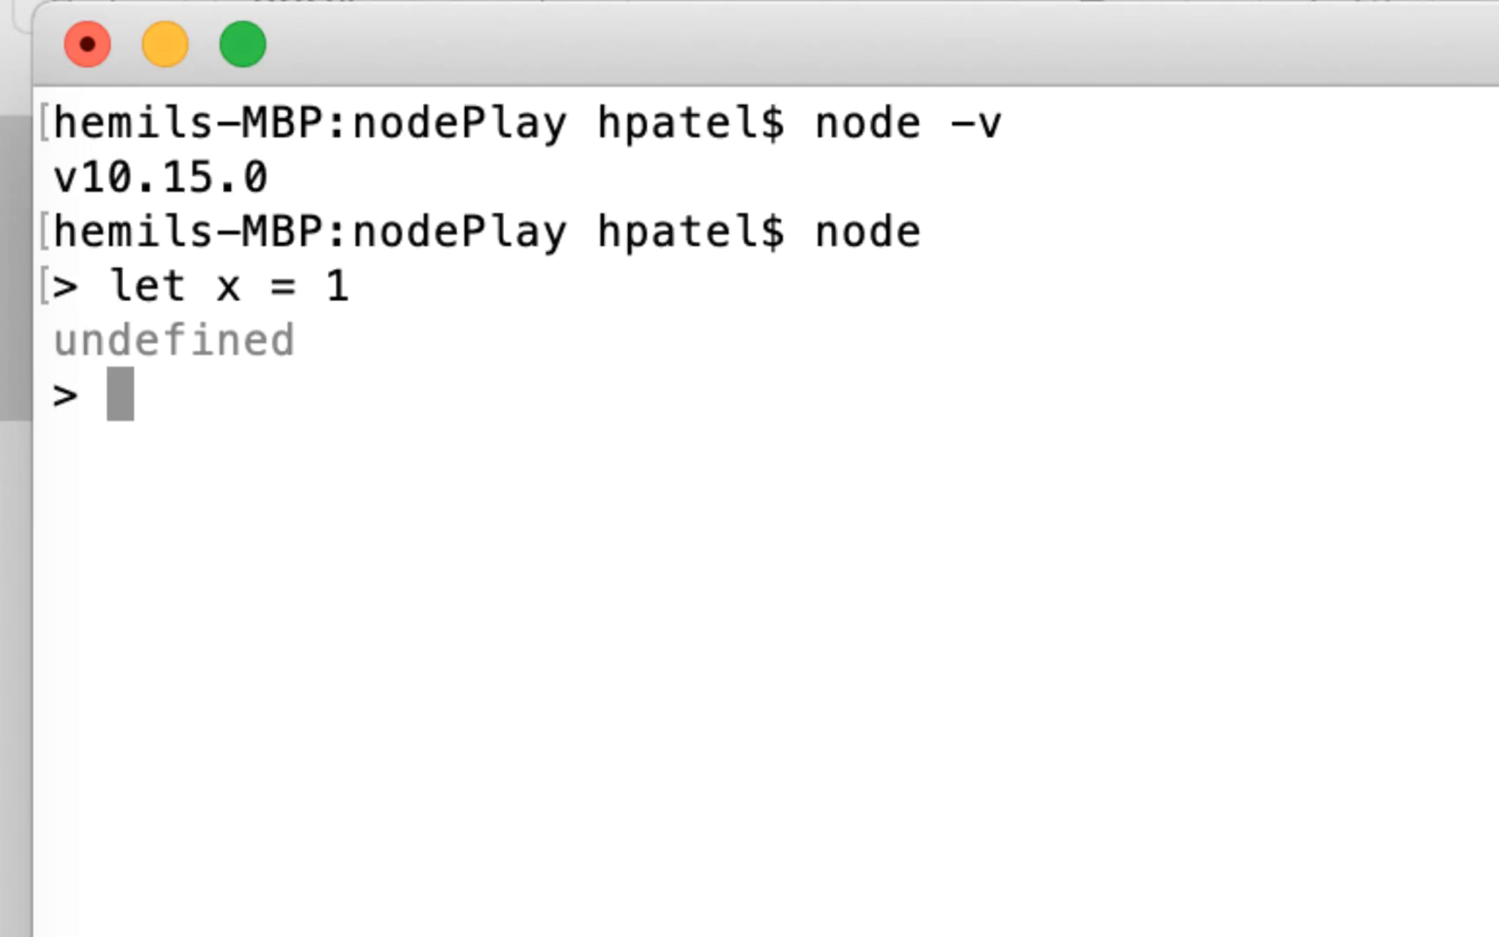
{"action": "type", "text": "x"}
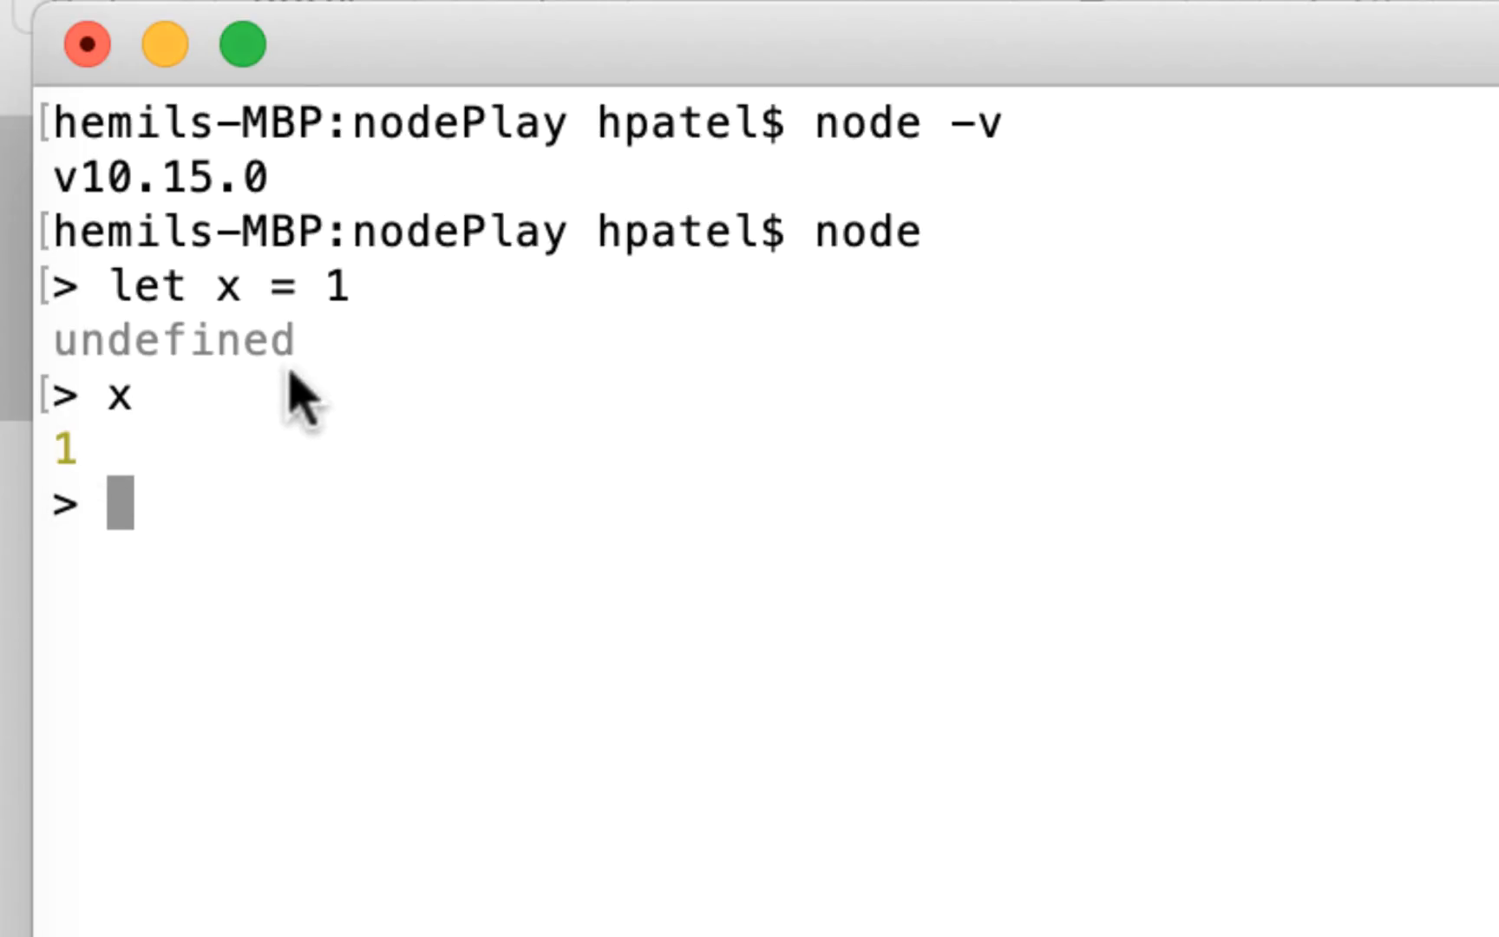
{"action": "mouse_move", "coordinate": [153, 345]}
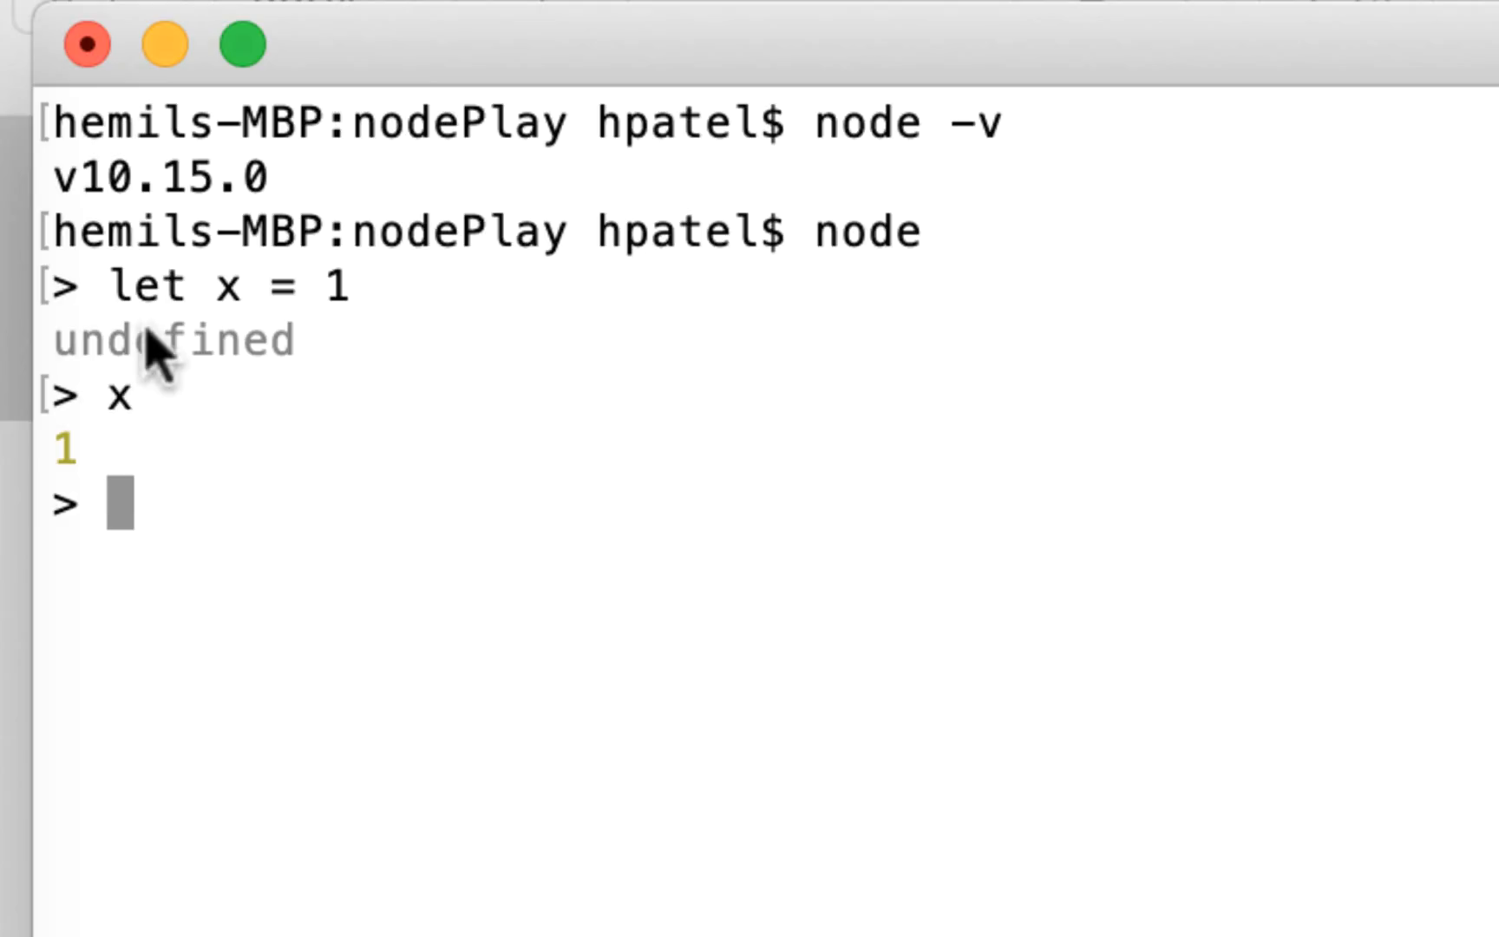
{"action": "type", "text": "x"}
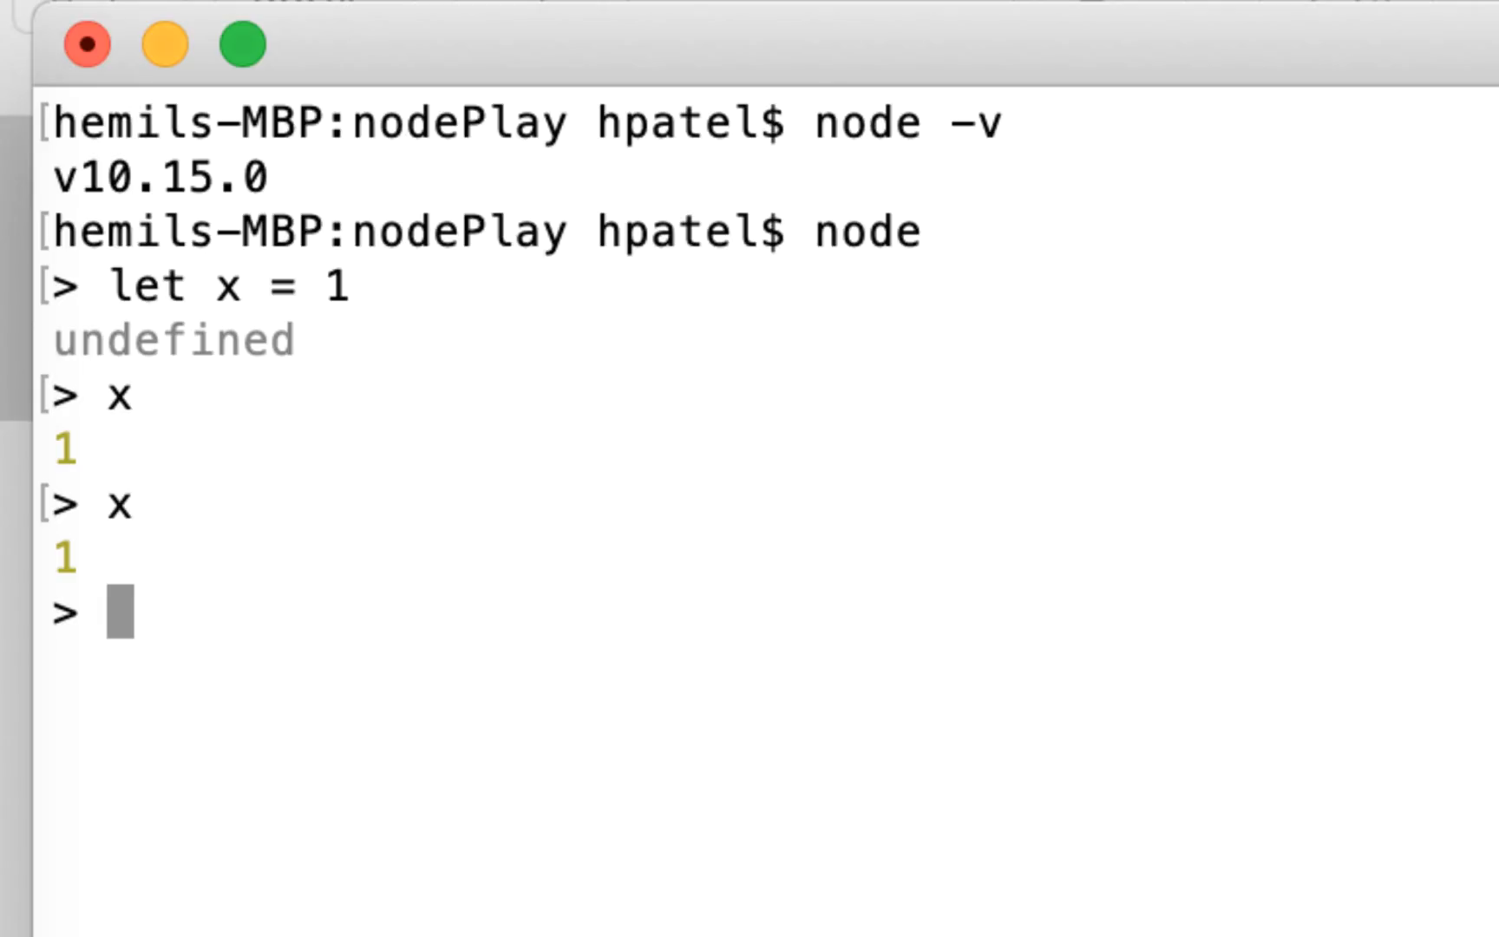
Declare y = 2, evaluate x + y to 3, and hit SyntaxError redeclaring x
{"action": "type", "text": "let"}
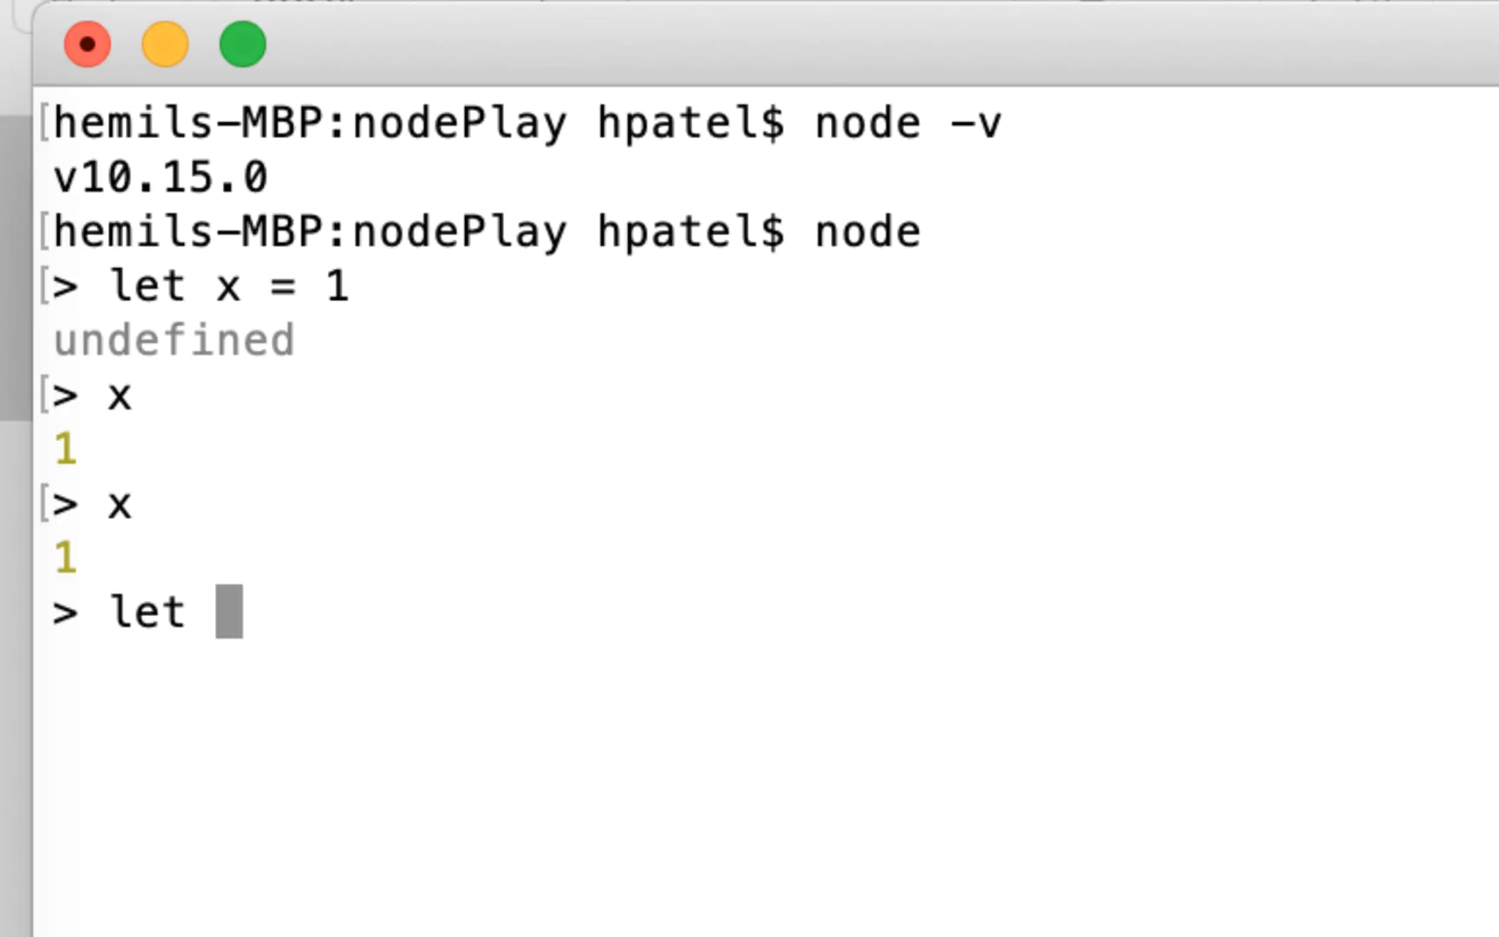
{"action": "type", "text": "y ="}
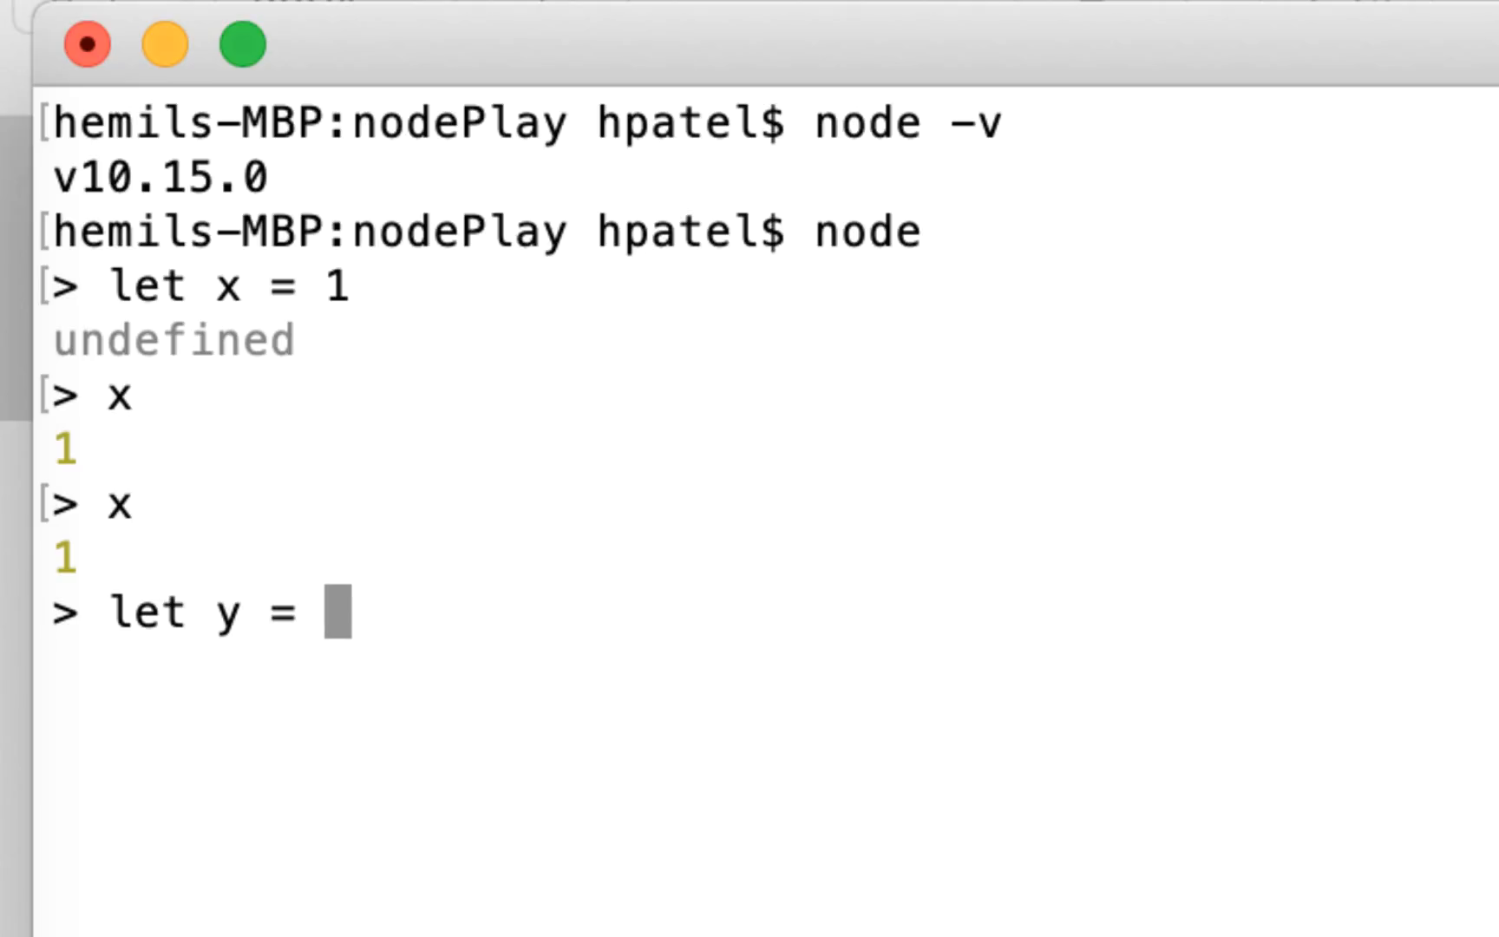
{"action": "type", "text": "2"}
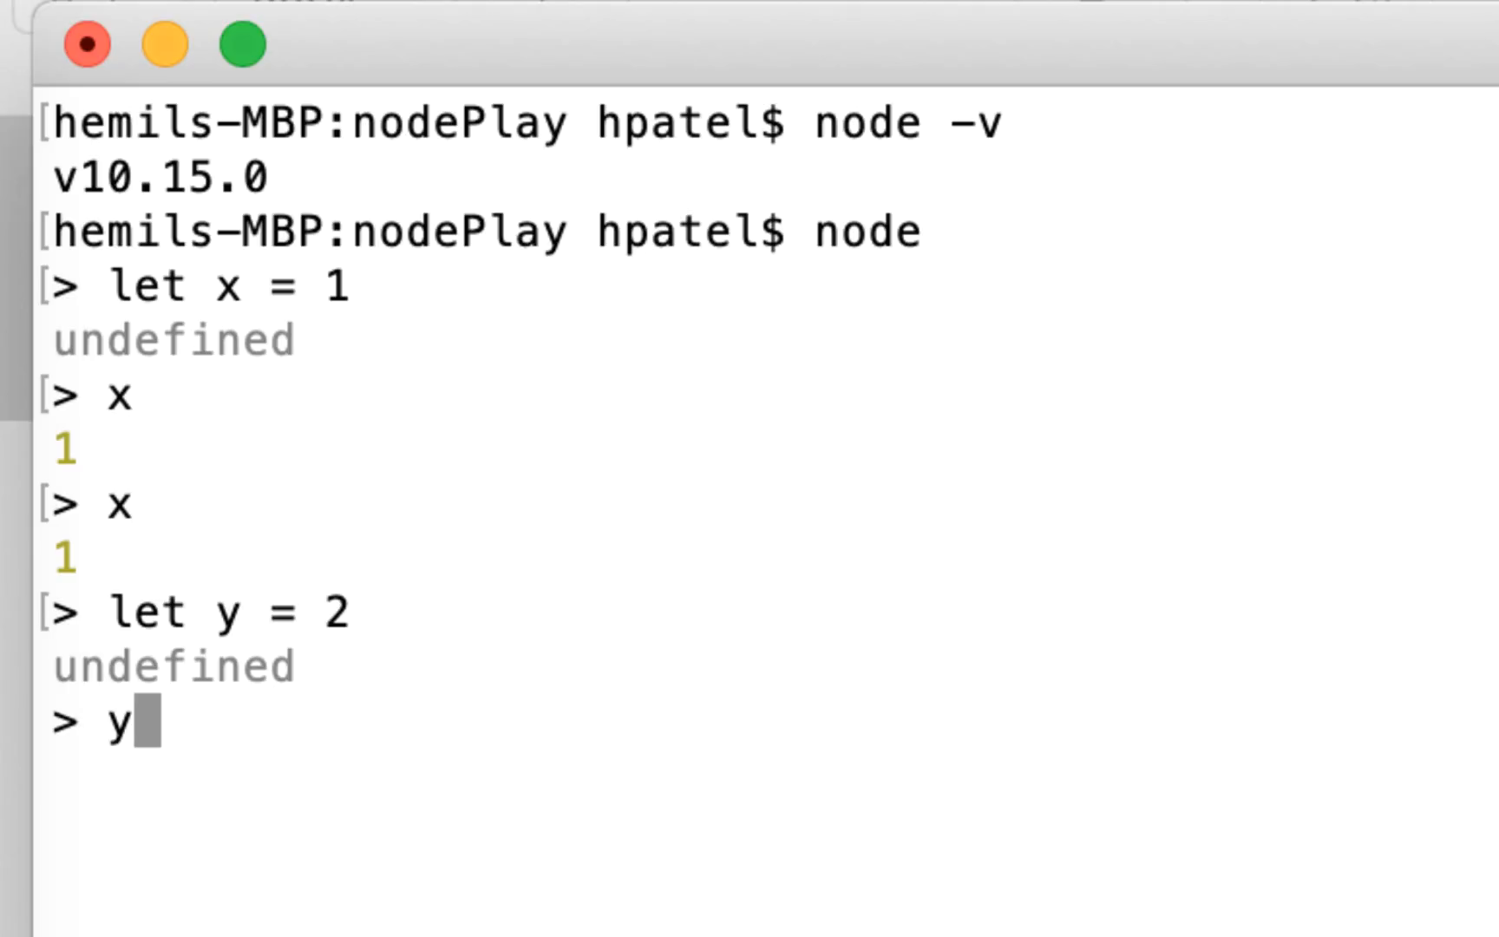
{"action": "key", "text": "enter"}
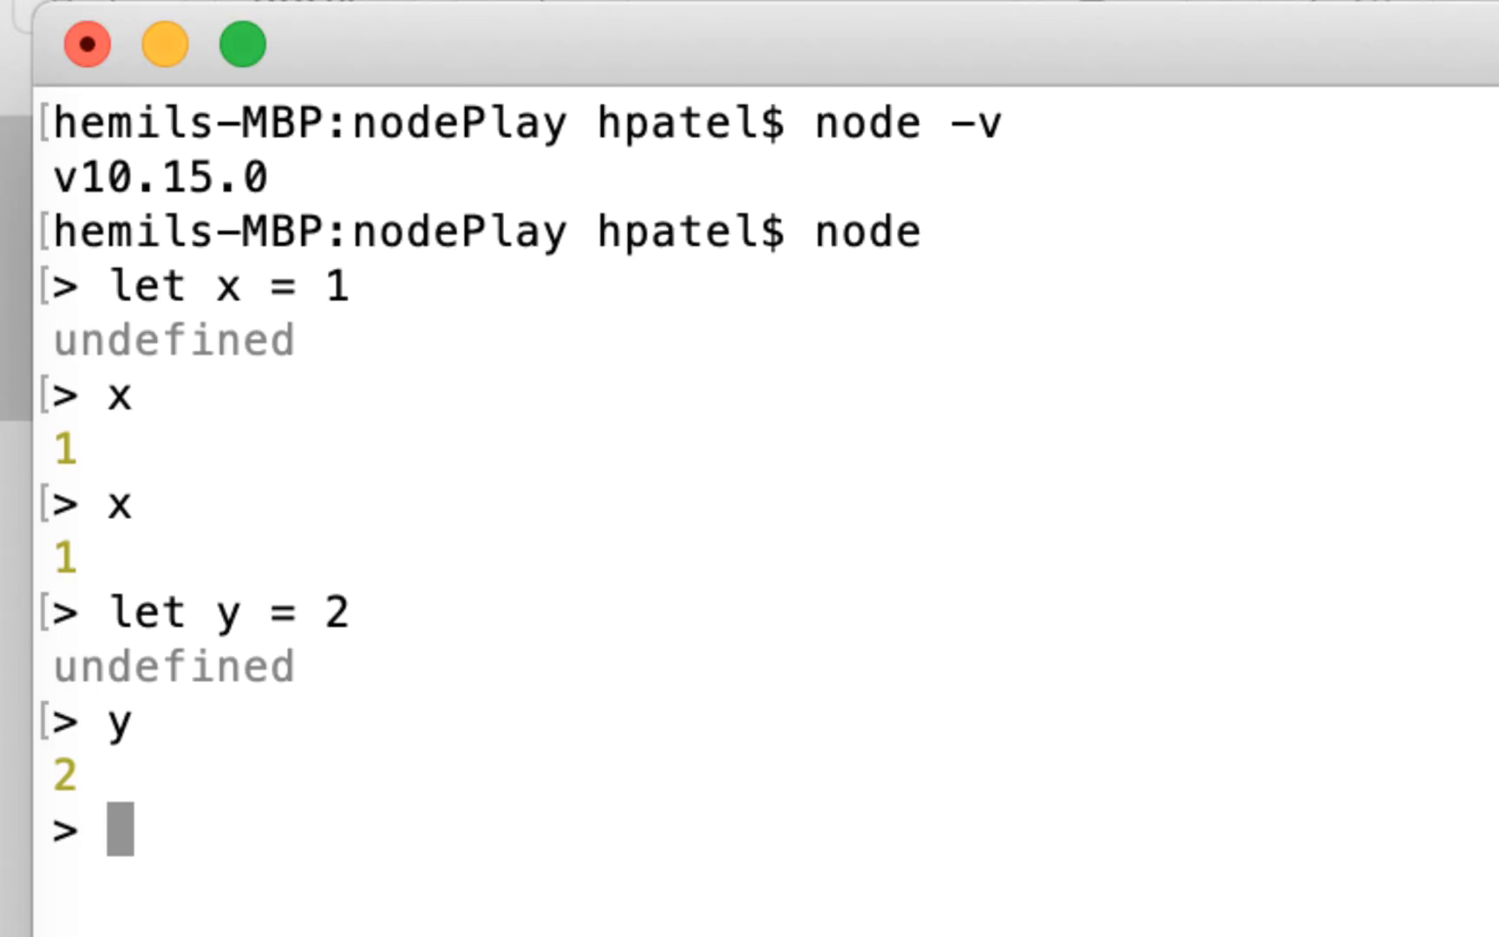
{"action": "type", "text": "x"}
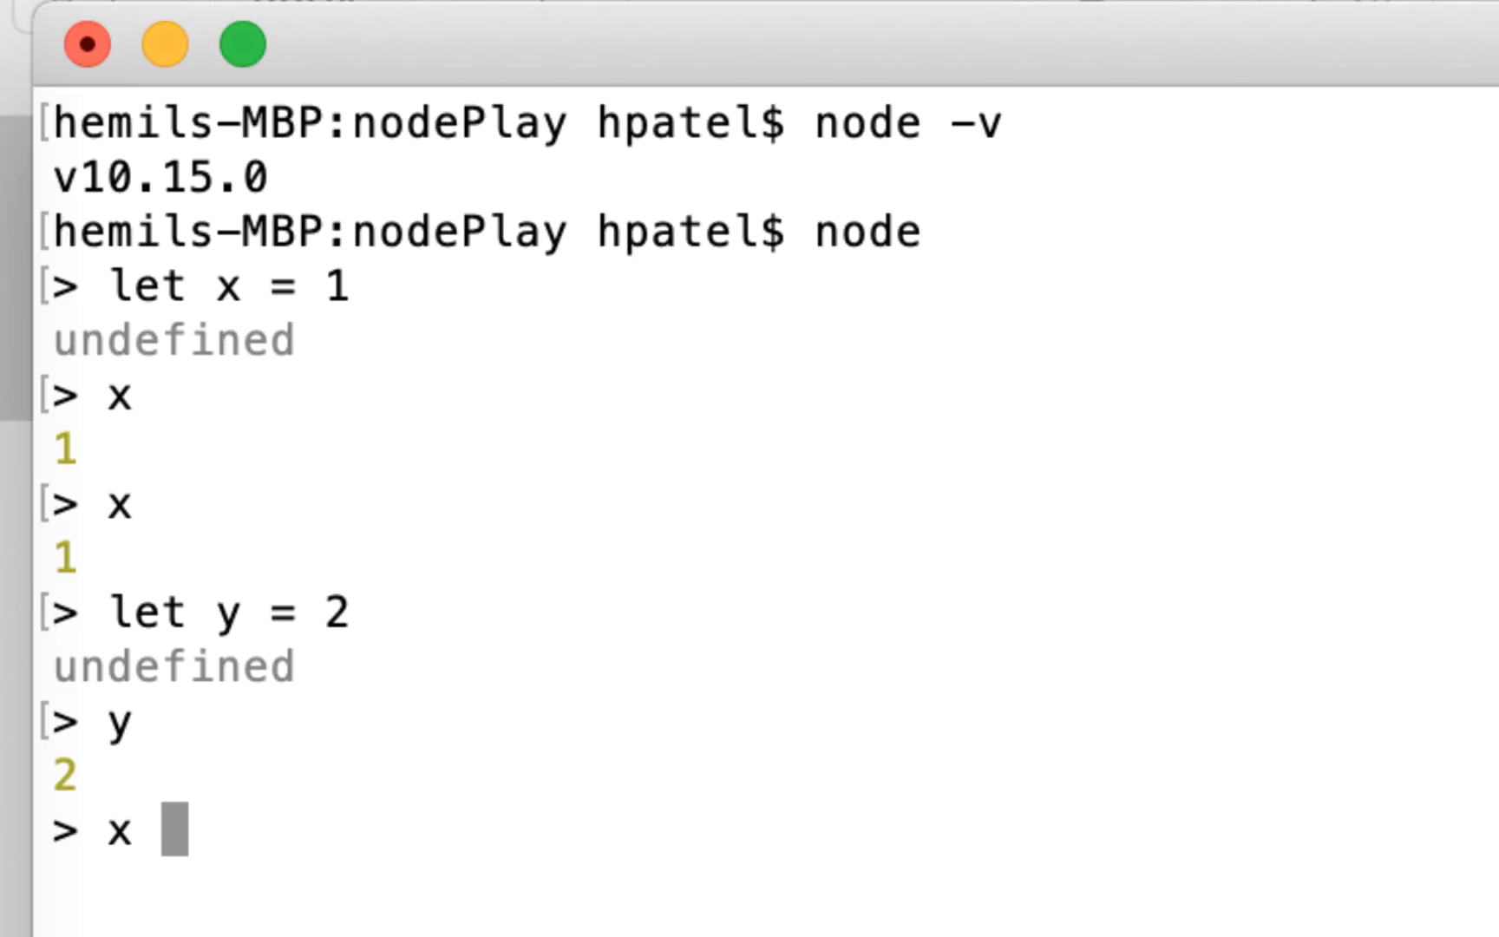
{"action": "type", "text": "+ y"}
{"action": "type", "text": "let x"}
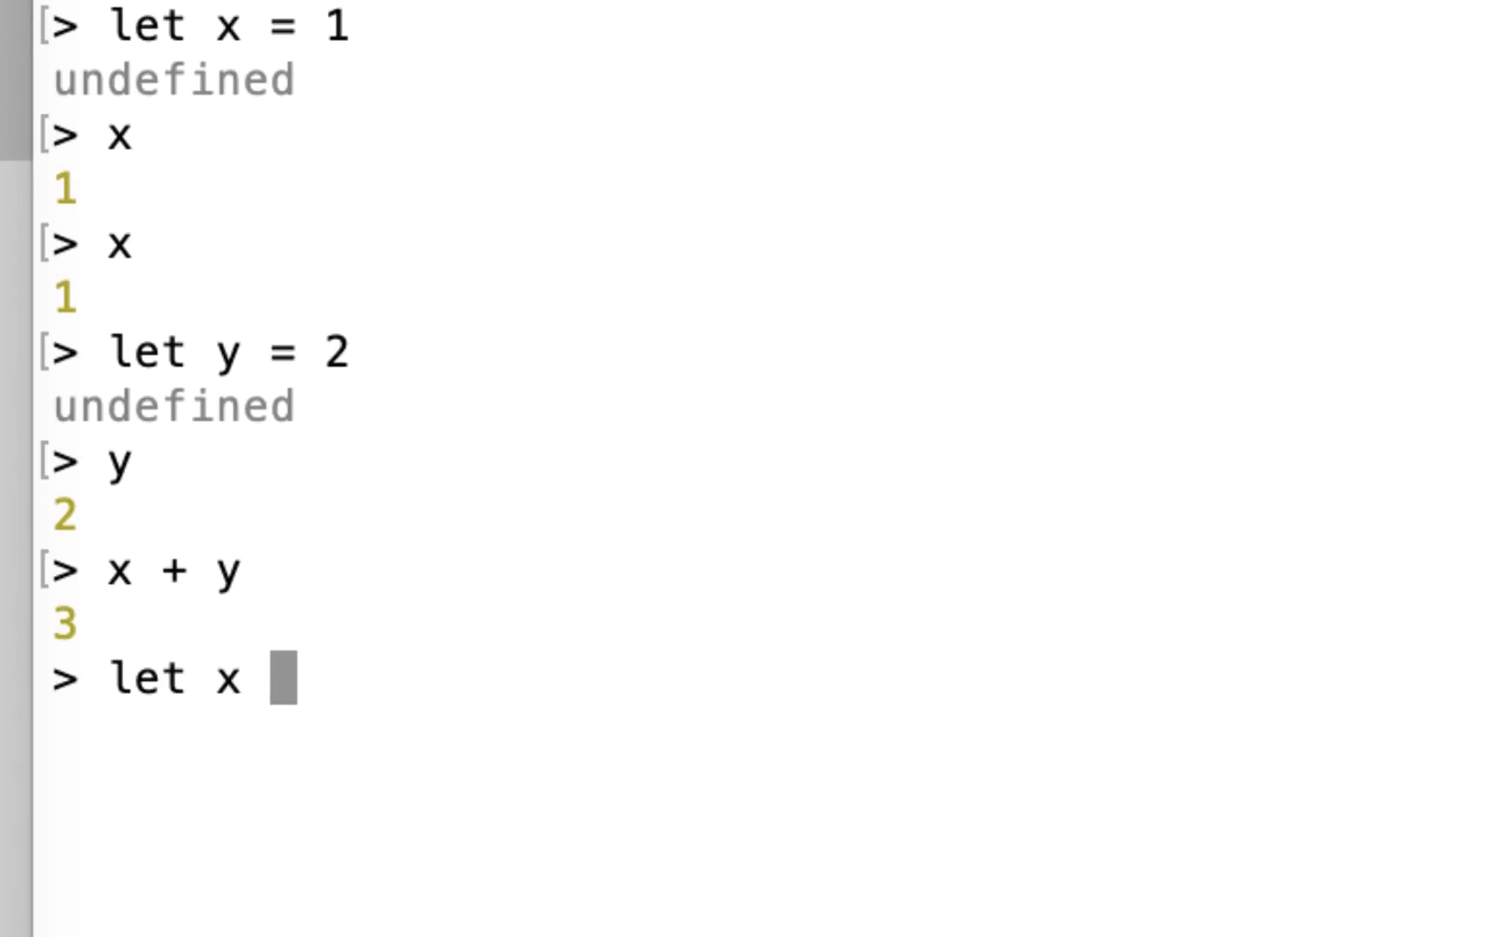
{"action": "type", "text": "= 1"}
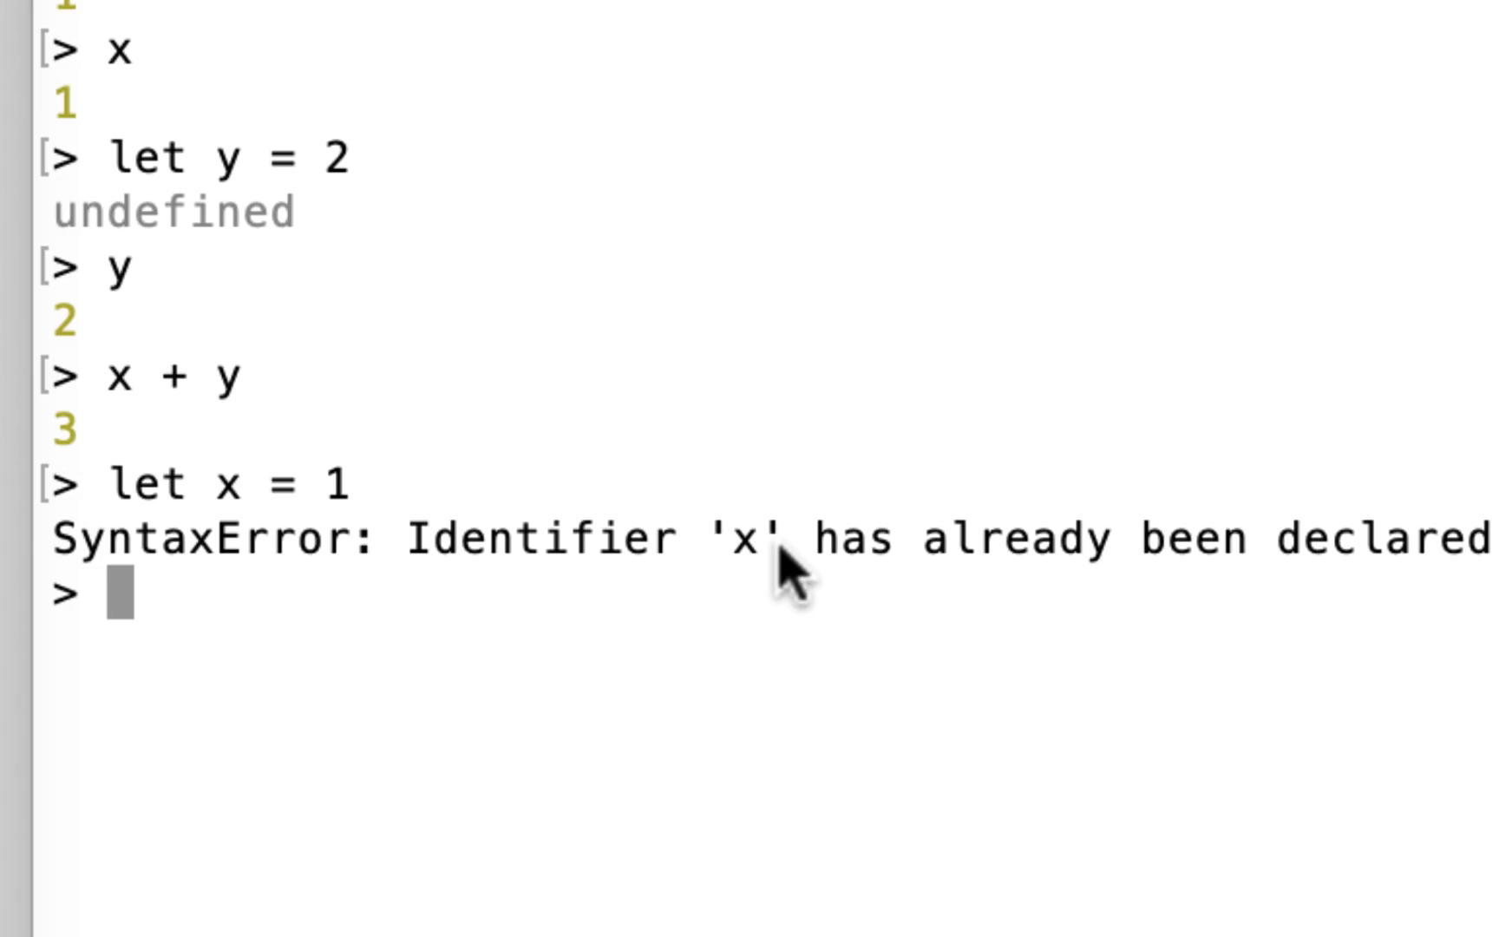
Exit the Node REPL via double Ctrl+C, .exit, and process.exit()
{"action": "key", "text": "ctrl+c"}
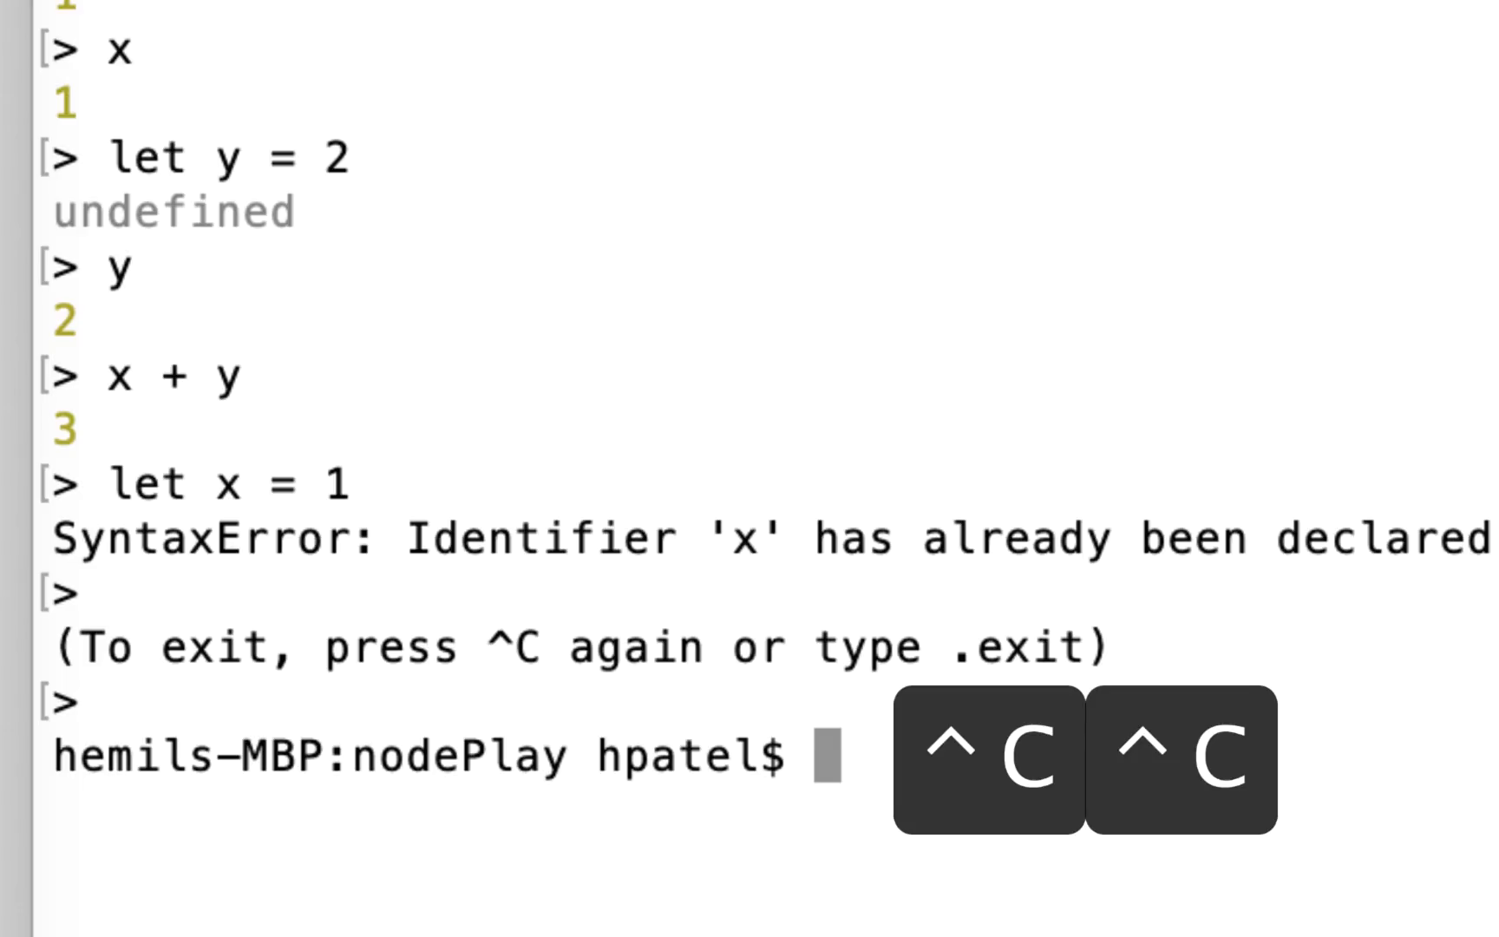
{"action": "key", "text": "ctrl+c"}
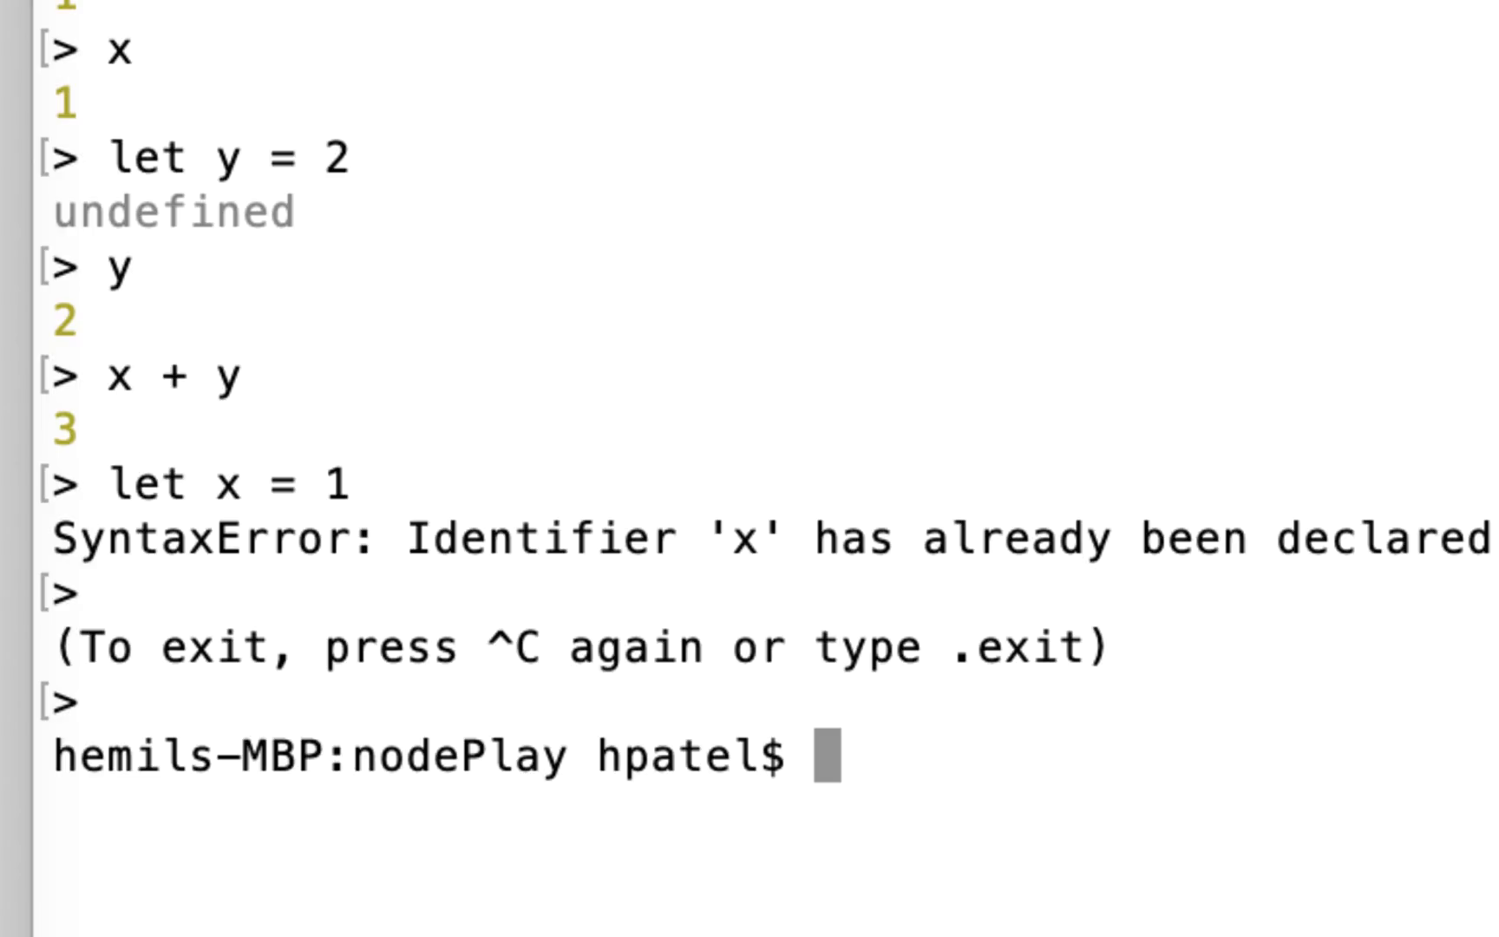
{"action": "type", "text": ".exit"}
{"action": "type", "text": "node"}
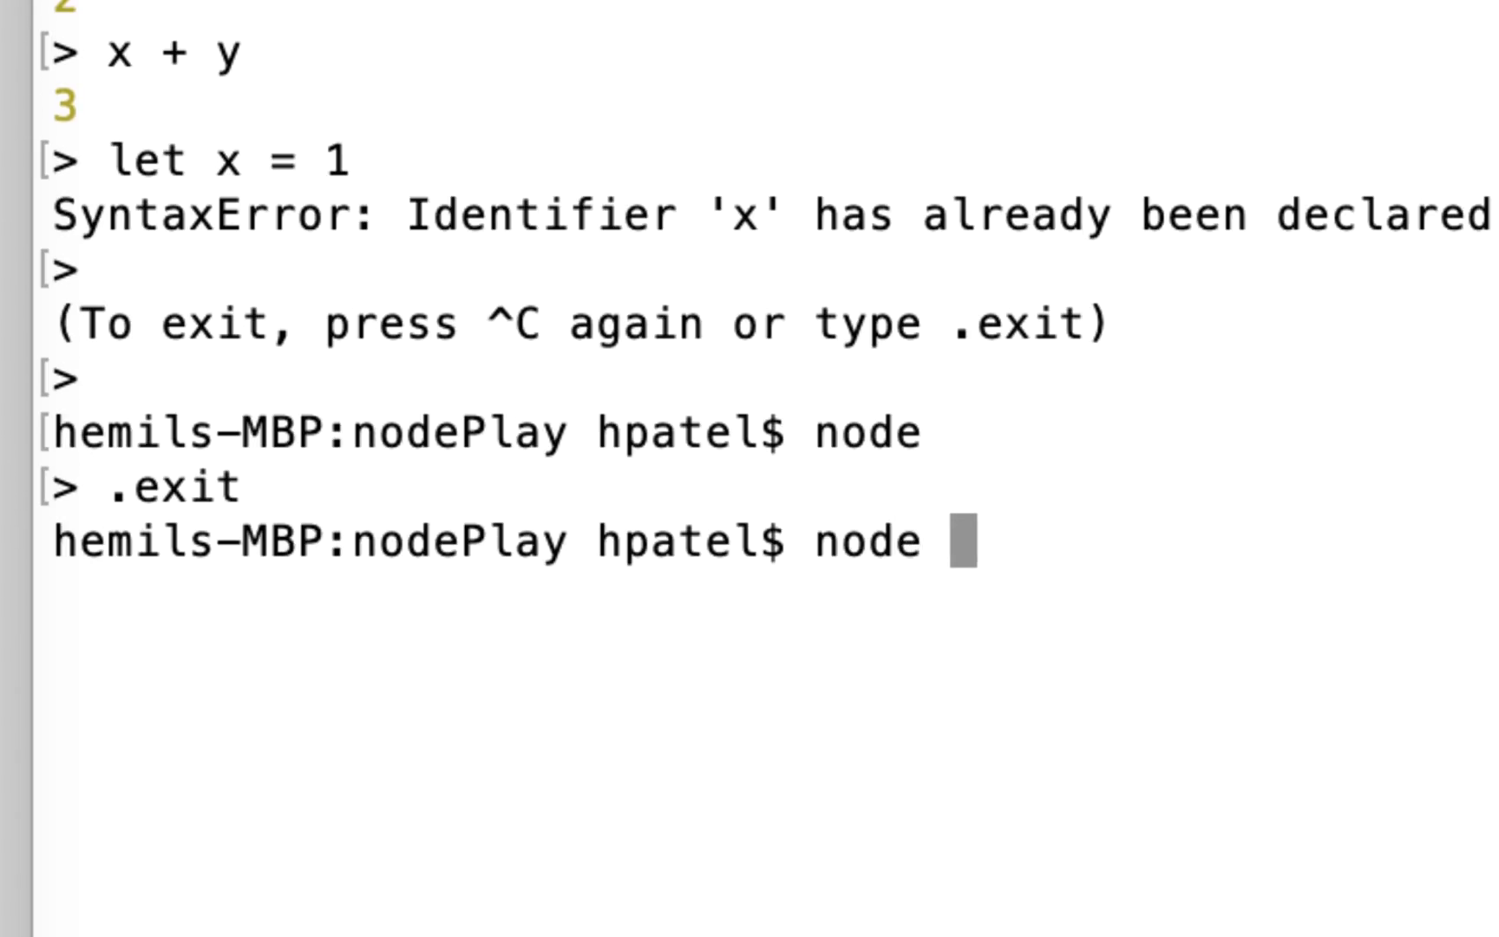
{"action": "type", "text": "pr"}
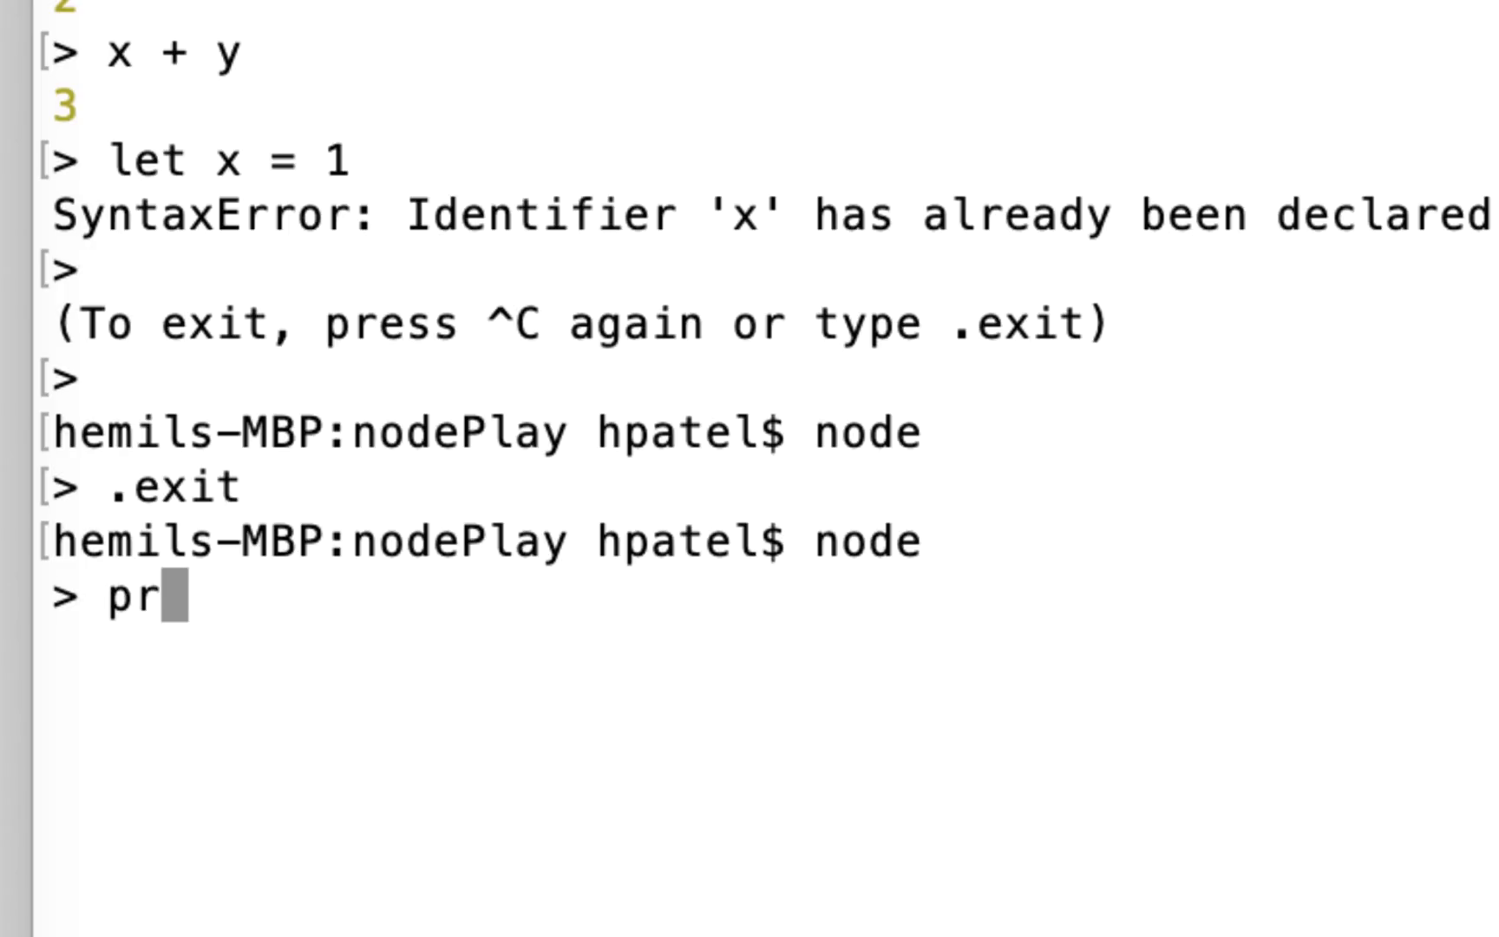
{"action": "type", "text": "ocess"}
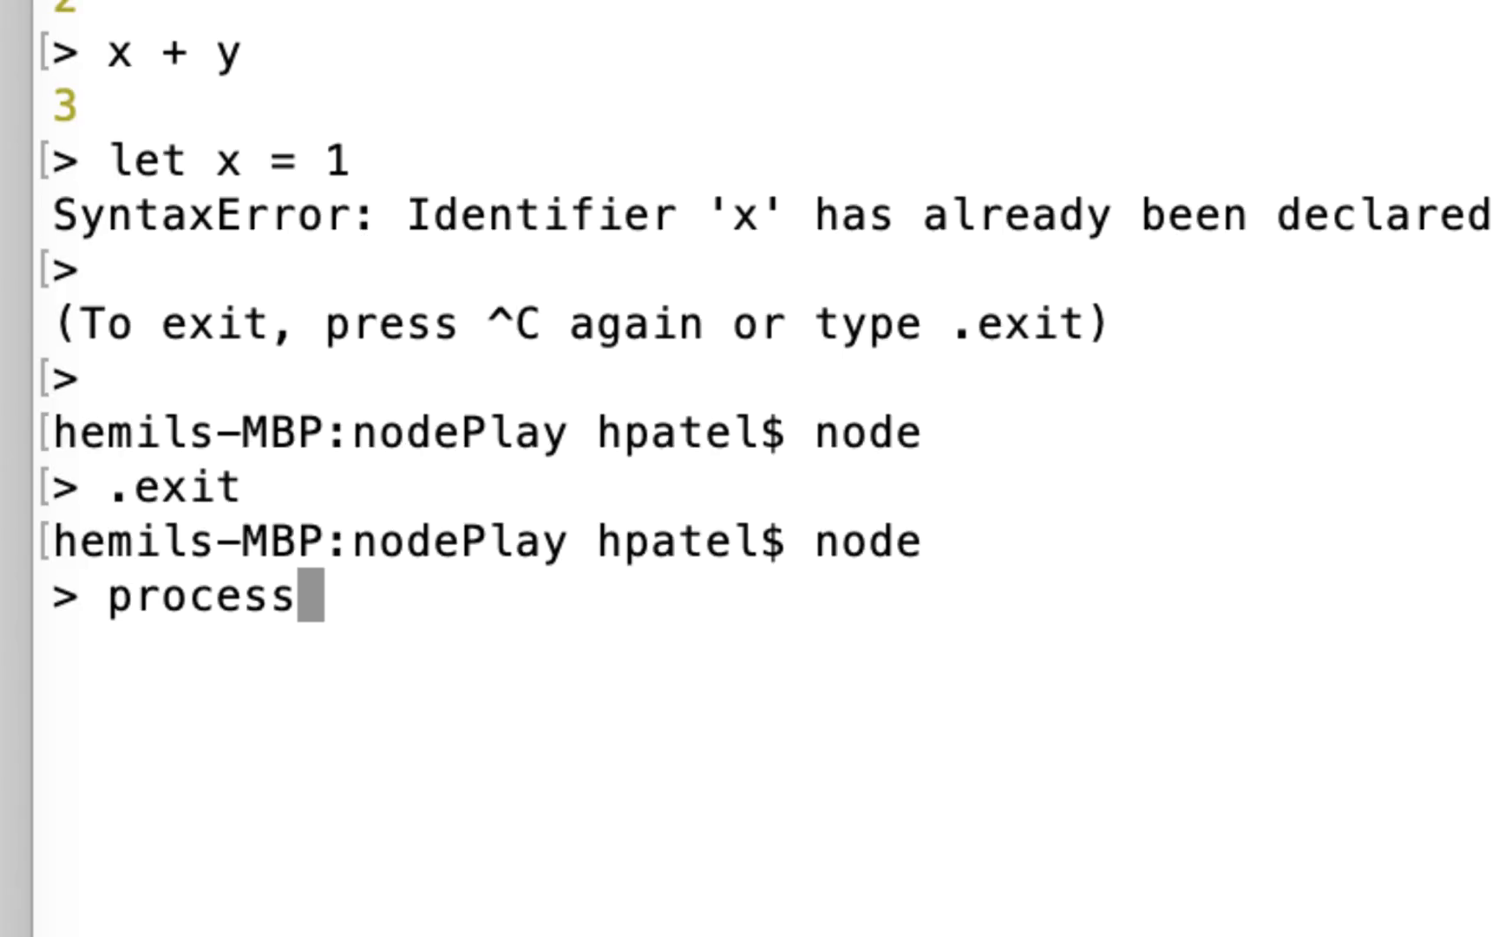
{"action": "type", "text": "."}
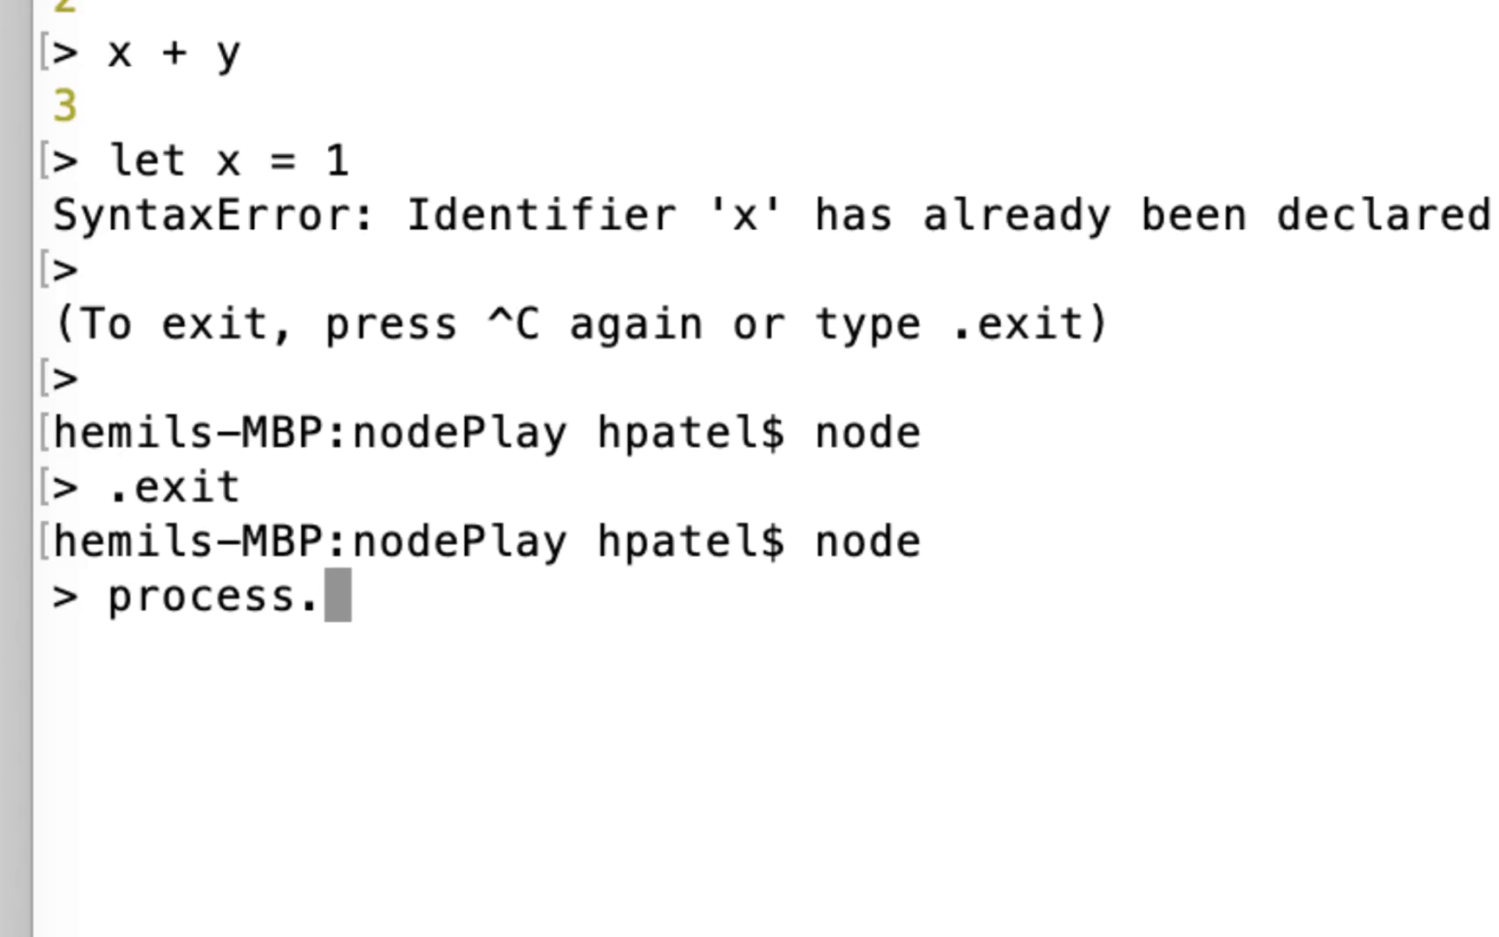
{"action": "type", "text": "exit()"}
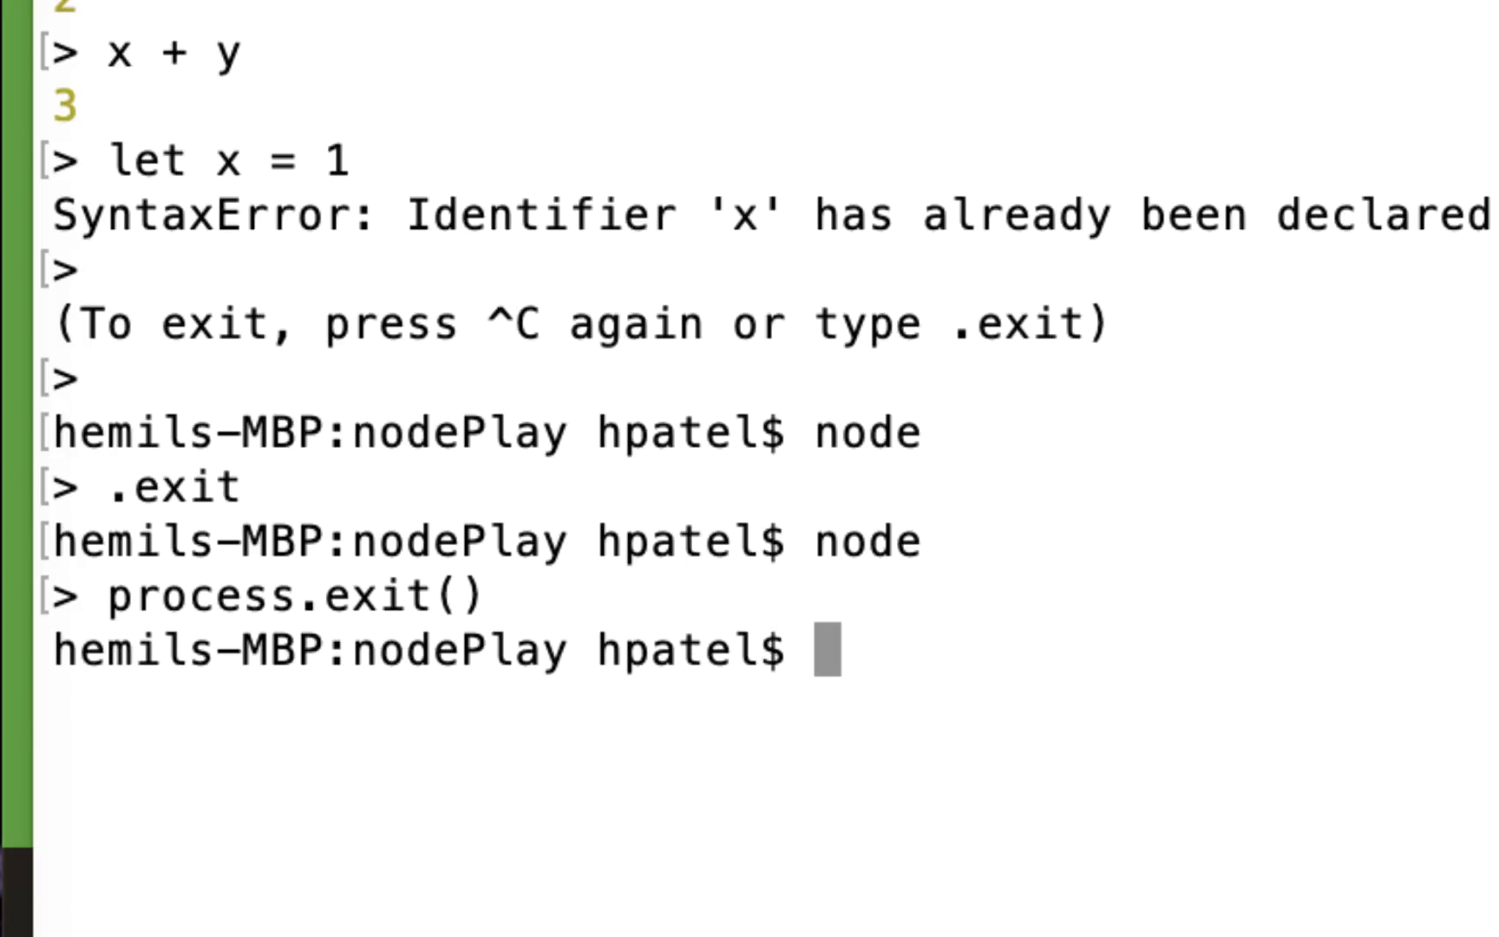
Run 'code .' to open the nodePlay folder in VS Code
{"action": "type", "text": "code"}
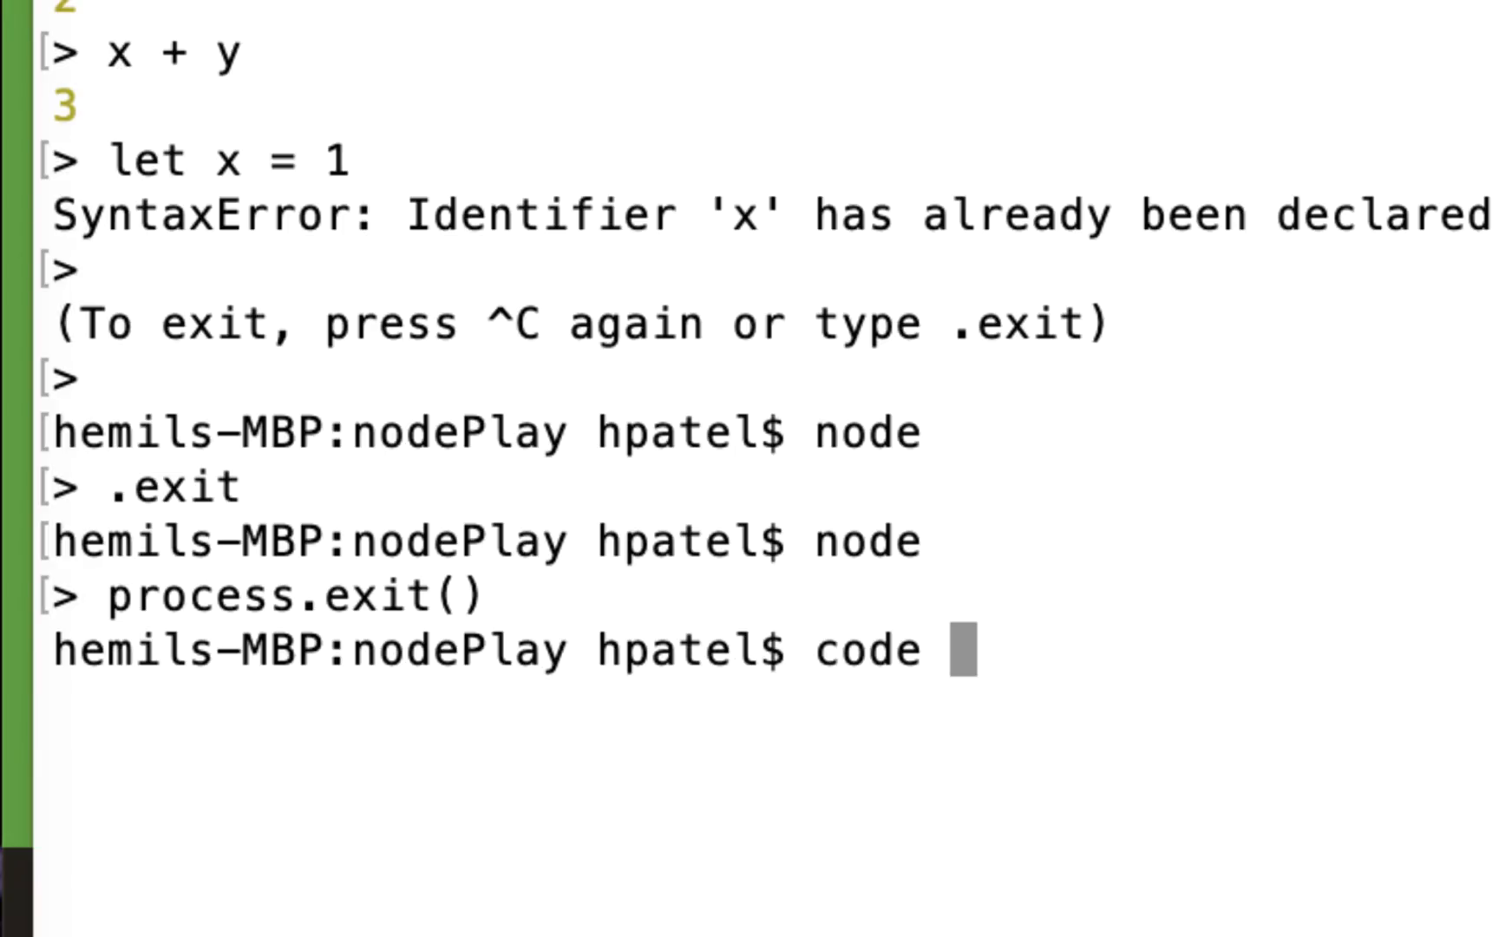
{"action": "type", "text": "."}
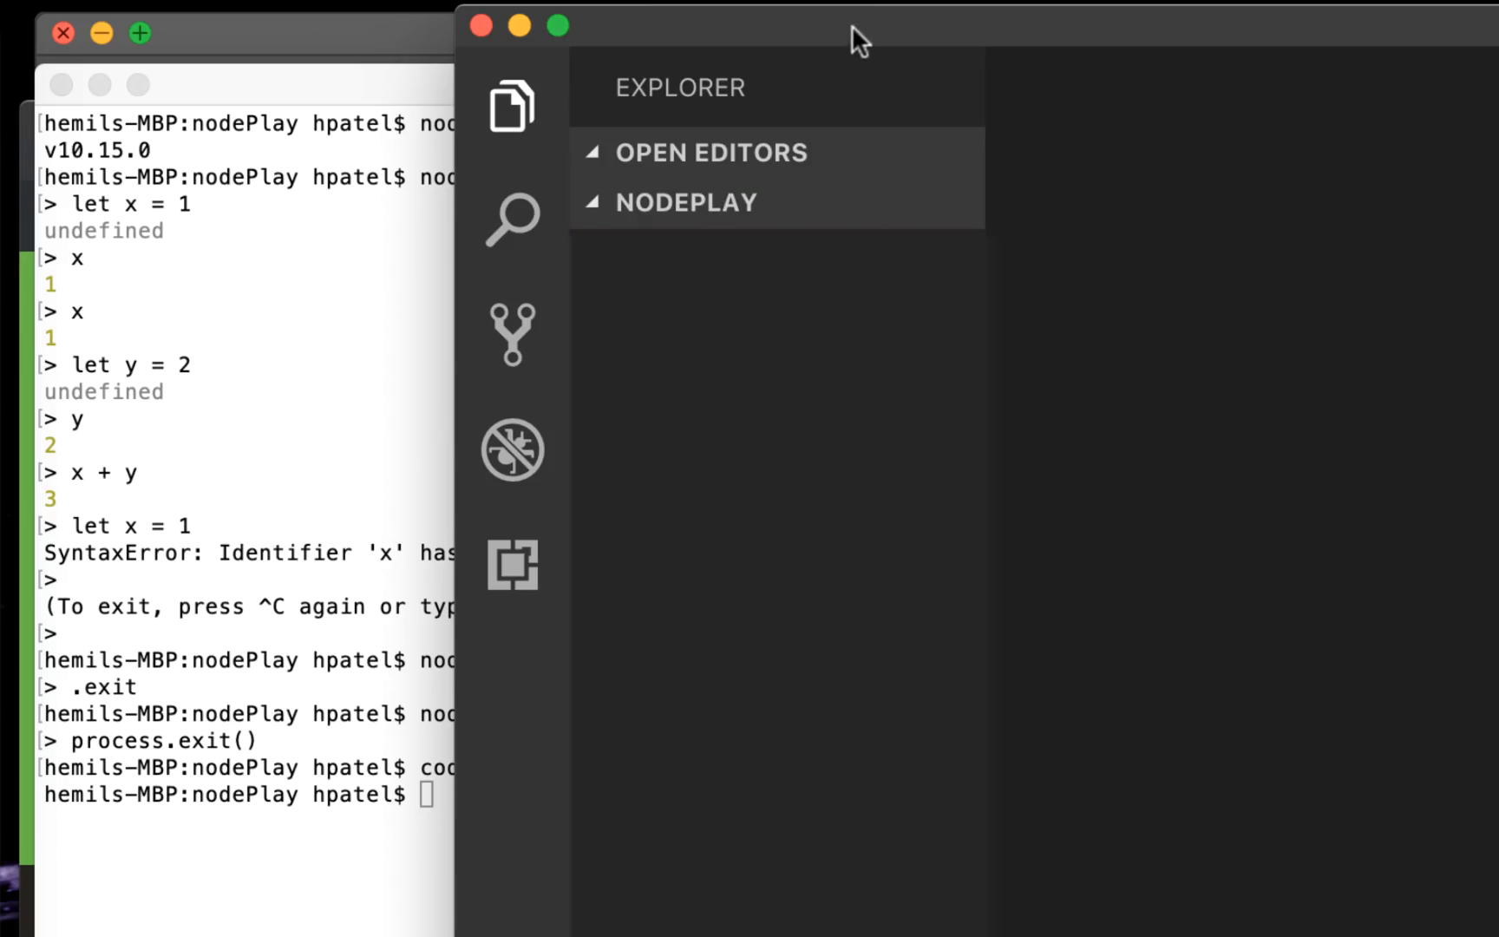
Add a new file named app.js from the Explorer context menu
{"action": "right_click", "coordinate": [335, 268]}
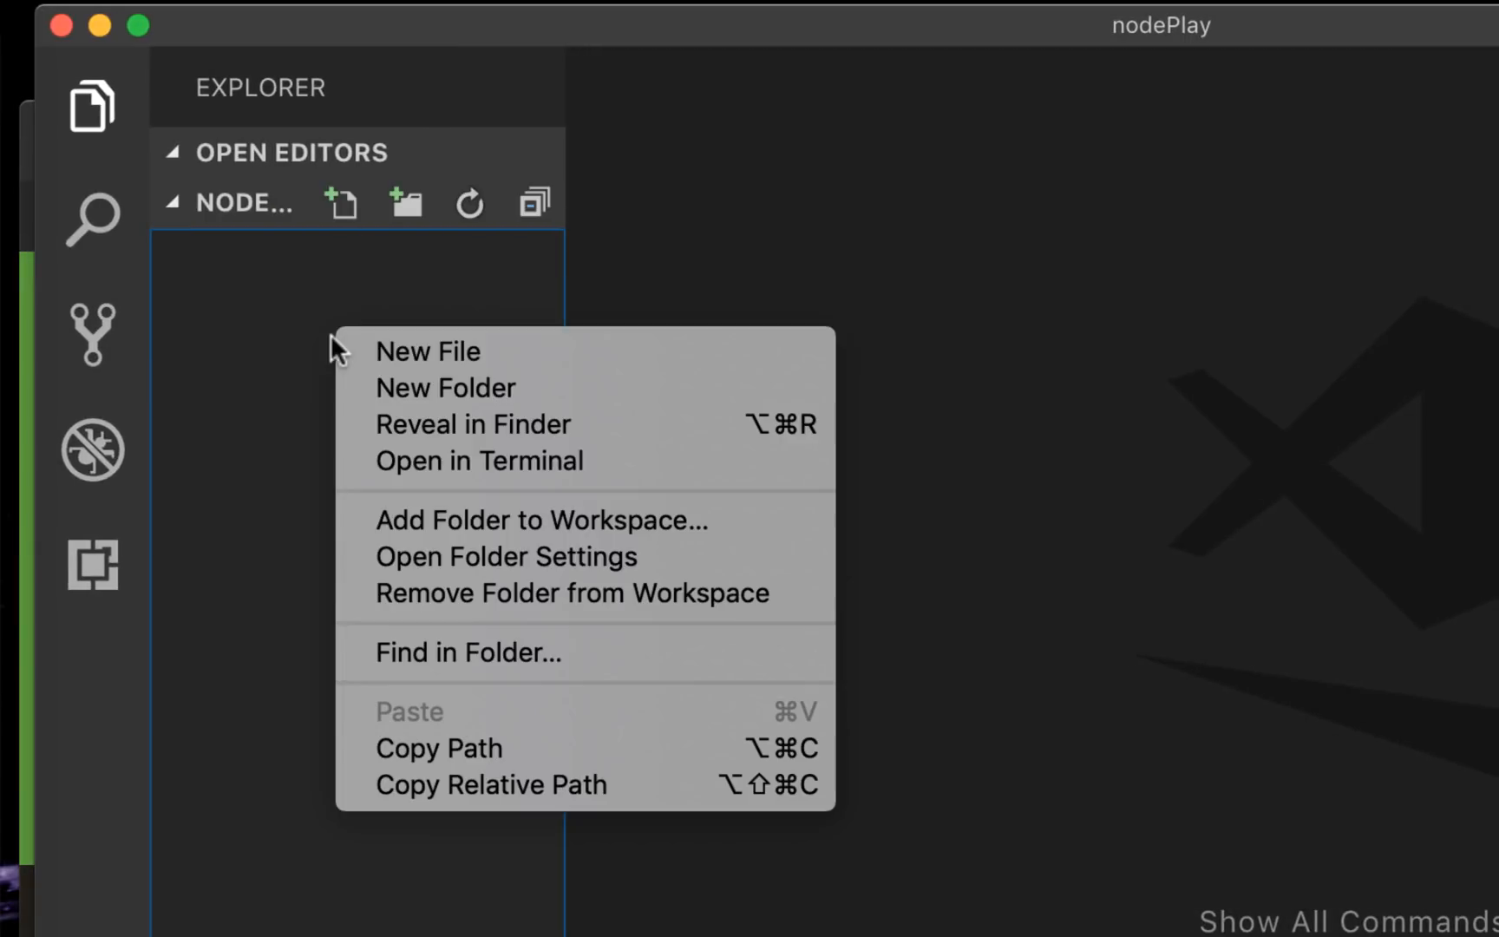
{"action": "left_click", "coordinate": [428, 351]}
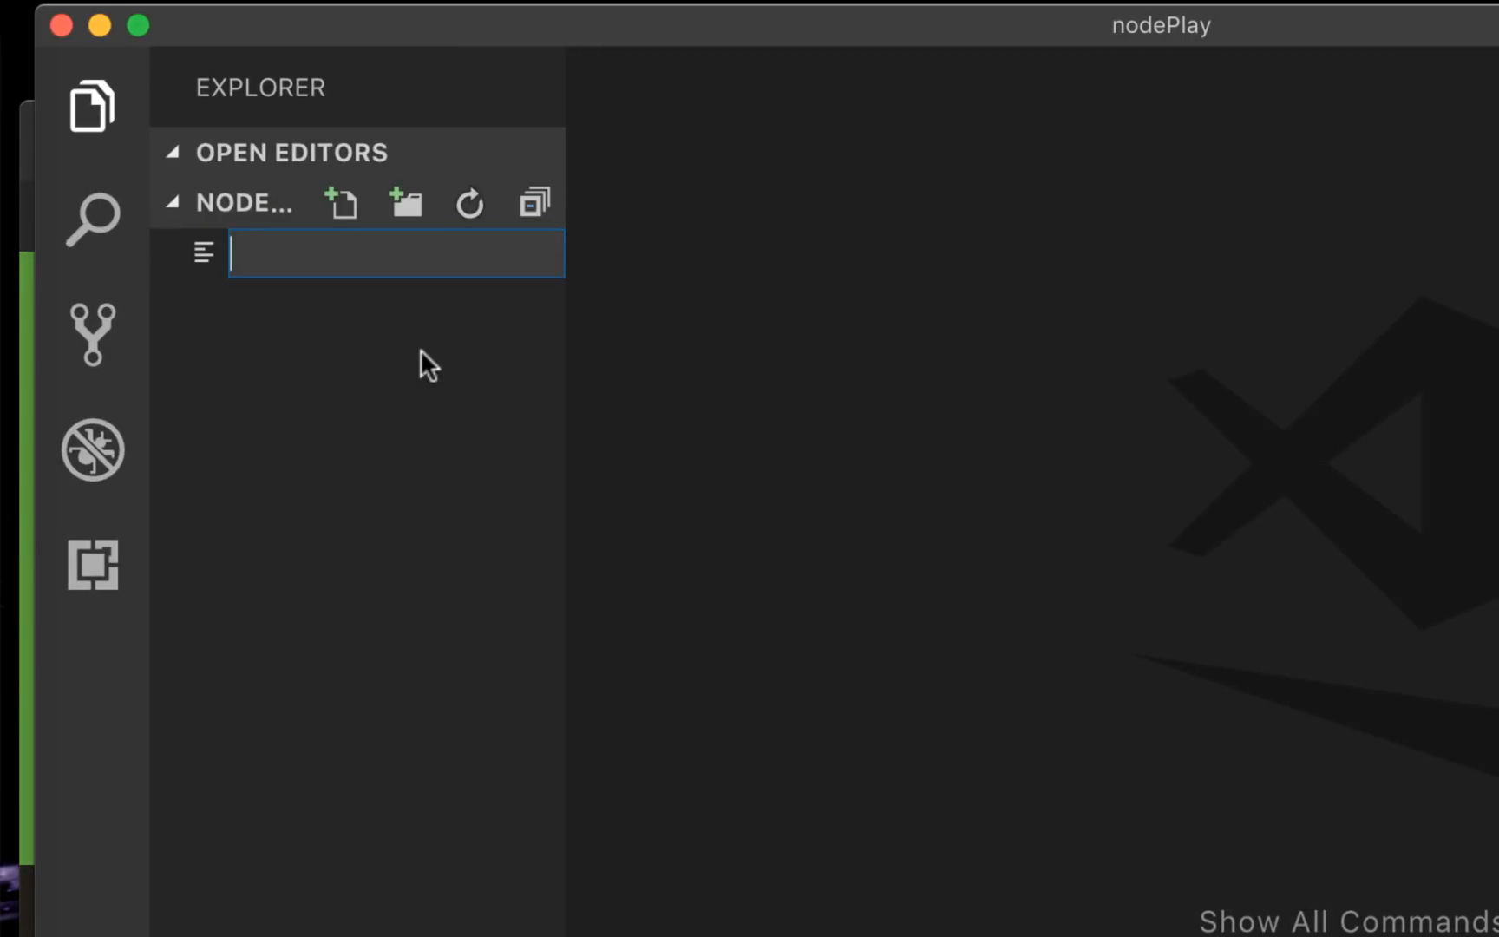
{"action": "type", "text": "app.js"}
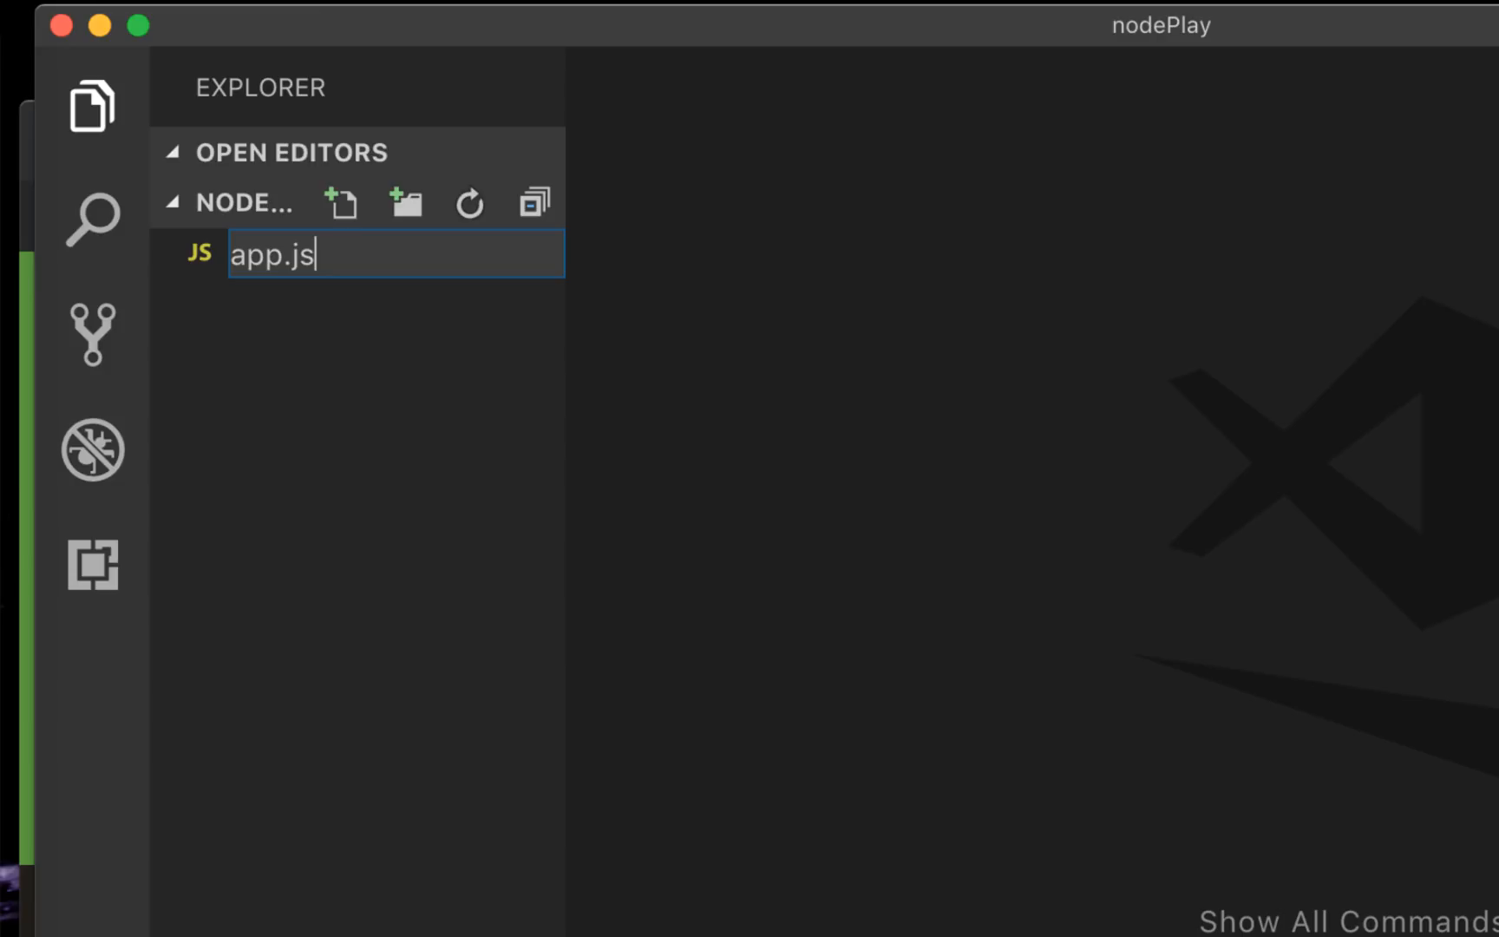
{"action": "key", "text": "Enter"}
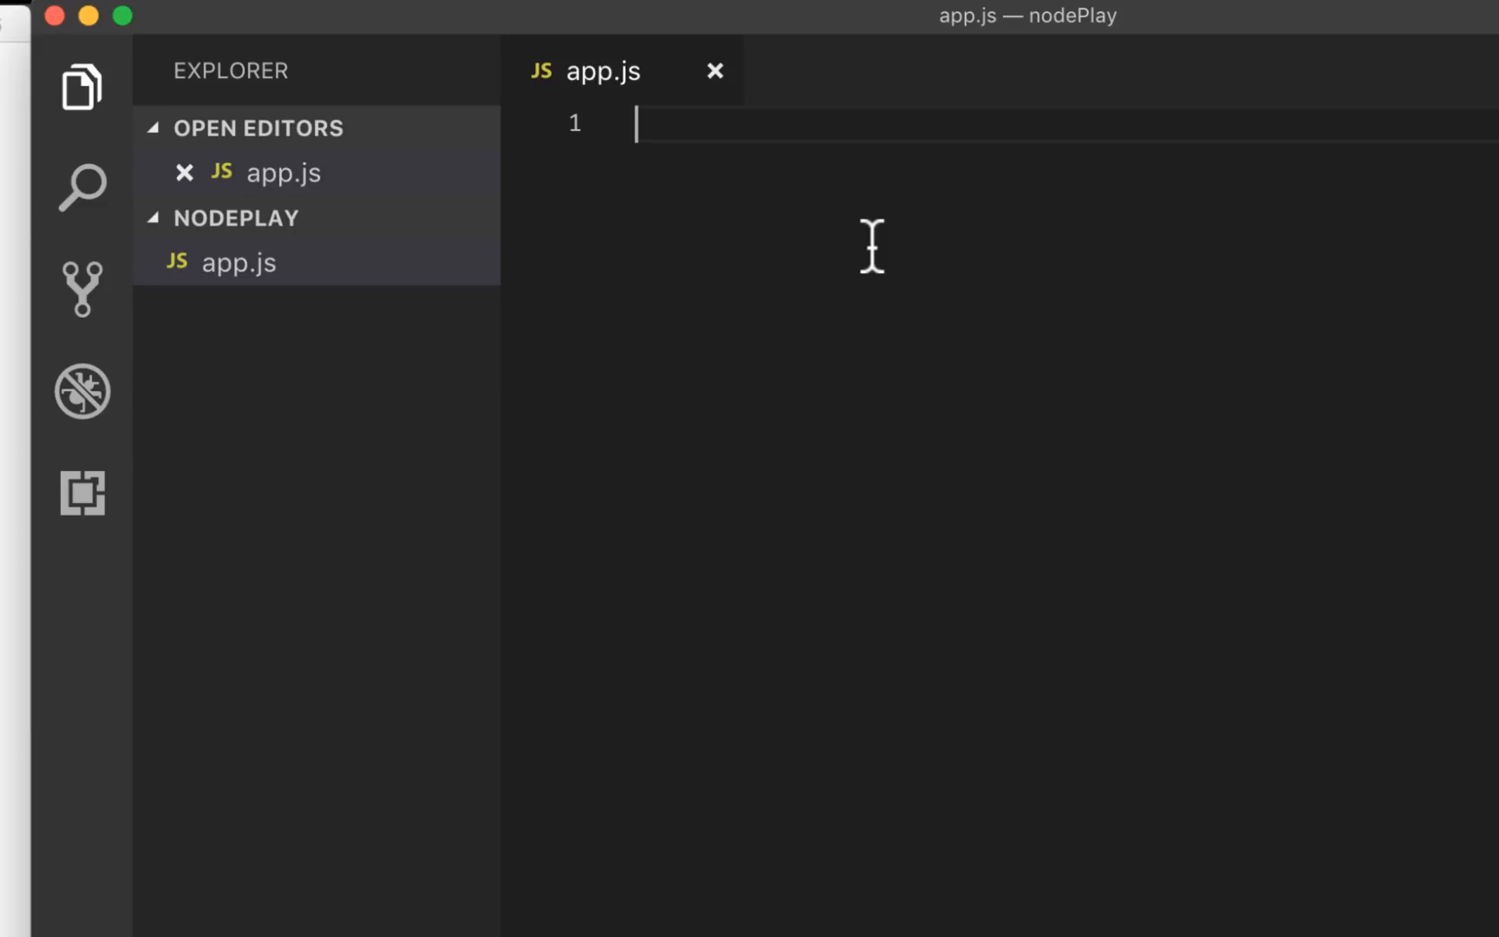
Declare let x = 1; and let y = 2; in app.js
{"action": "type", "text": "let"}
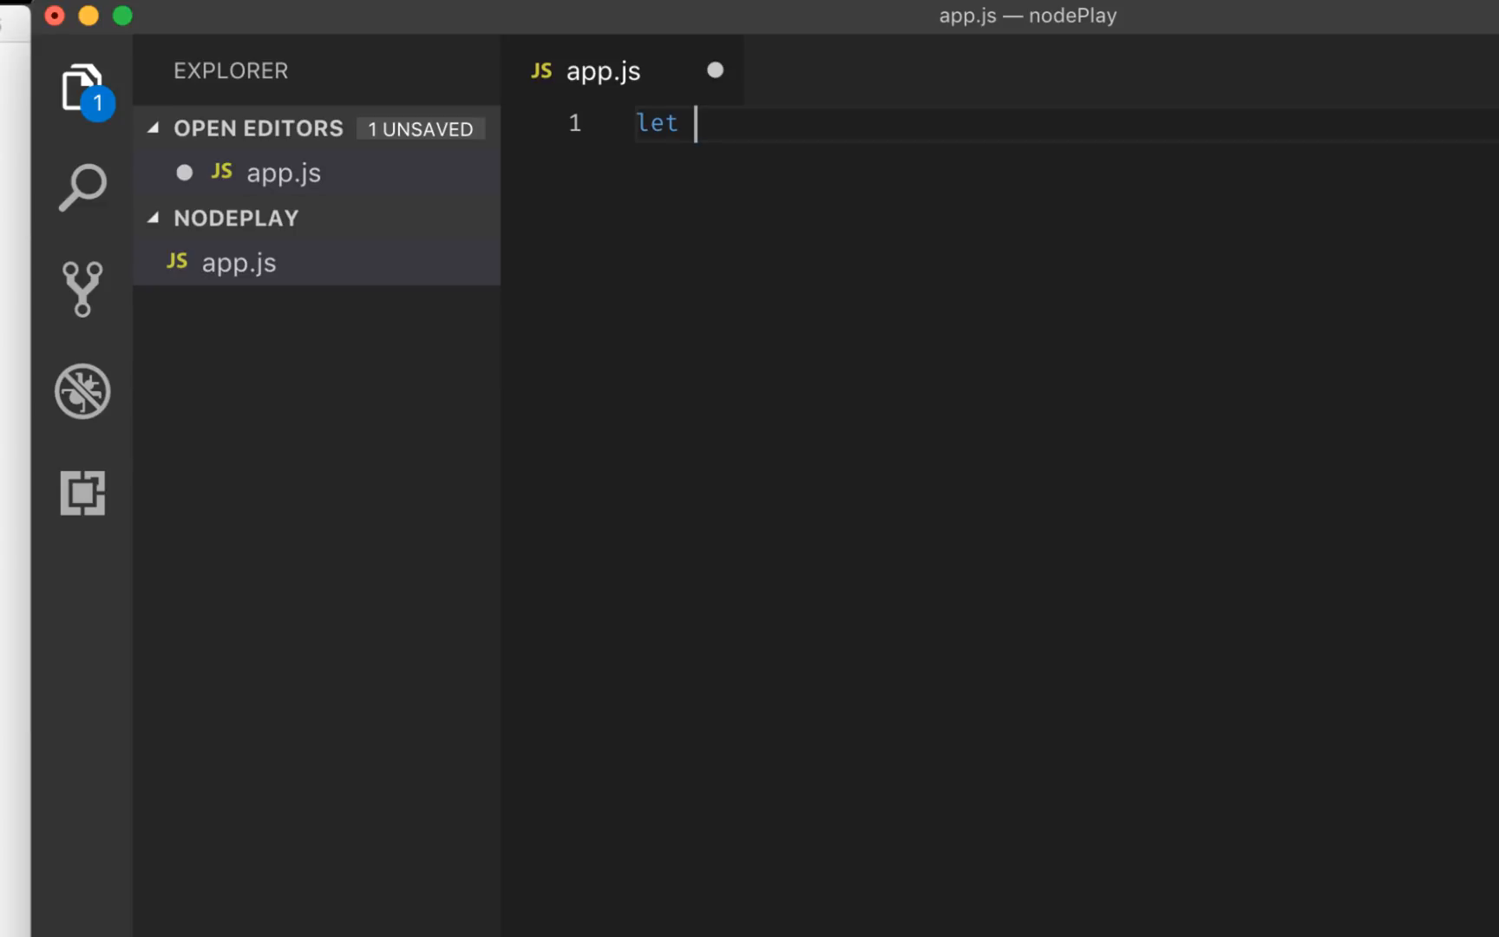
{"action": "type", "text": "x"}
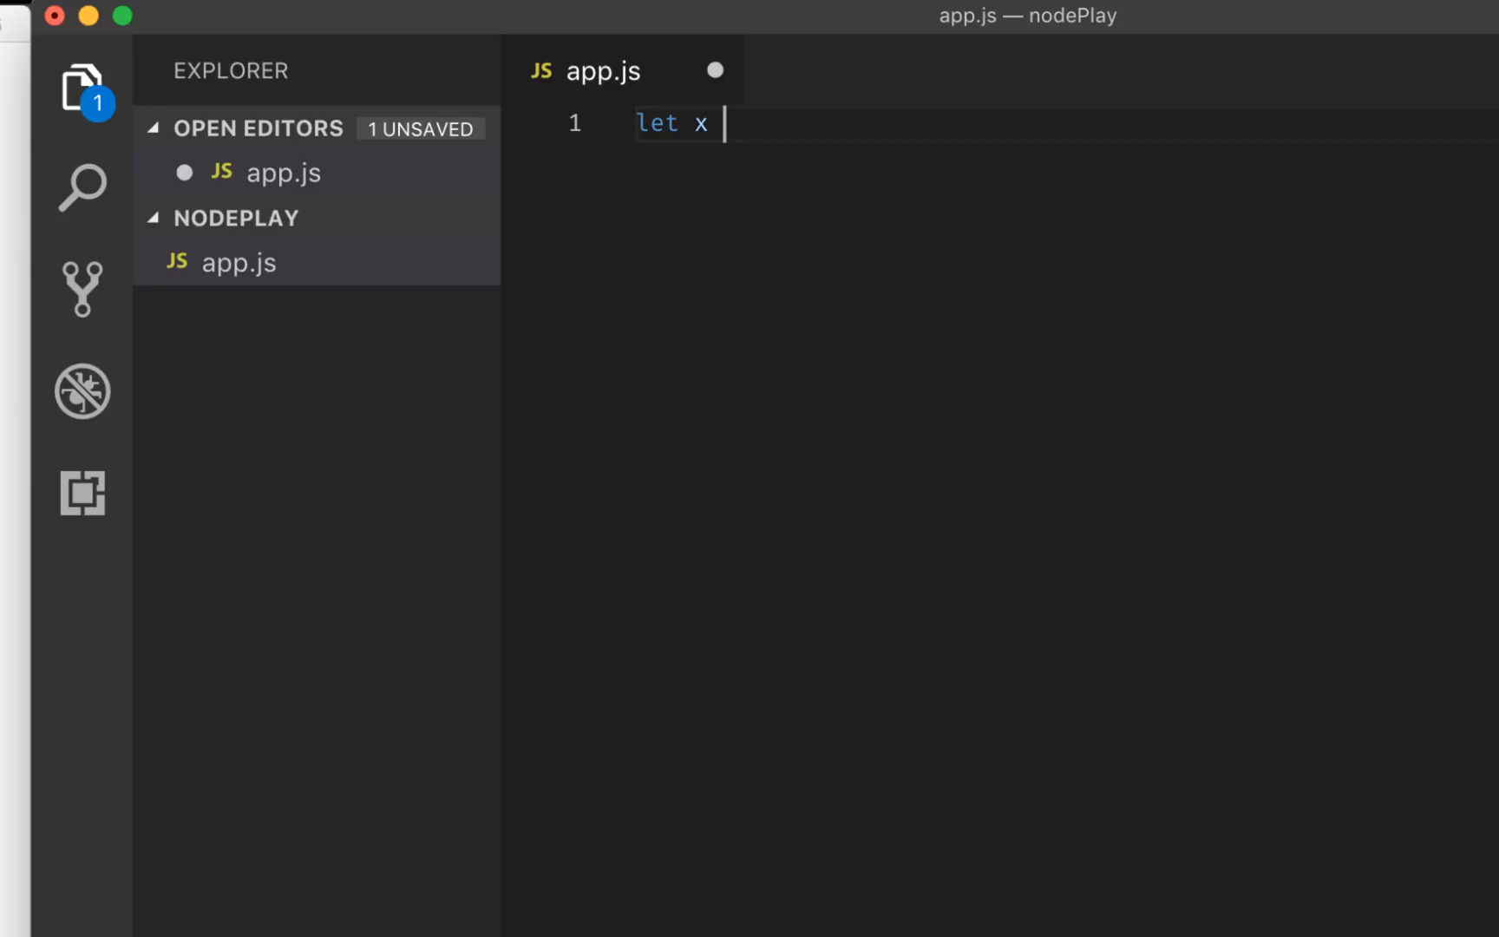
{"action": "type", "text": "= 1;"}
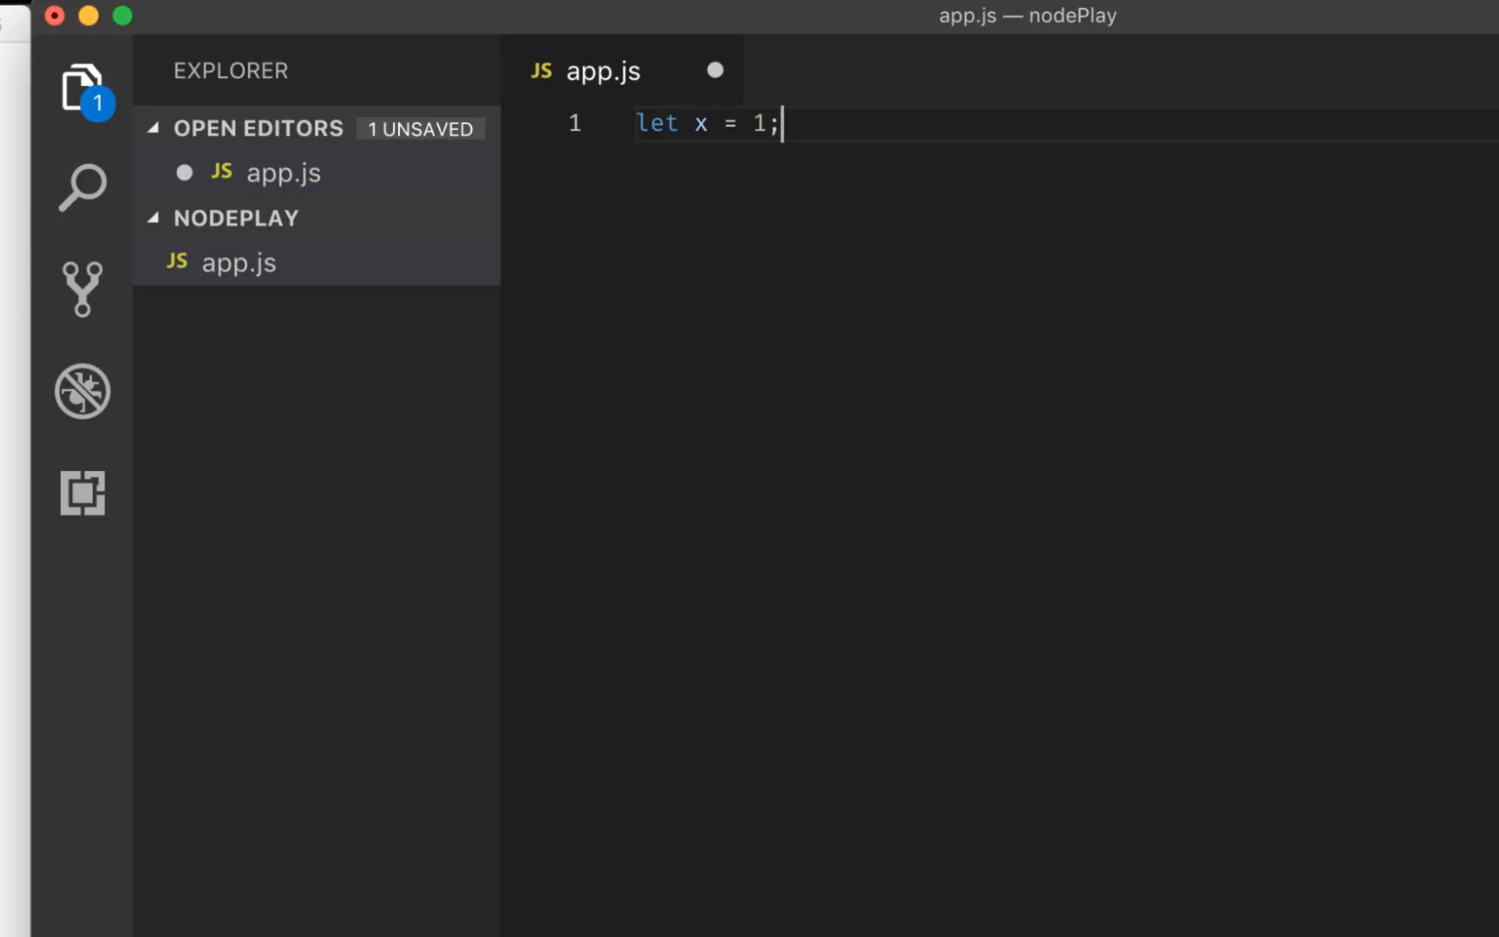
{"action": "type", "text": "let y = 2;"}
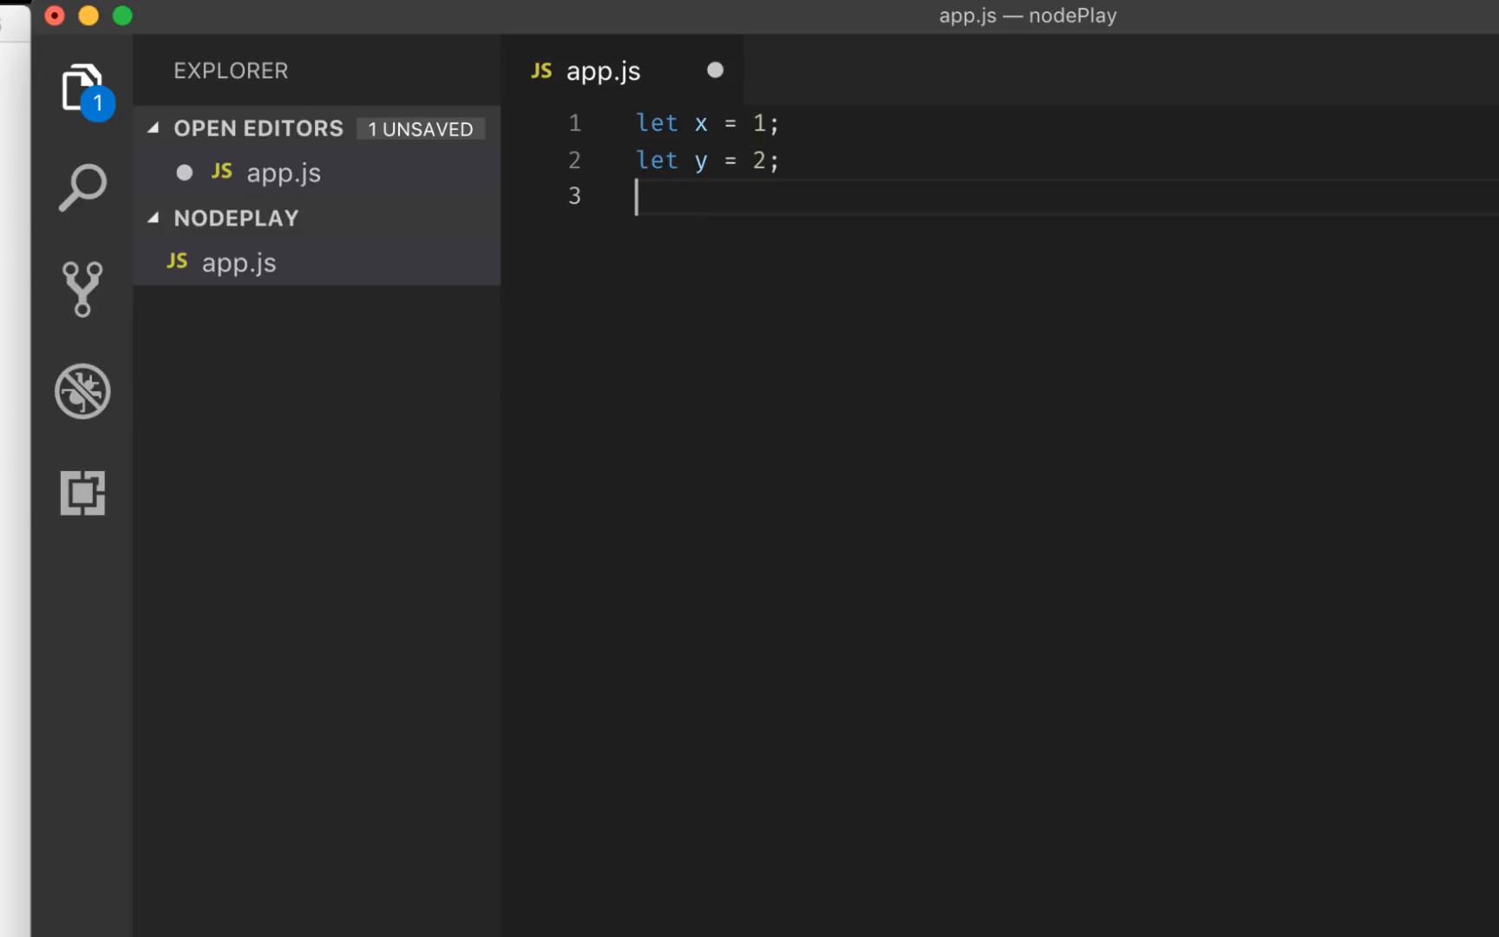
Add console.log(`x + y = ${x+y}`) to print the sum
{"action": "type", "text": "console."}
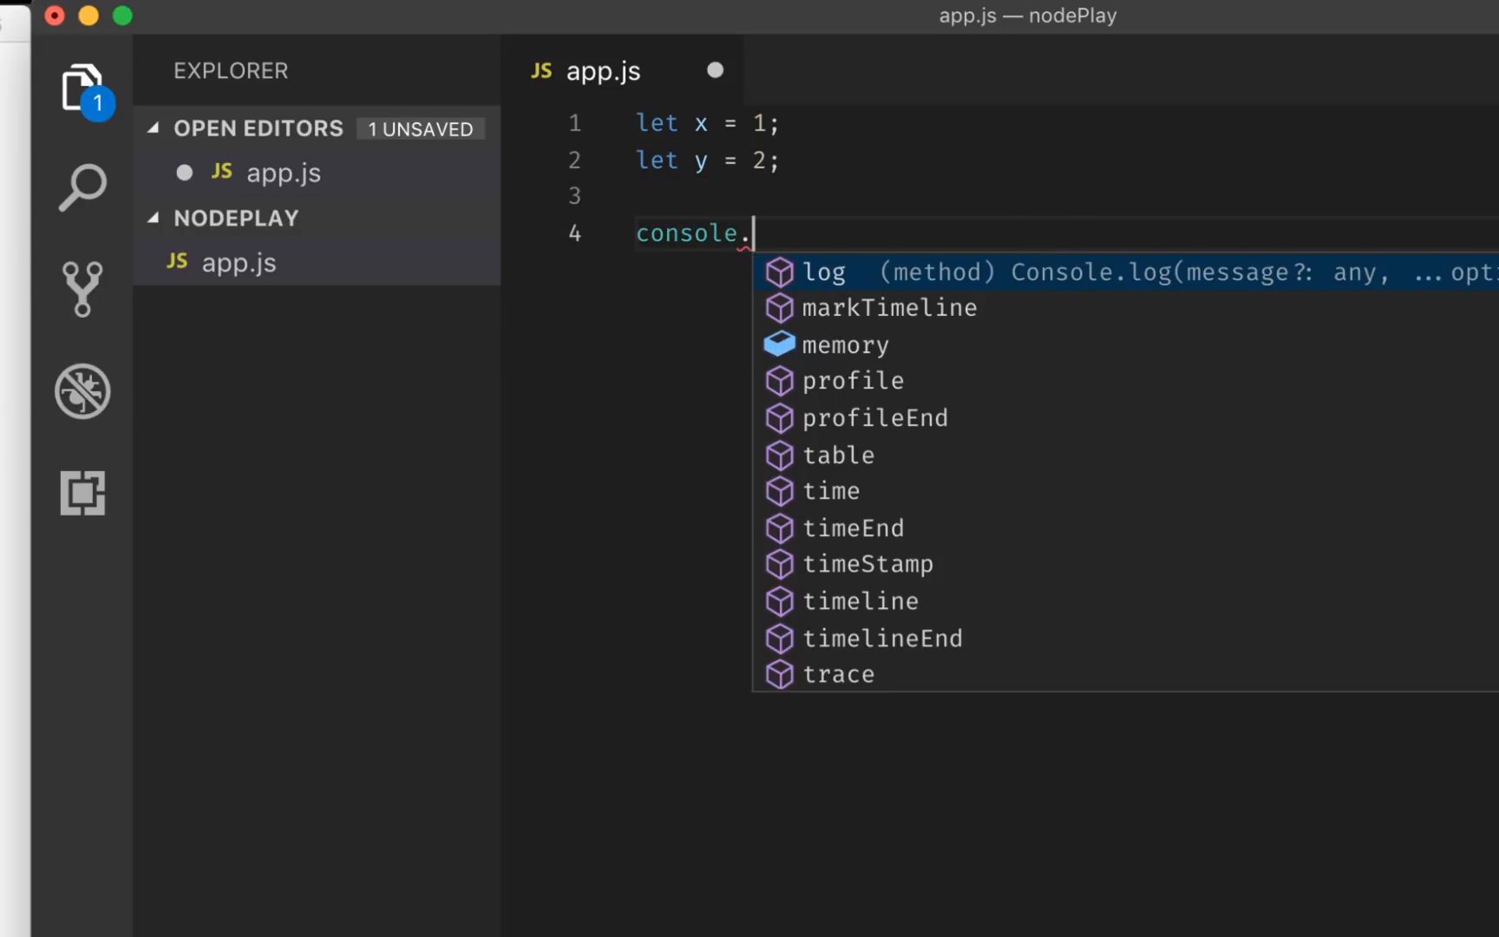
{"action": "type", "text": "log"}
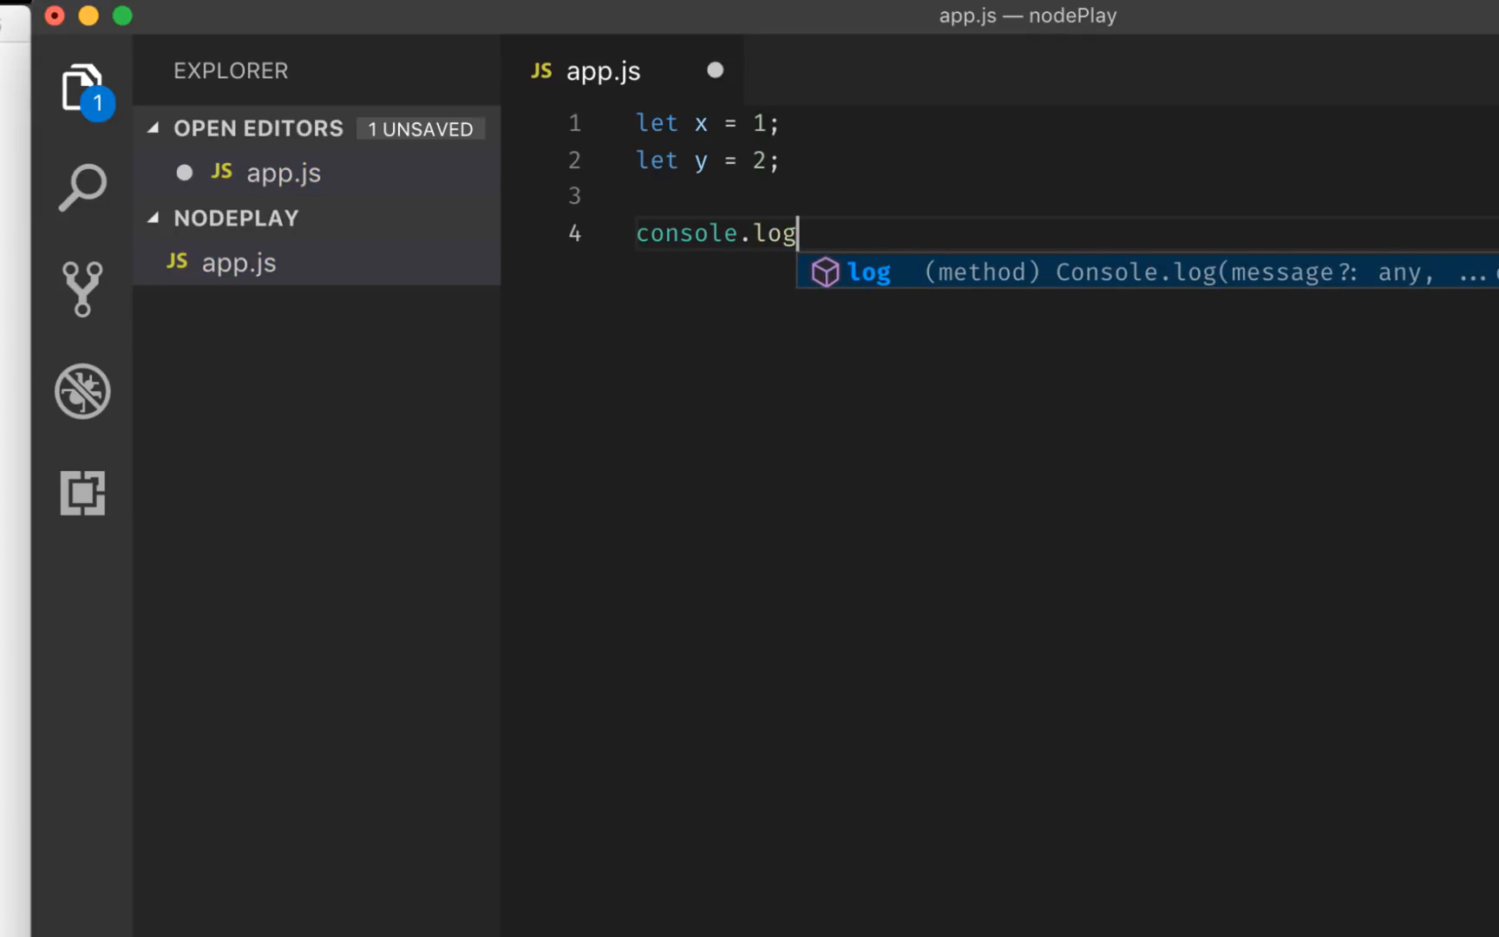
{"action": "type", "text": "(x+"}
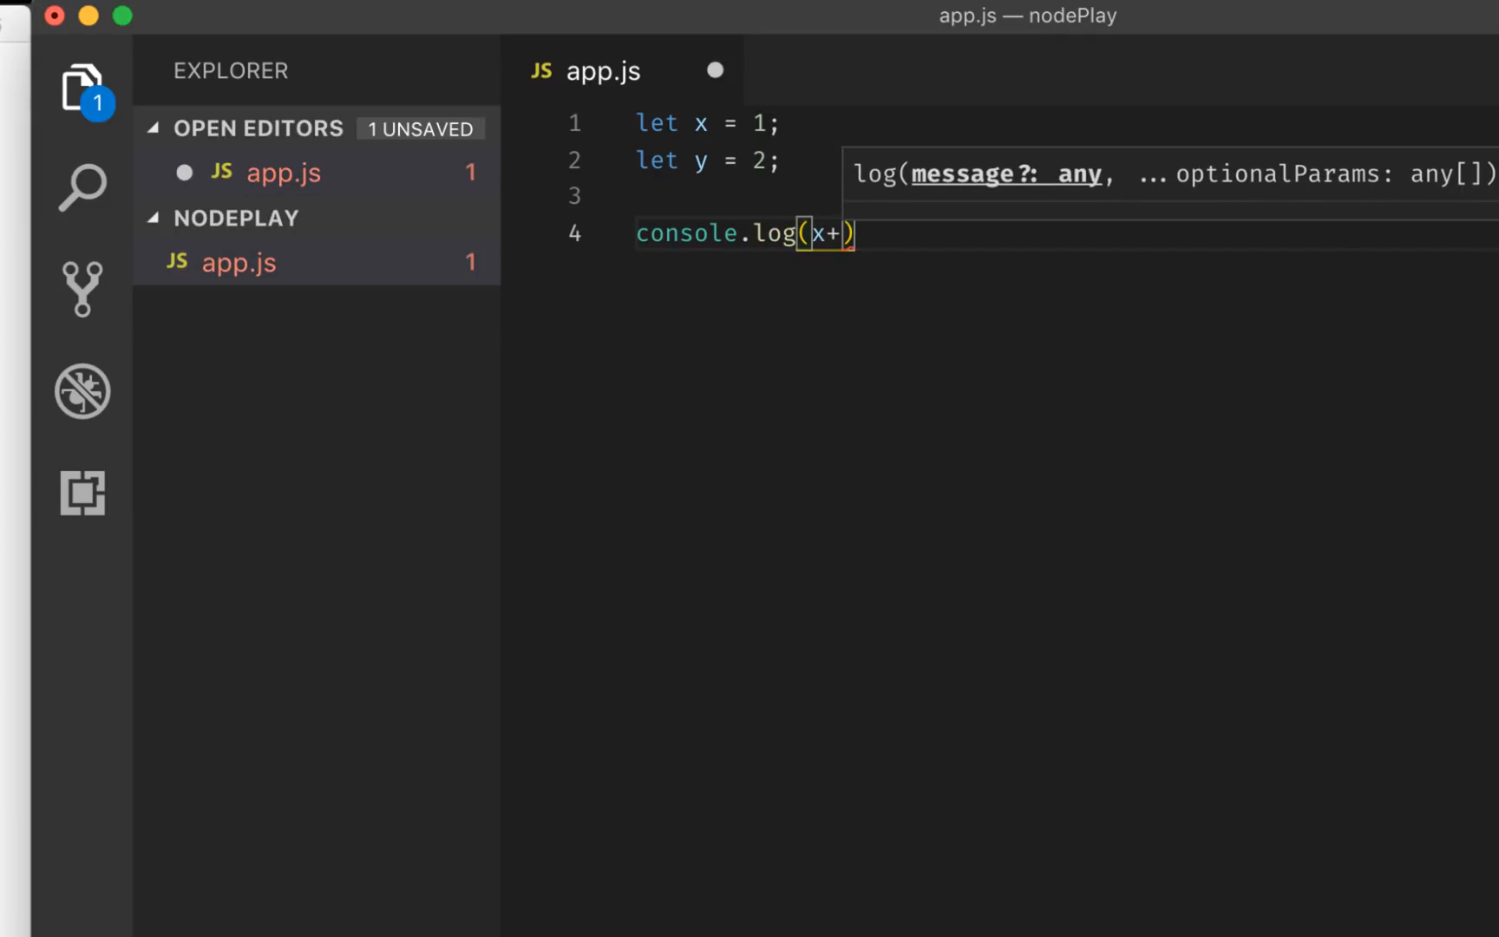
{"action": "type", "text": "y"}
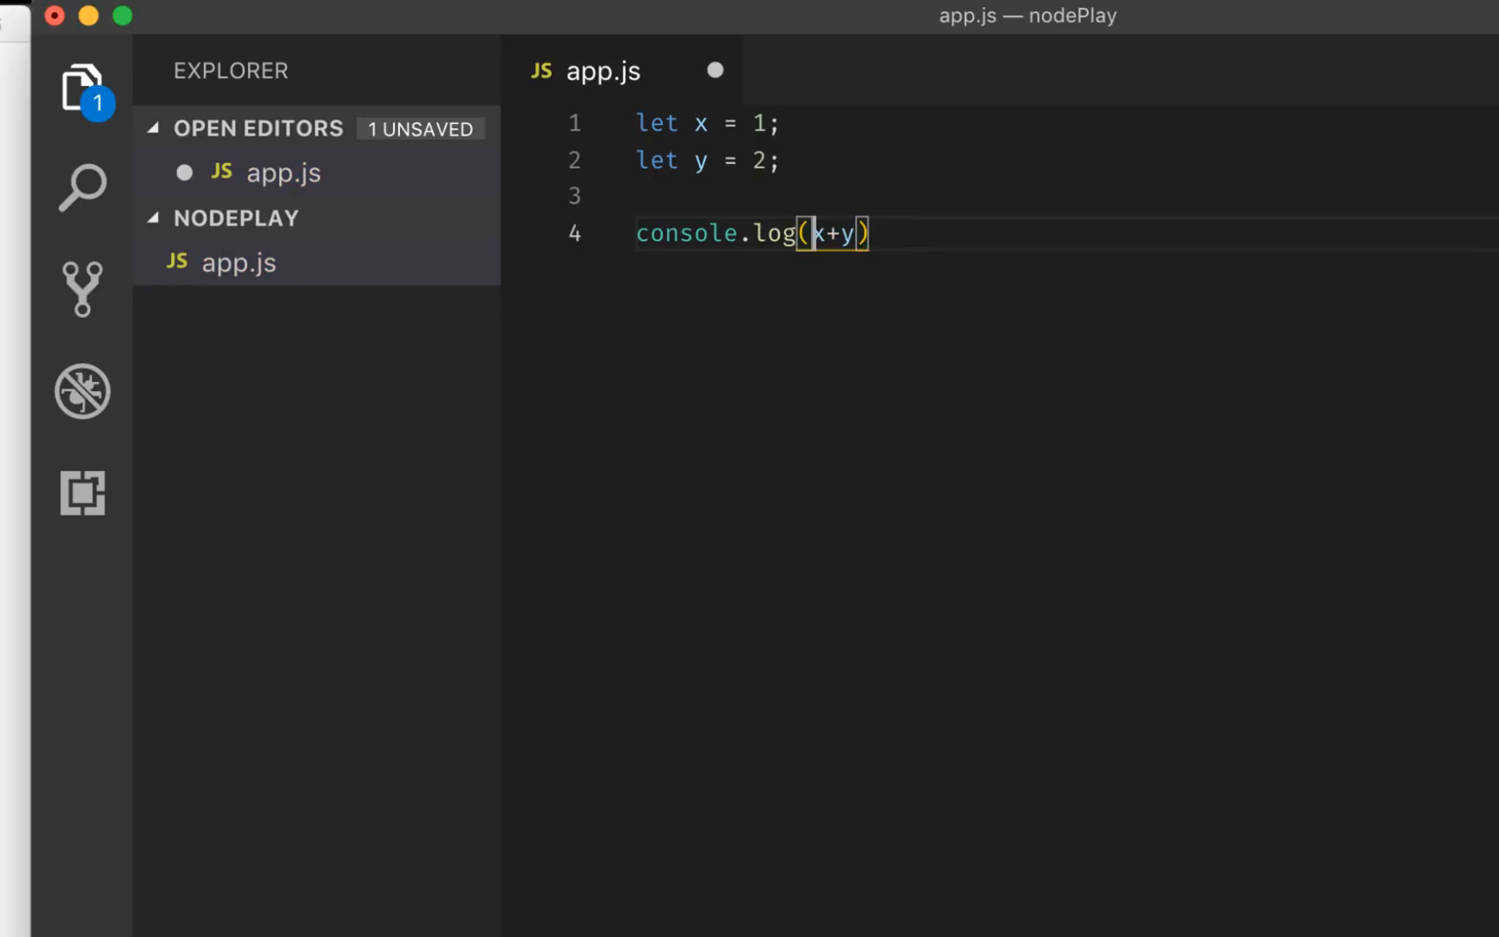
{"action": "type", "text": "`x + y"}
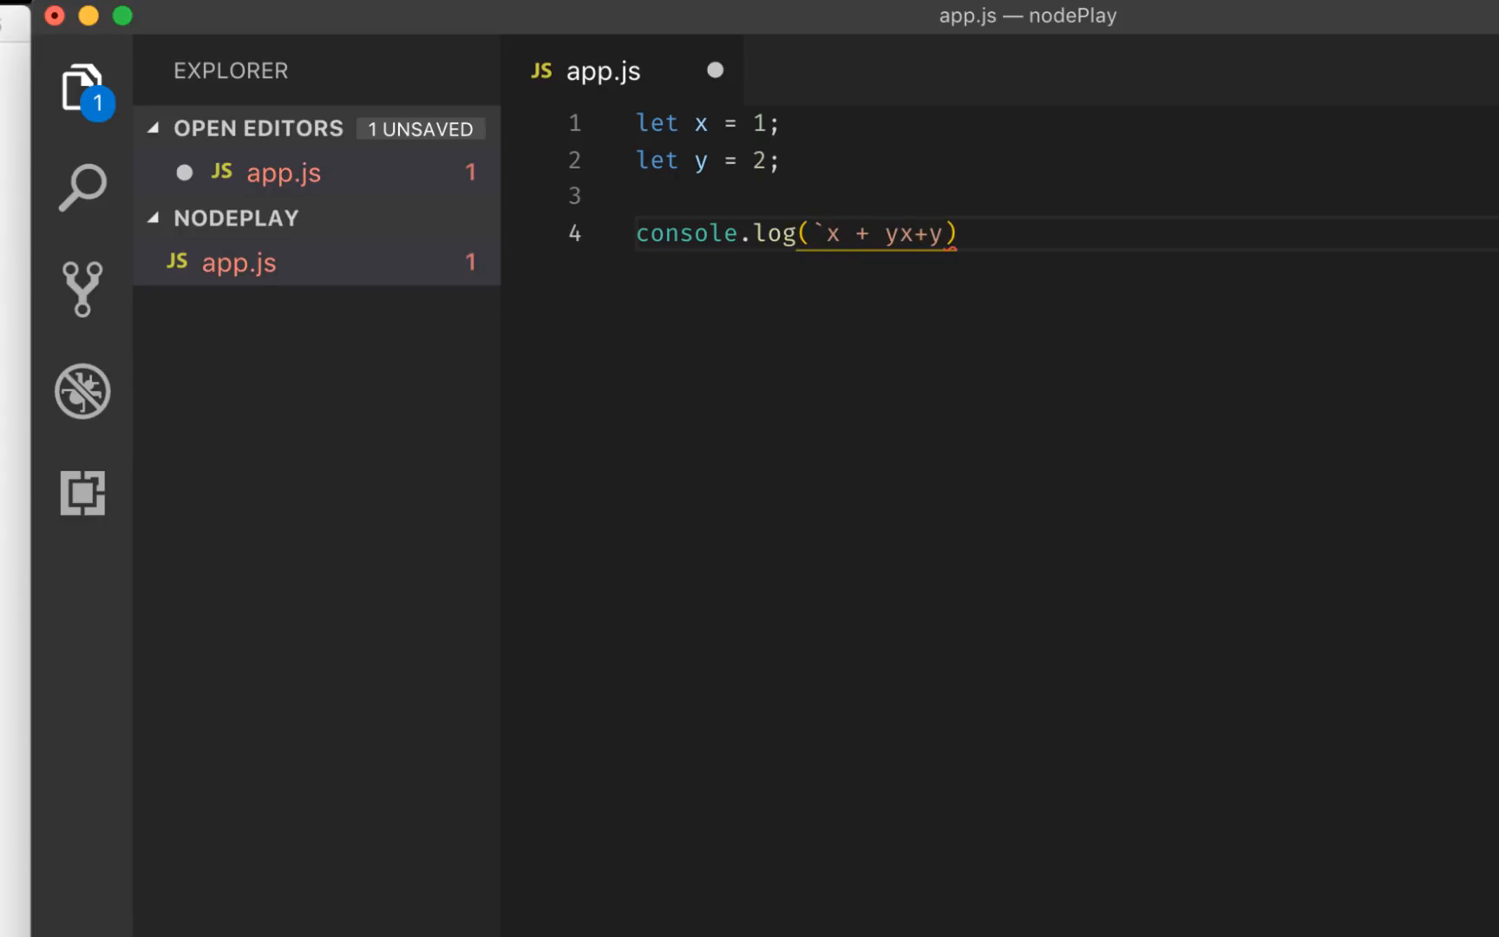
{"action": "type", "text": "="}
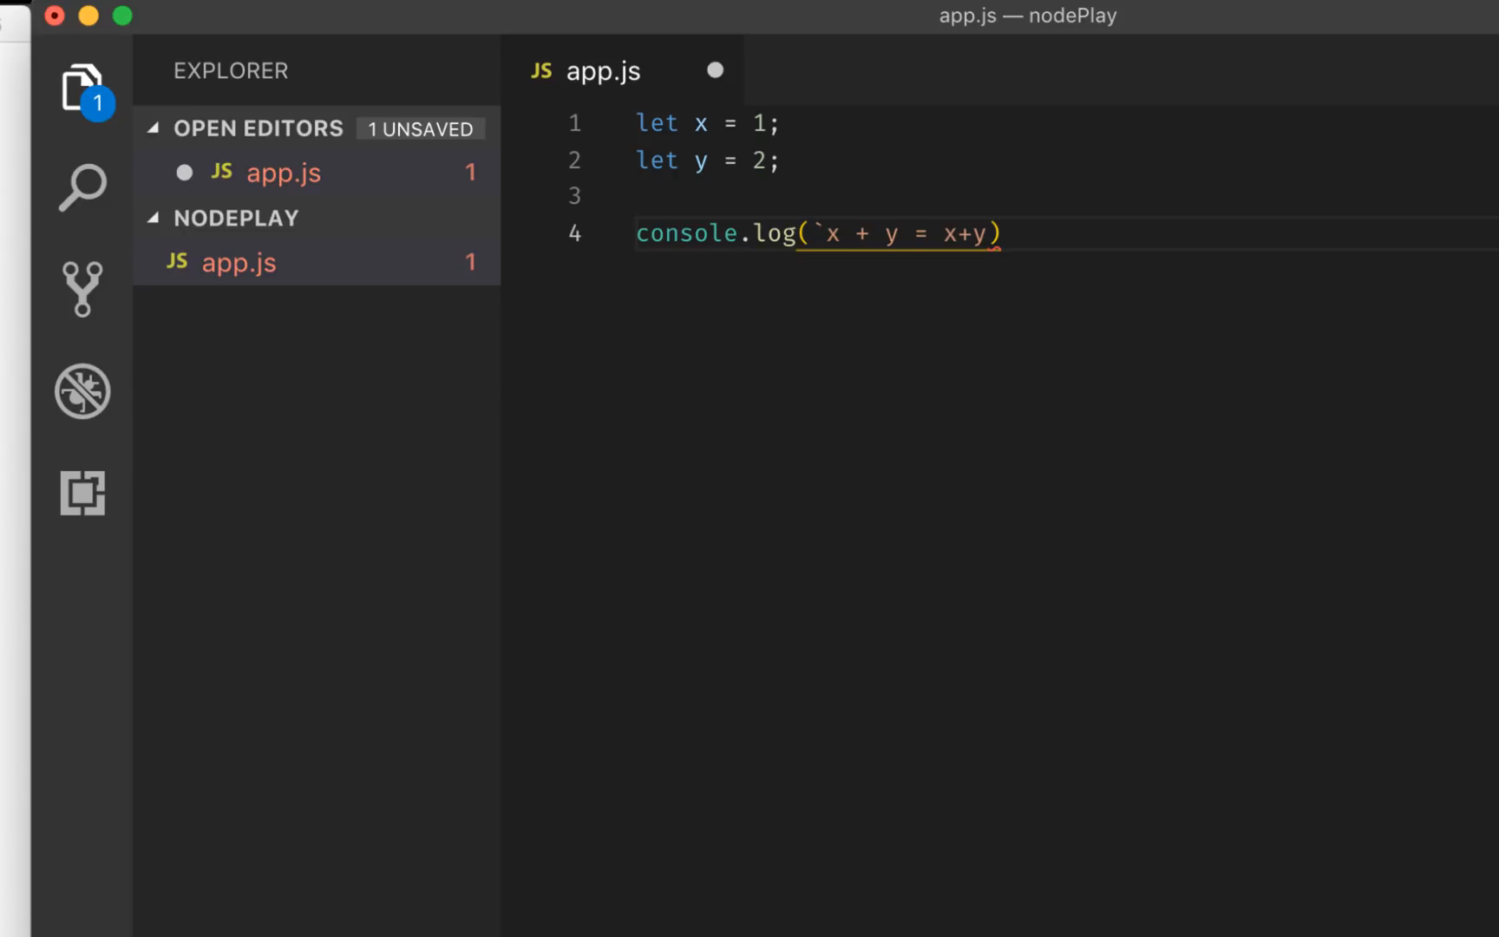
{"action": "type", "text": "${"}
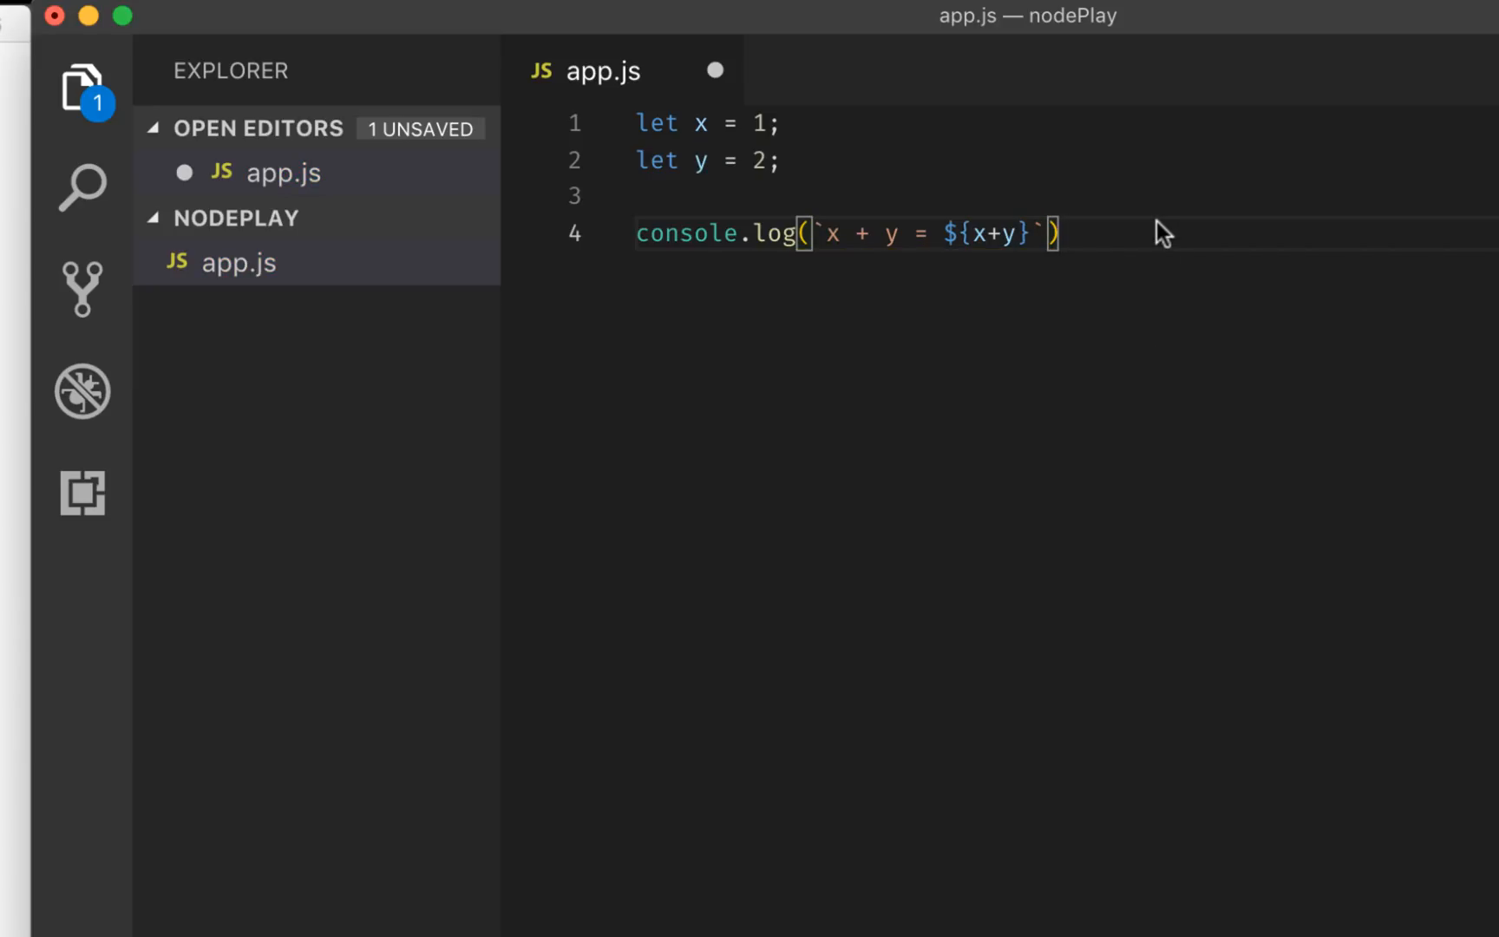
{"action": "mouse_move", "coordinate": [1105, 234]}
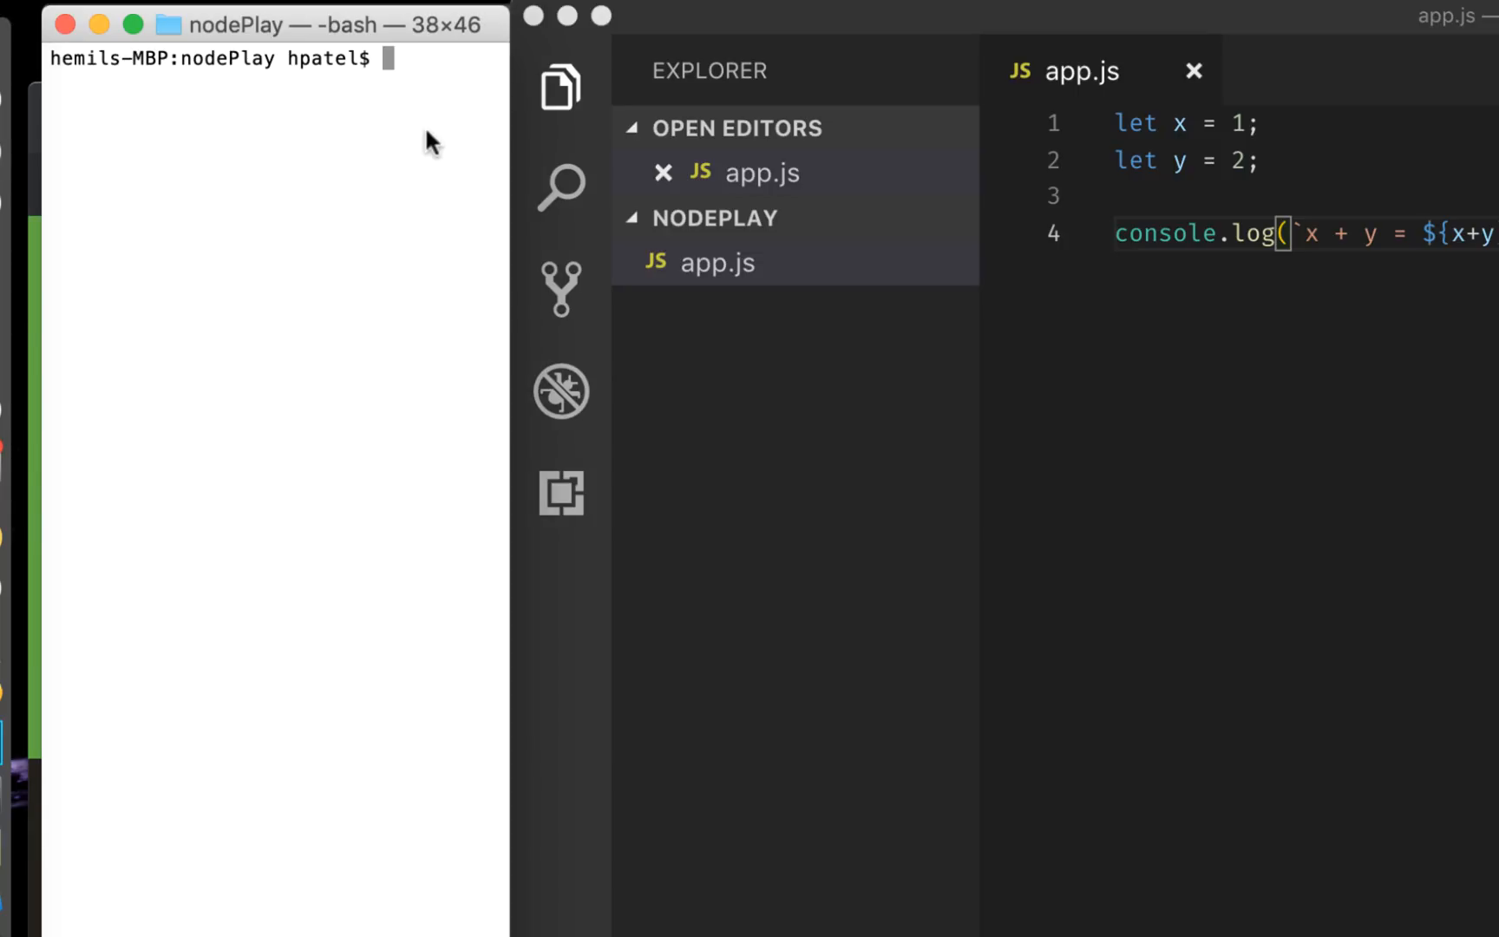
Run 'node app' in Terminal, printing x + y = 3
{"action": "type", "text": "n"}
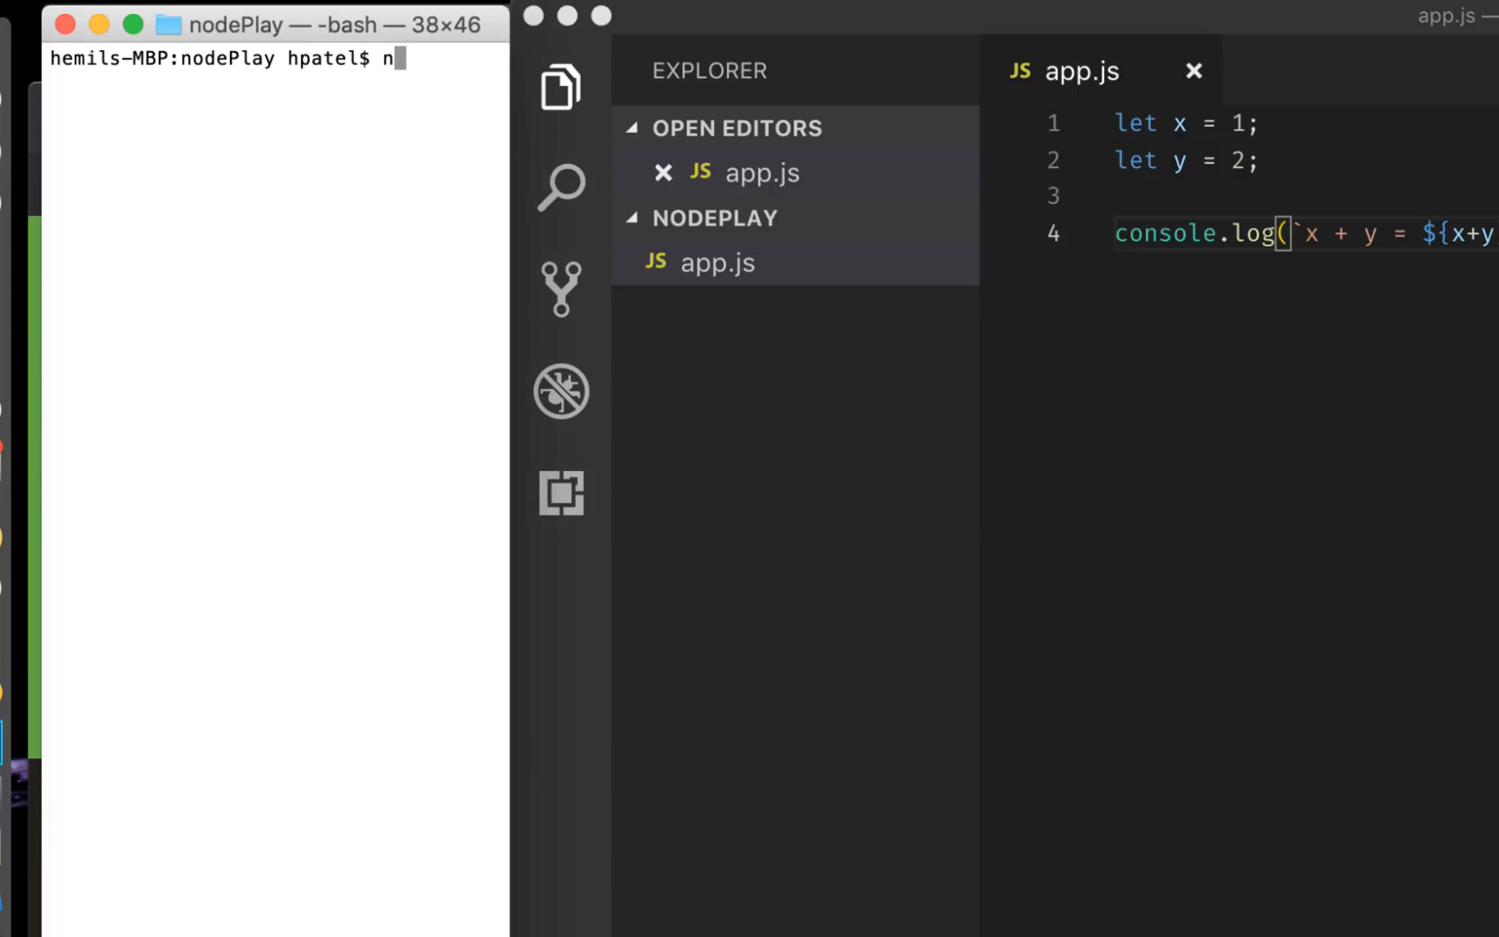
{"action": "type", "text": "ode"}
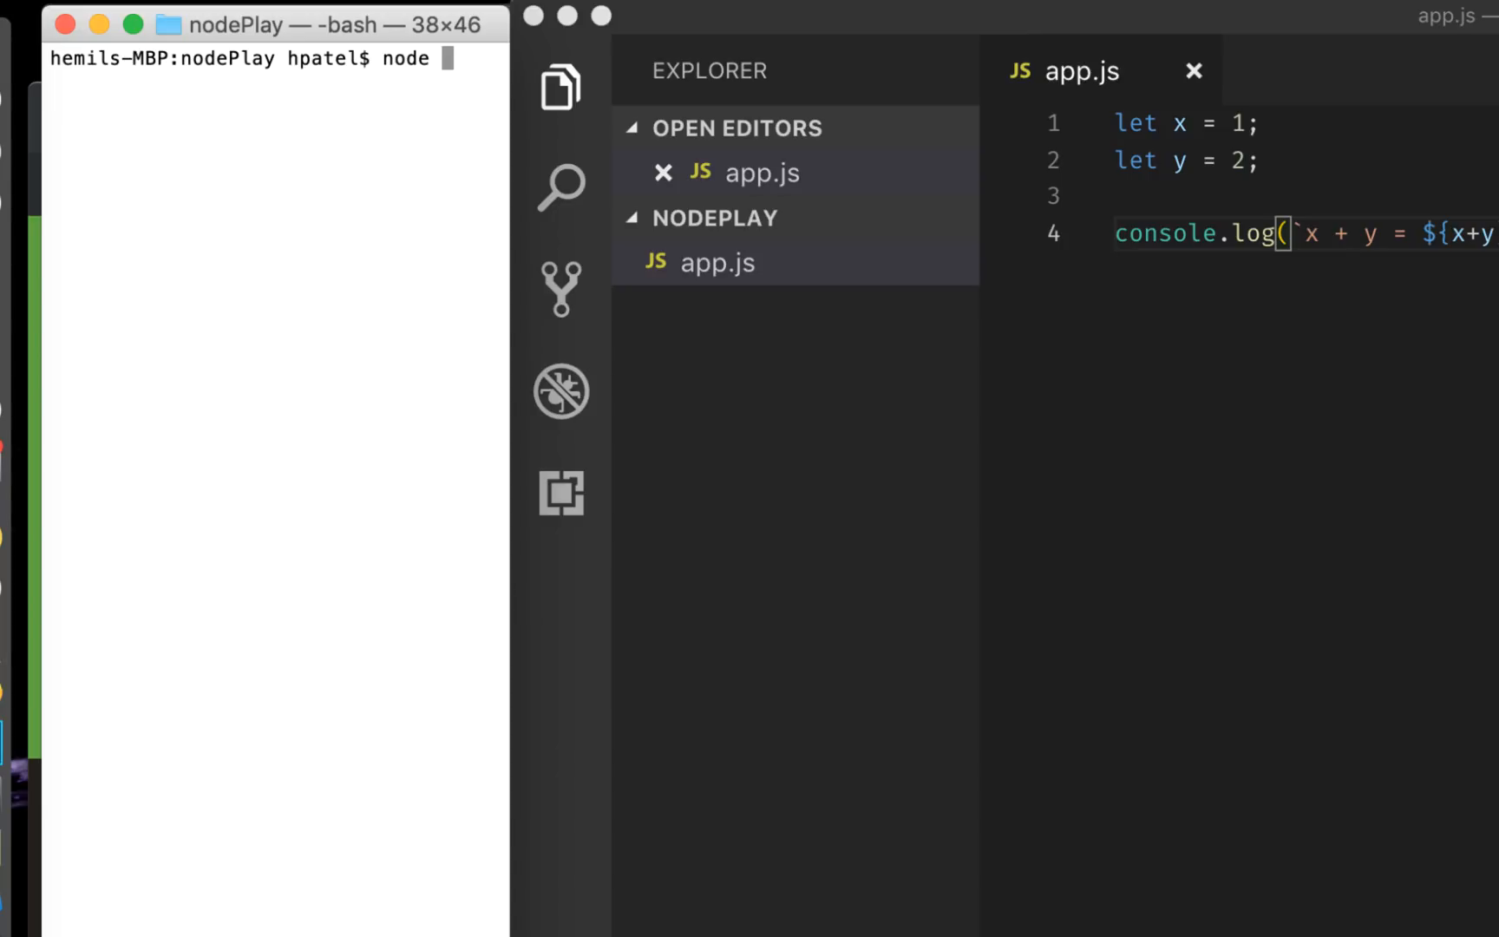
{"action": "mouse_move", "coordinate": [701, 238]}
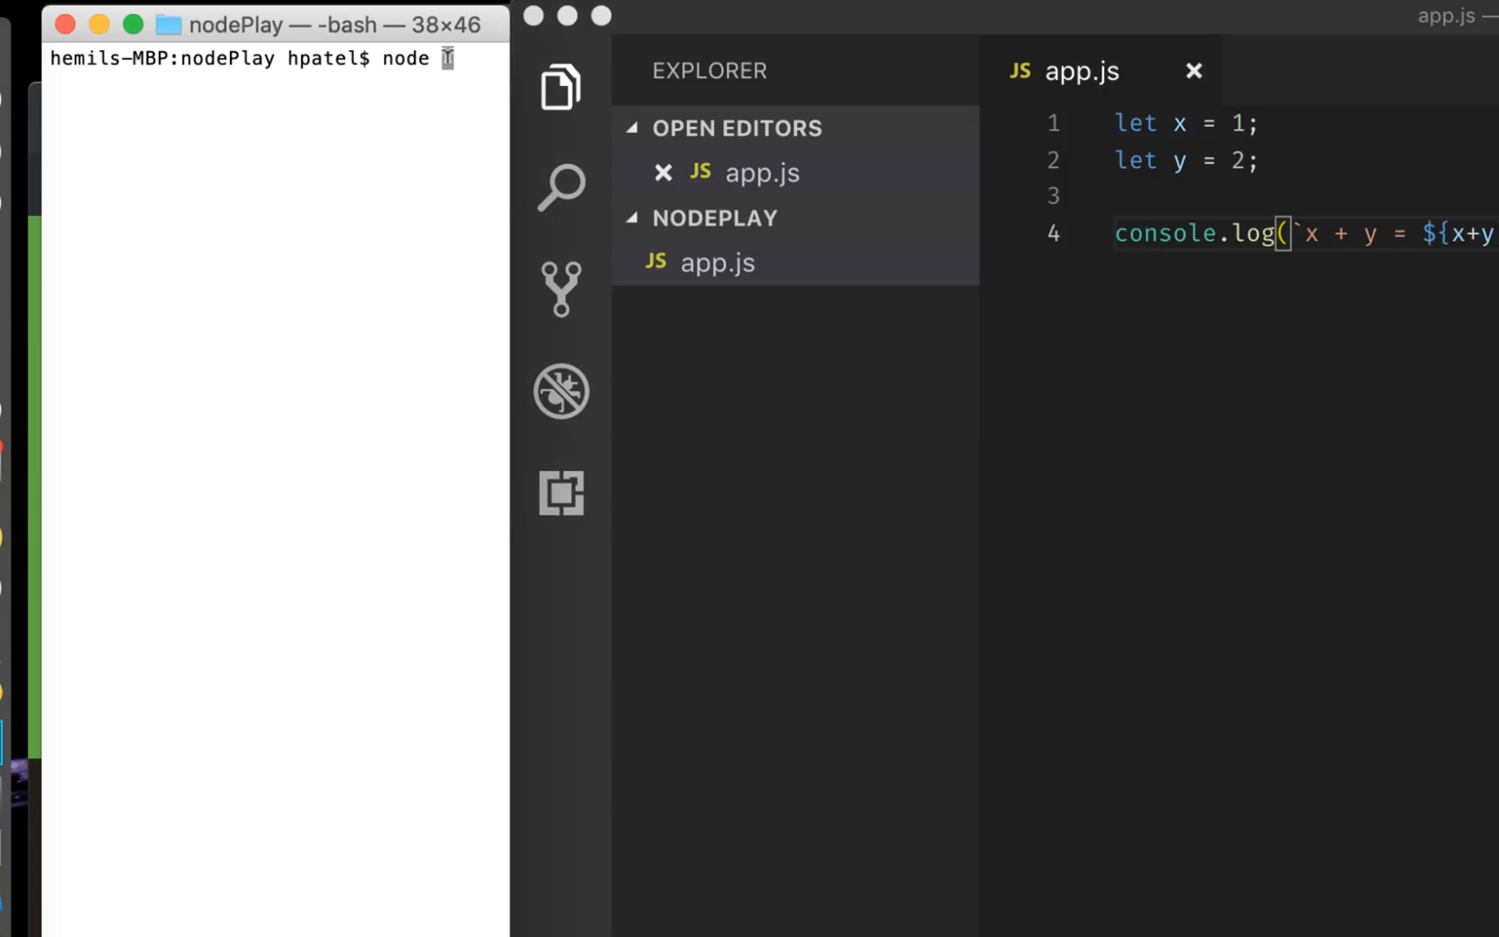
{"action": "type", "text": "app"}
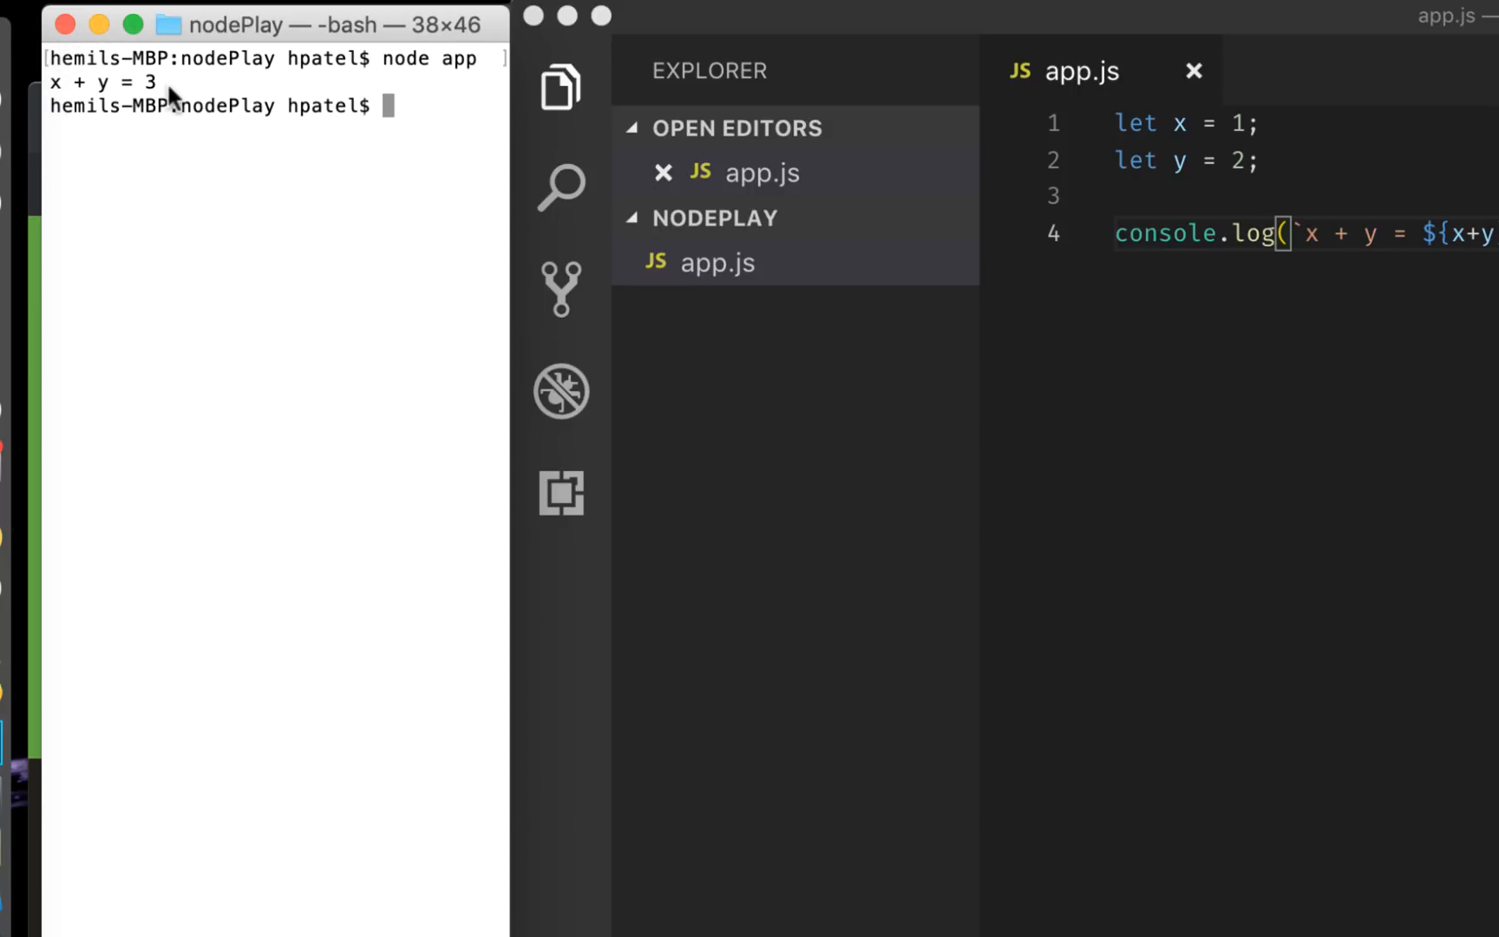
{"action": "mouse_move", "coordinate": [1133, 235]}
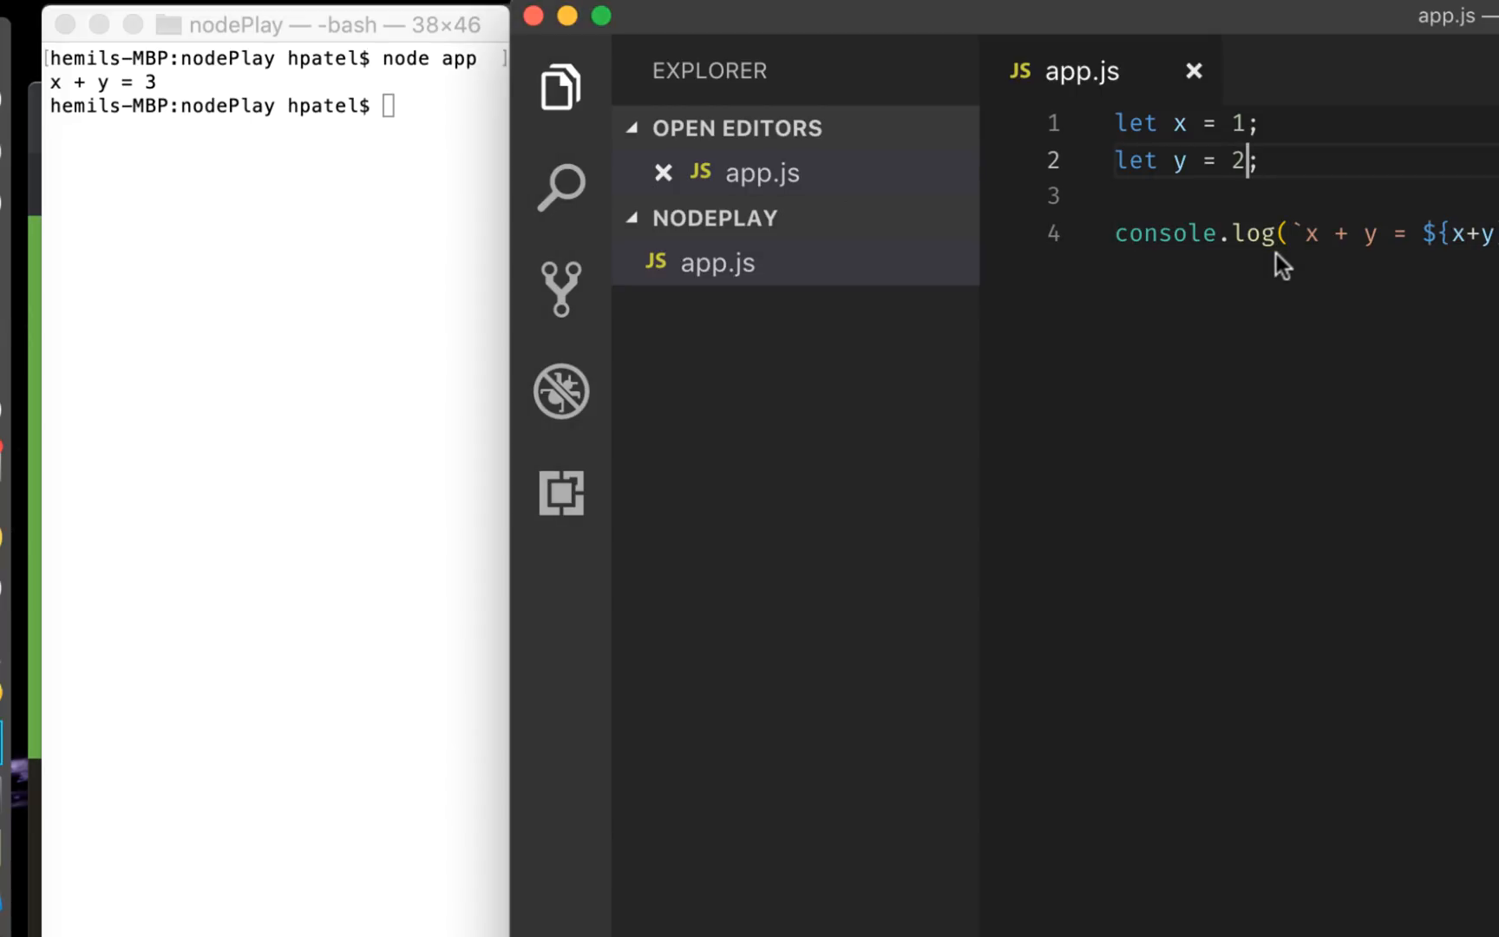
{"action": "key", "text": "Backspace"}
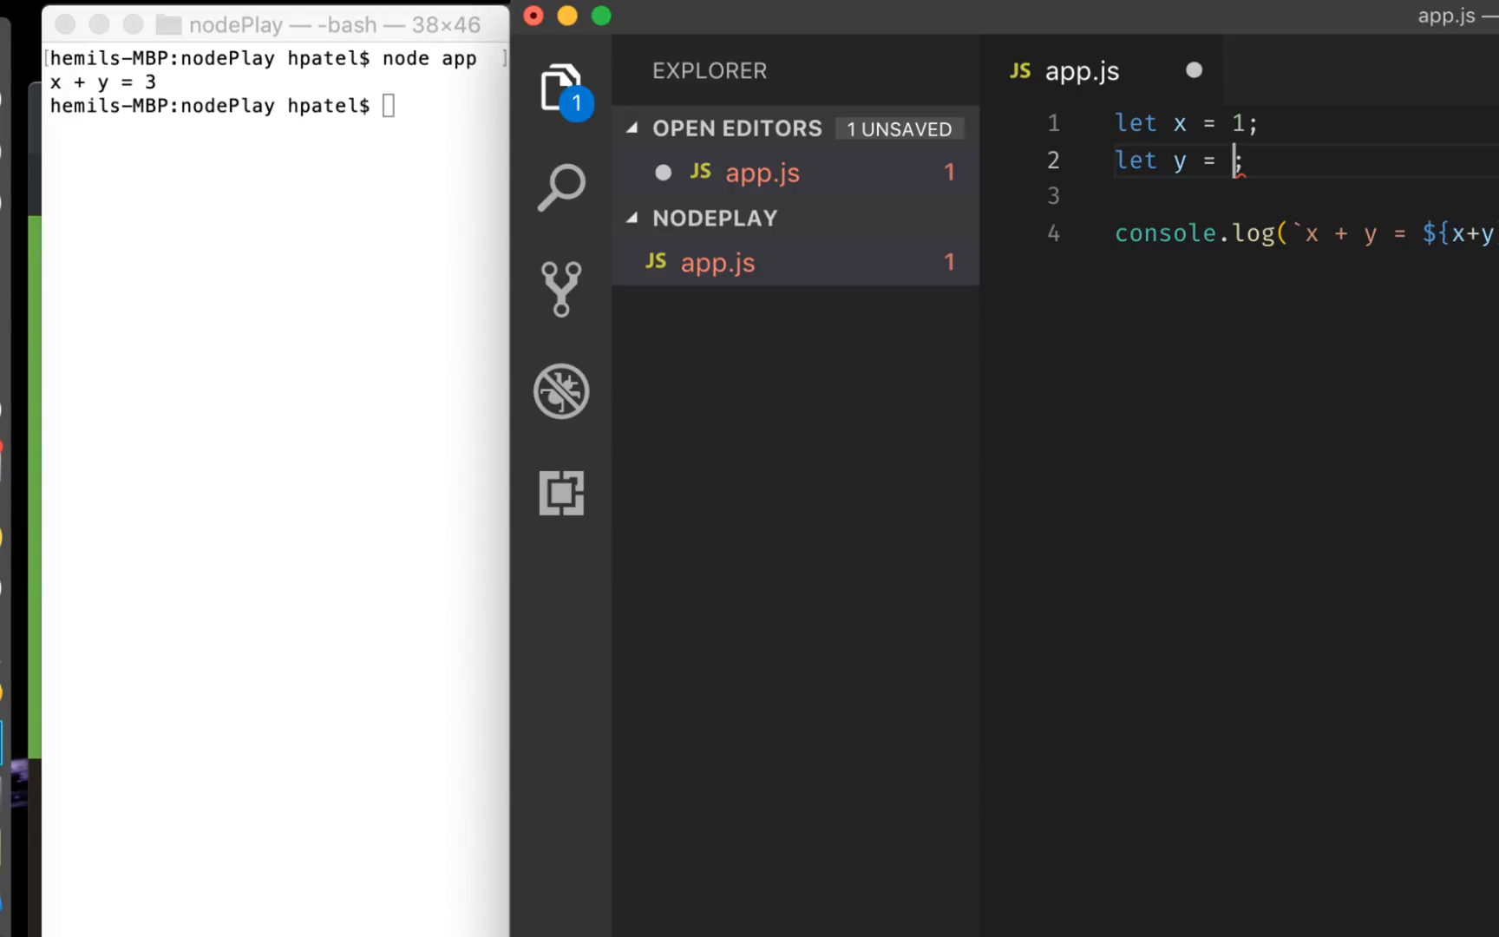
{"action": "type", "text": "3"}
{"action": "left_click", "coordinate": [277, 104]}
{"action": "type", "text": "node app"}
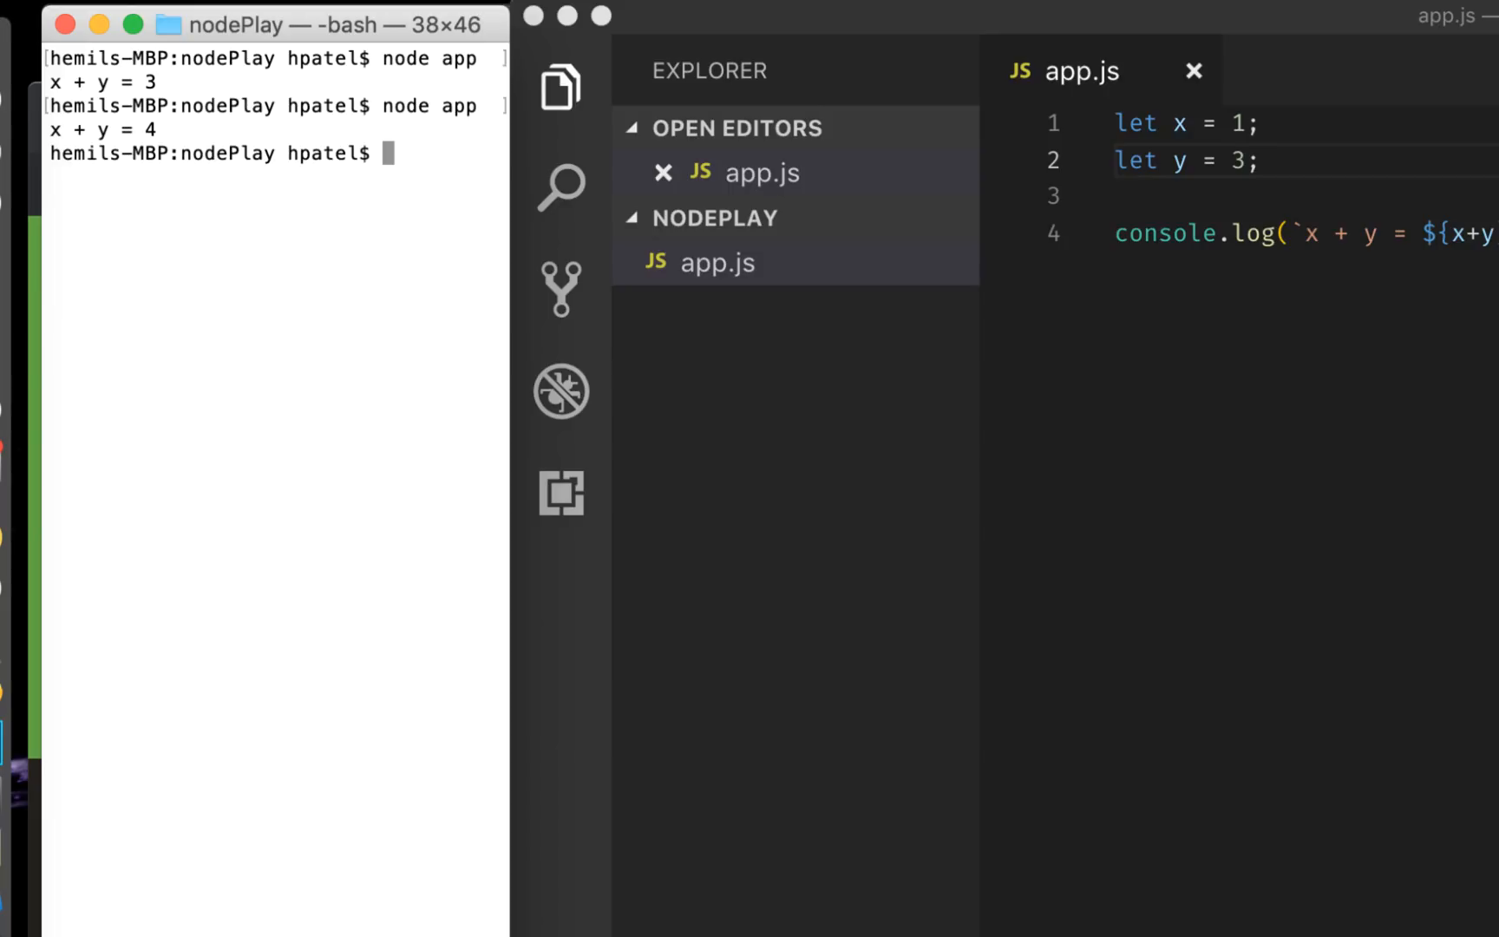
{"action": "mouse_move", "coordinate": [463, 153]}
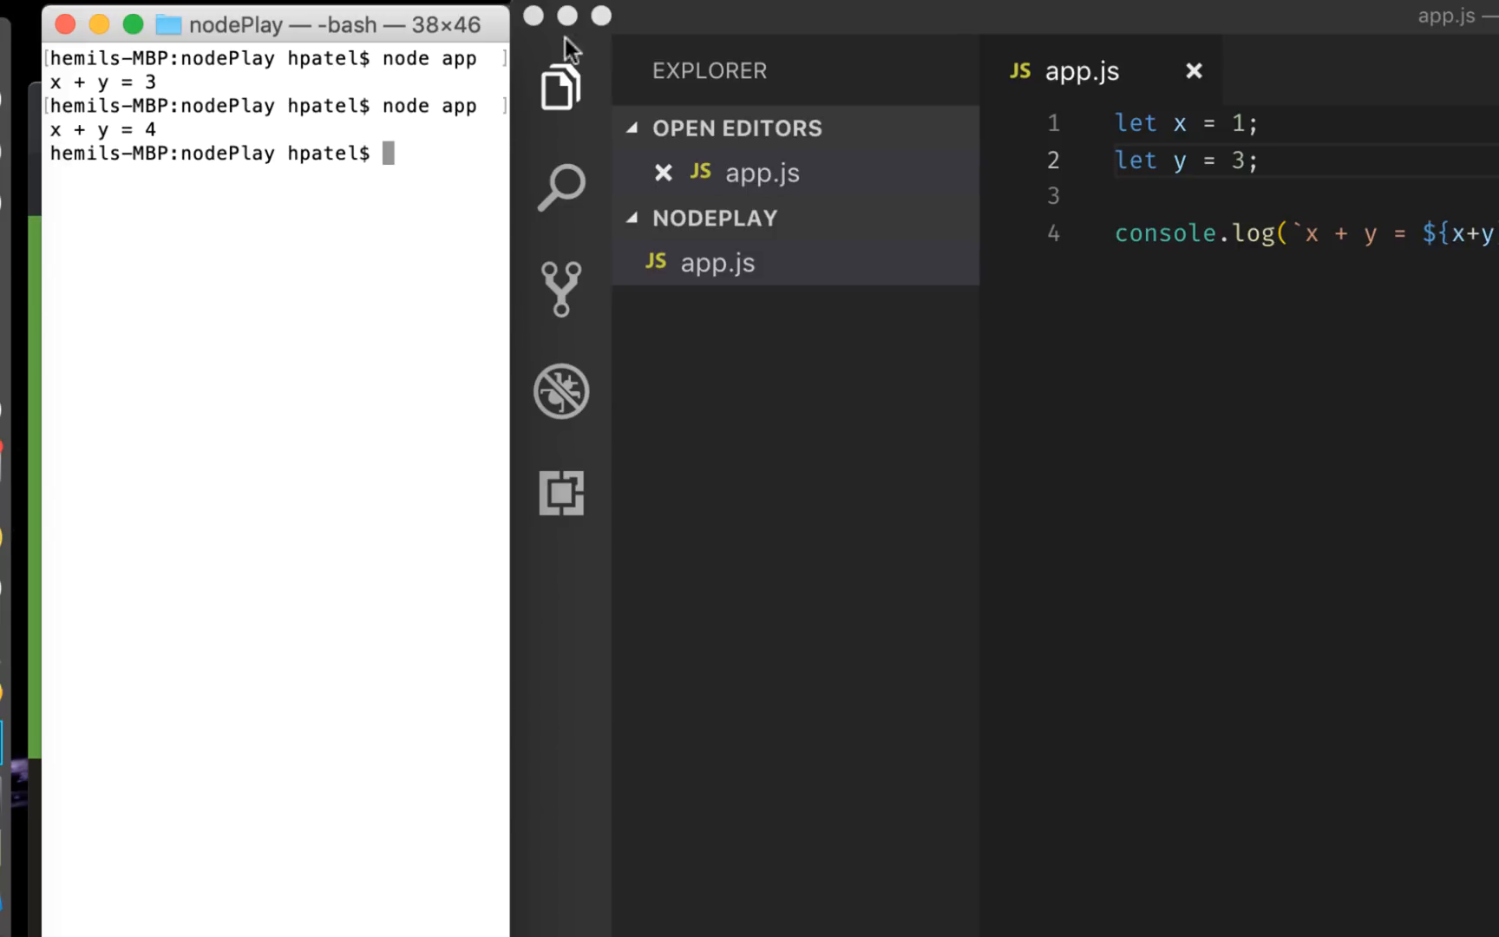
{"action": "mouse_move", "coordinate": [189, 411]}
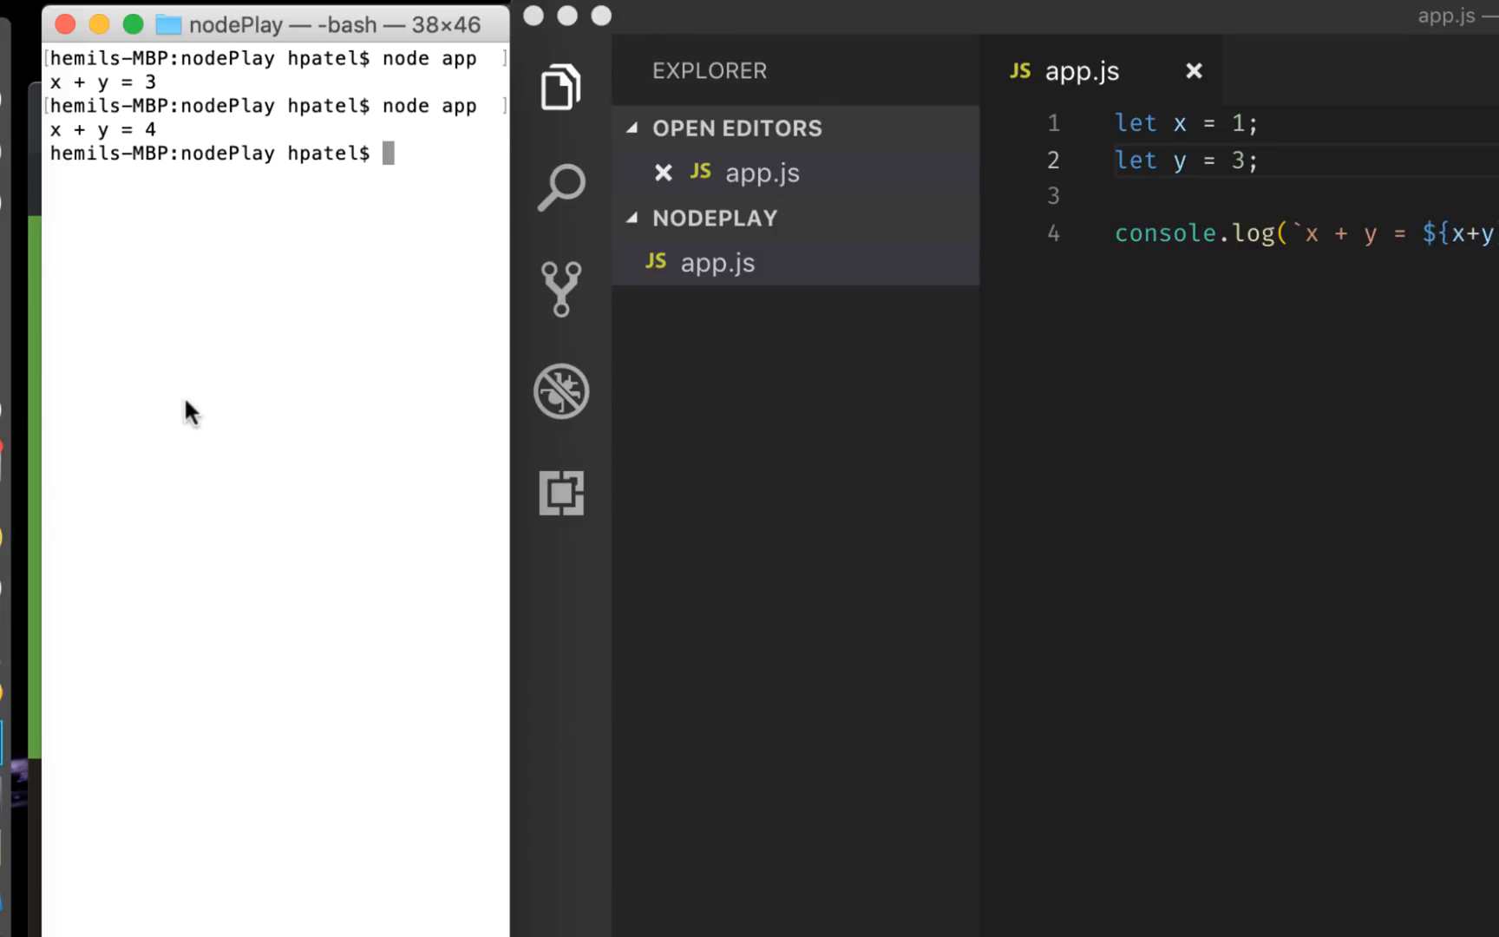
{"action": "mouse_move", "coordinate": [273, 333]}
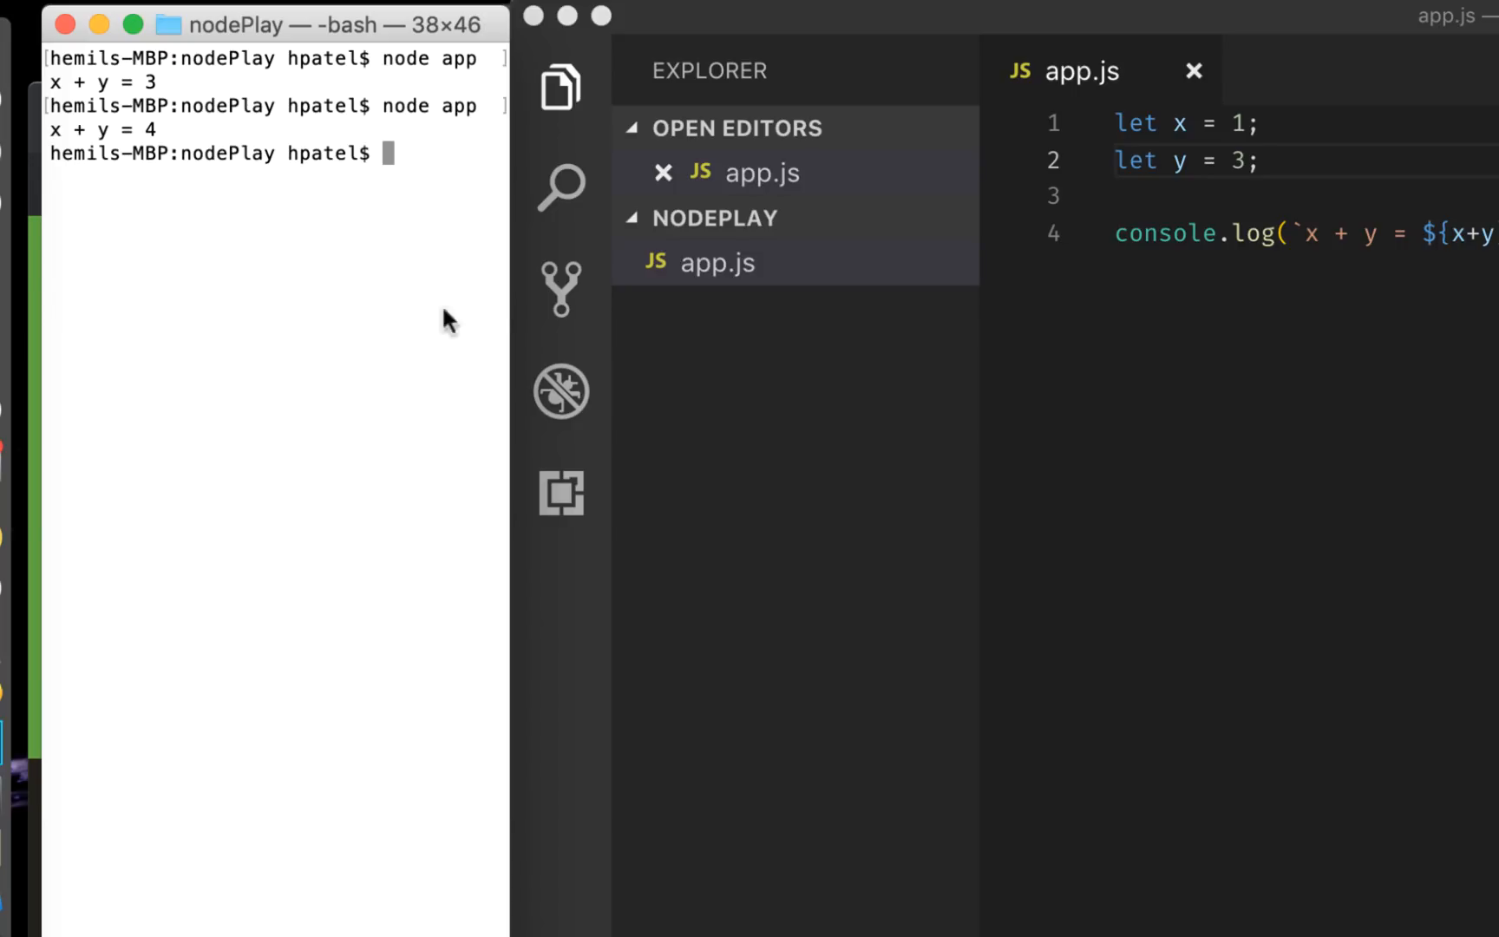
{"action": "mouse_move", "coordinate": [772, 20]}
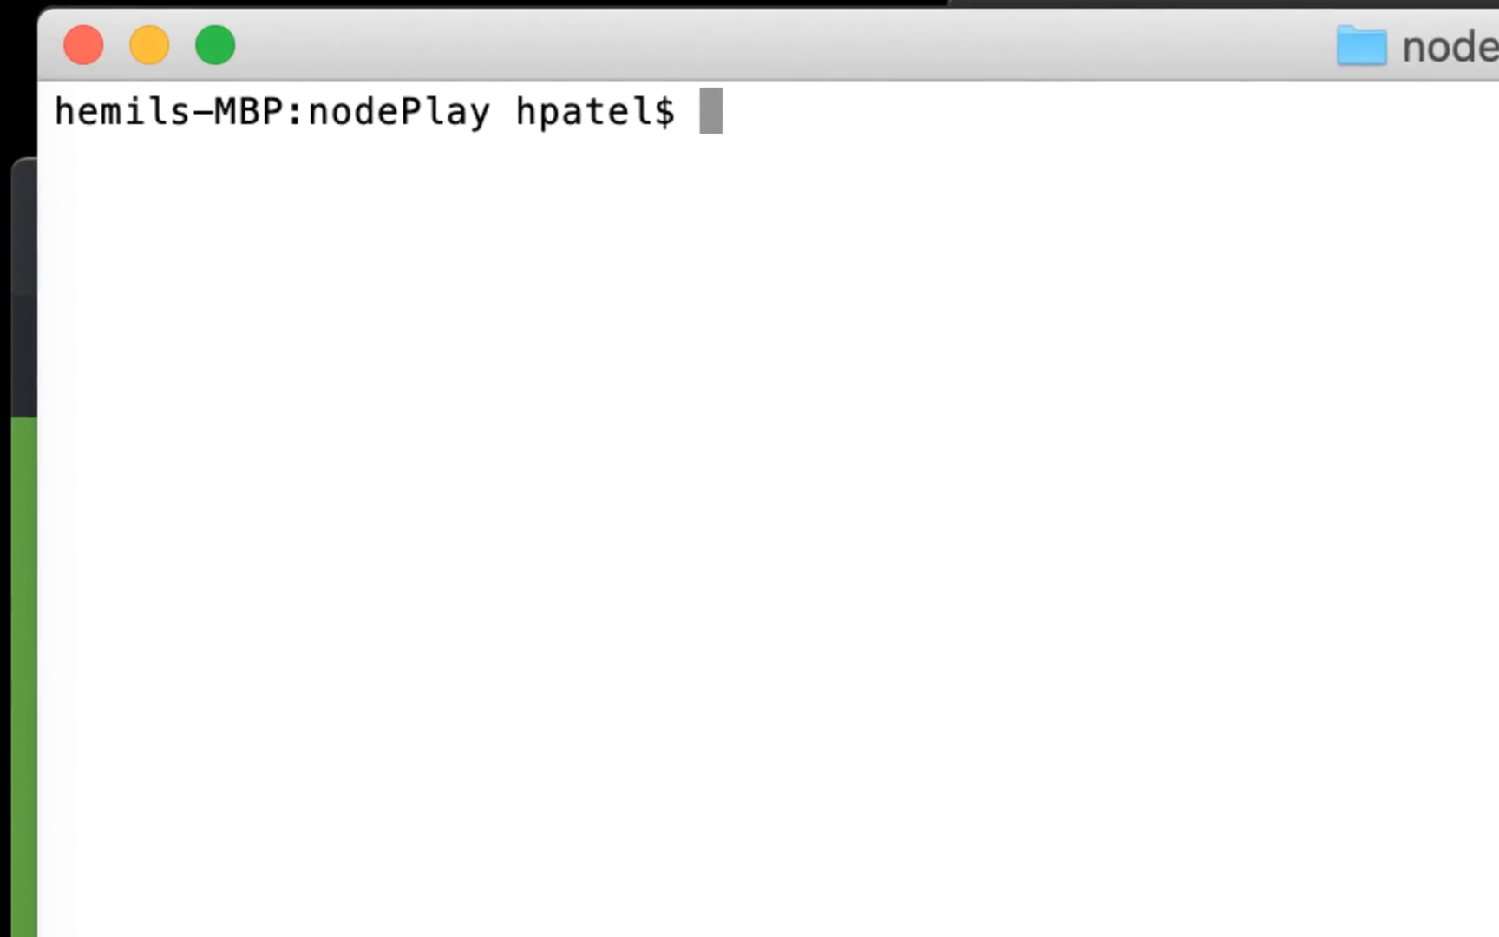
Clear the Terminal and run npm install nodemon -g
{"action": "type", "text": "no"}
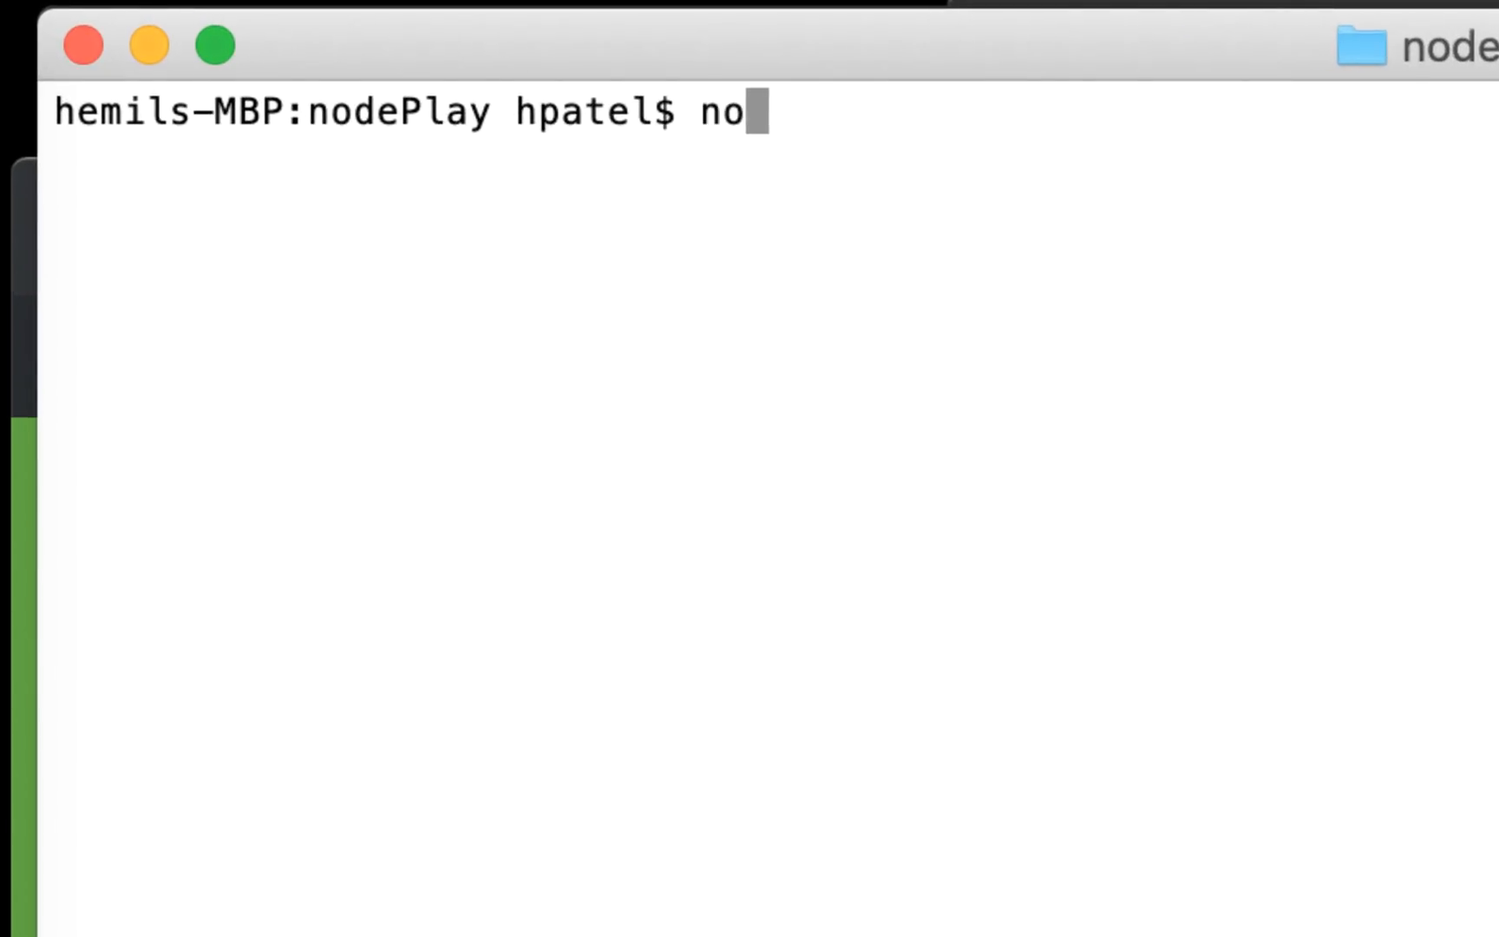
{"action": "type", "text": "pm i"}
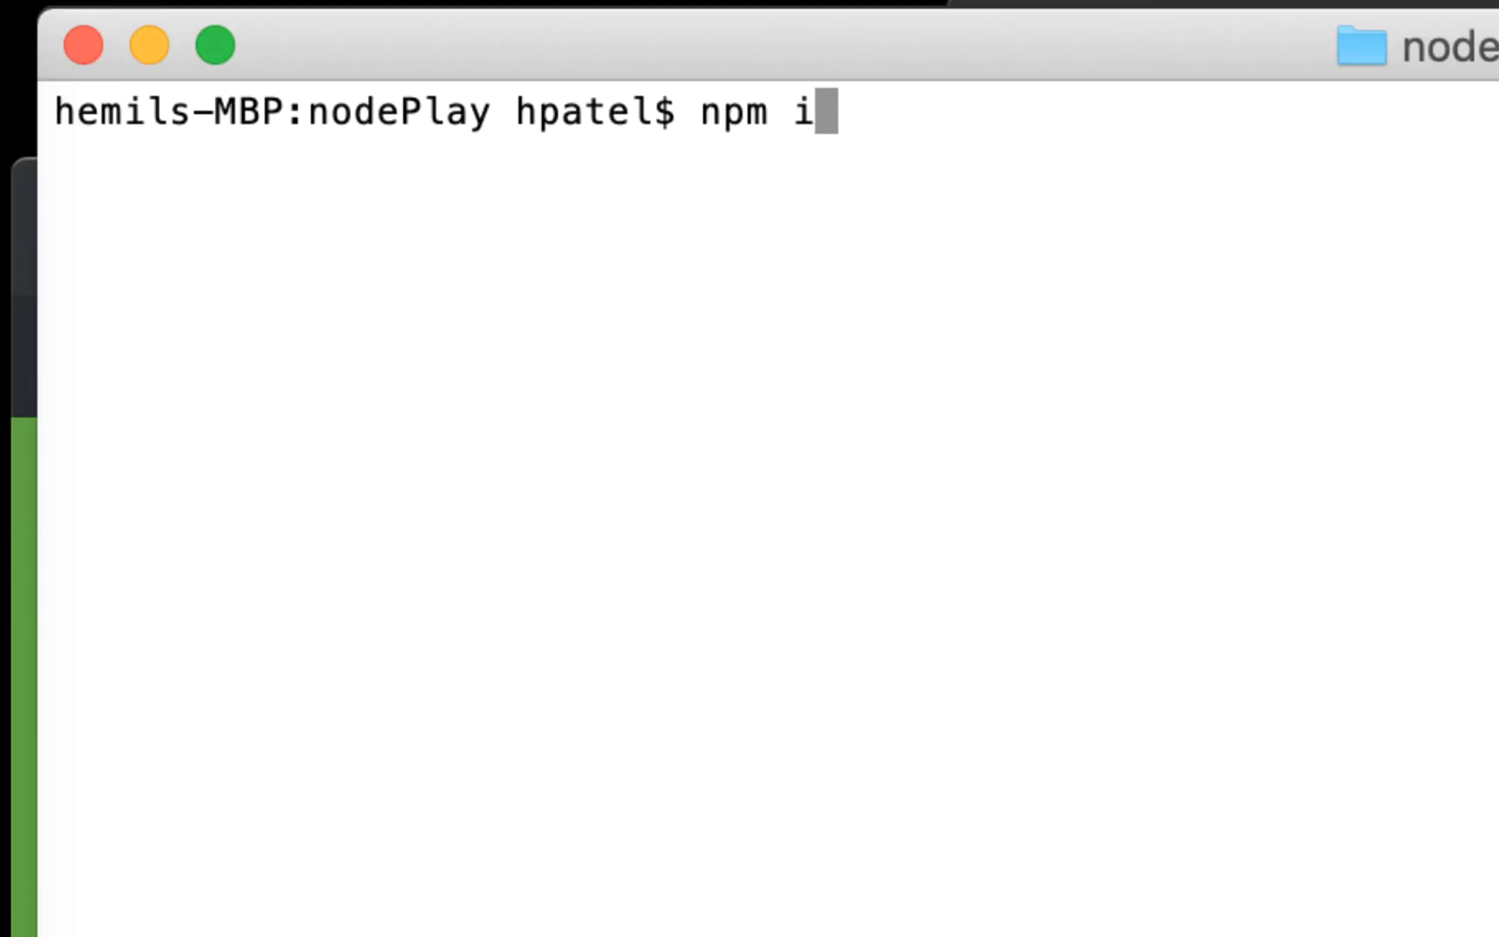
{"action": "type", "text": "nstall no"}
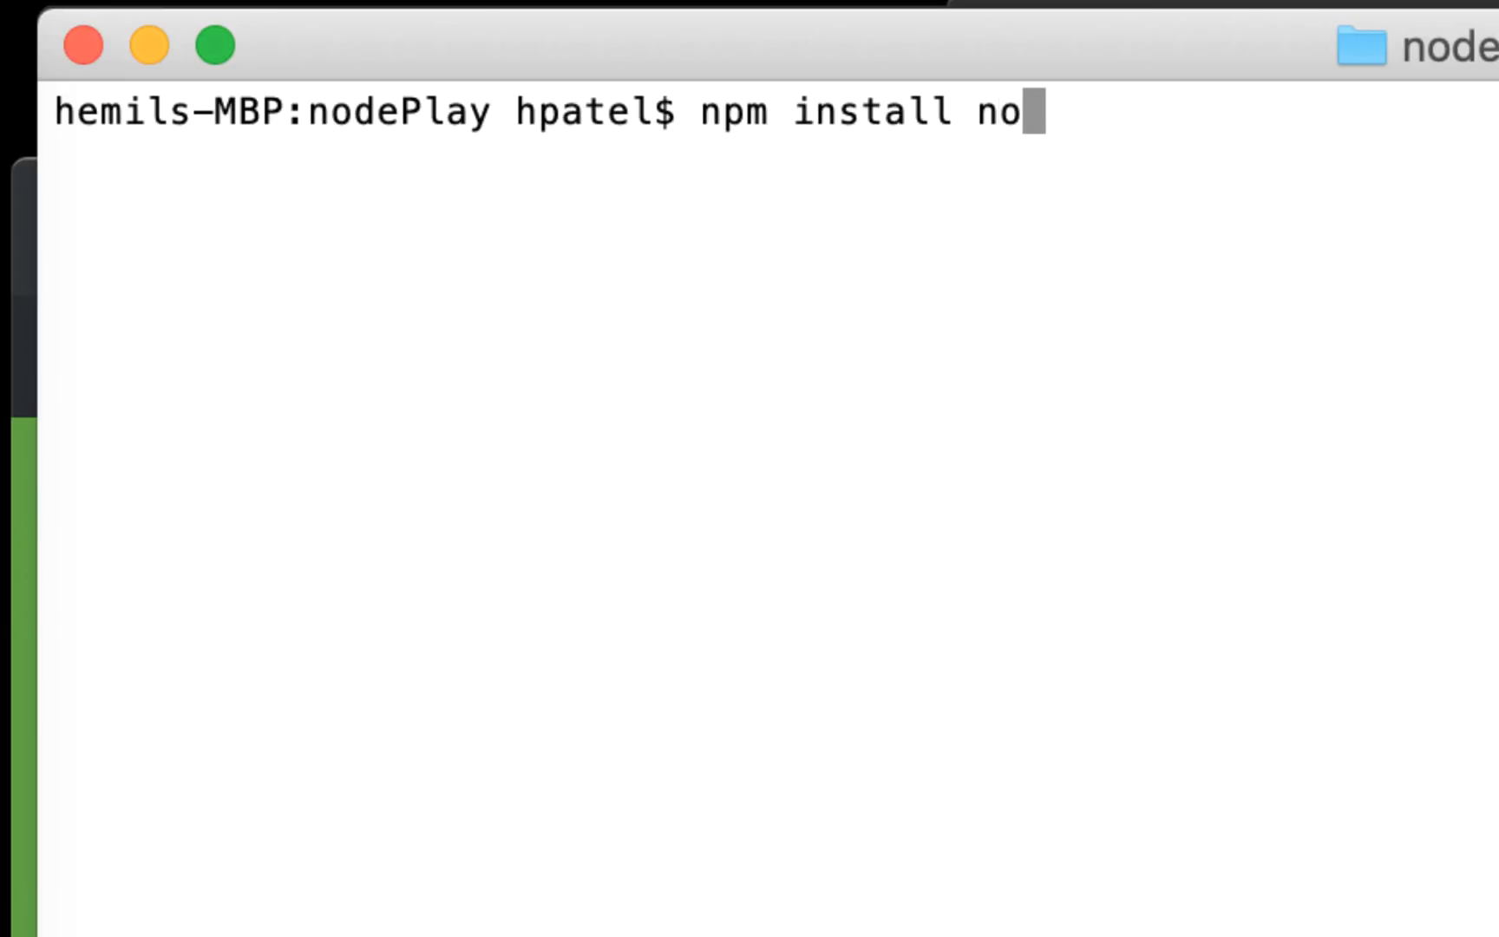
{"action": "type", "text": "demon -"}
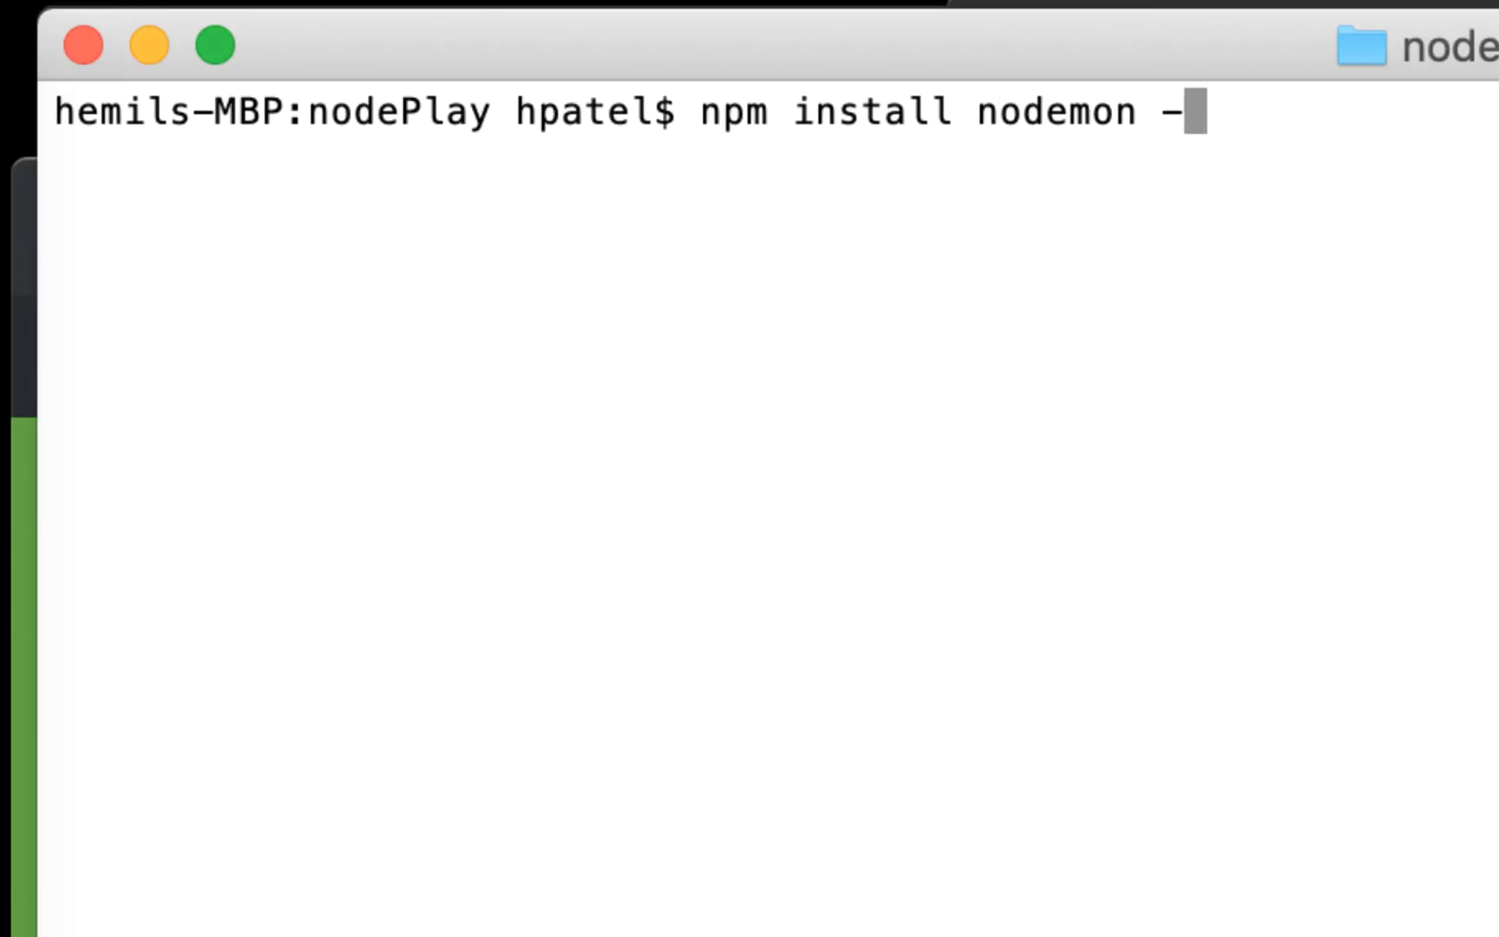
{"action": "type", "text": "g"}
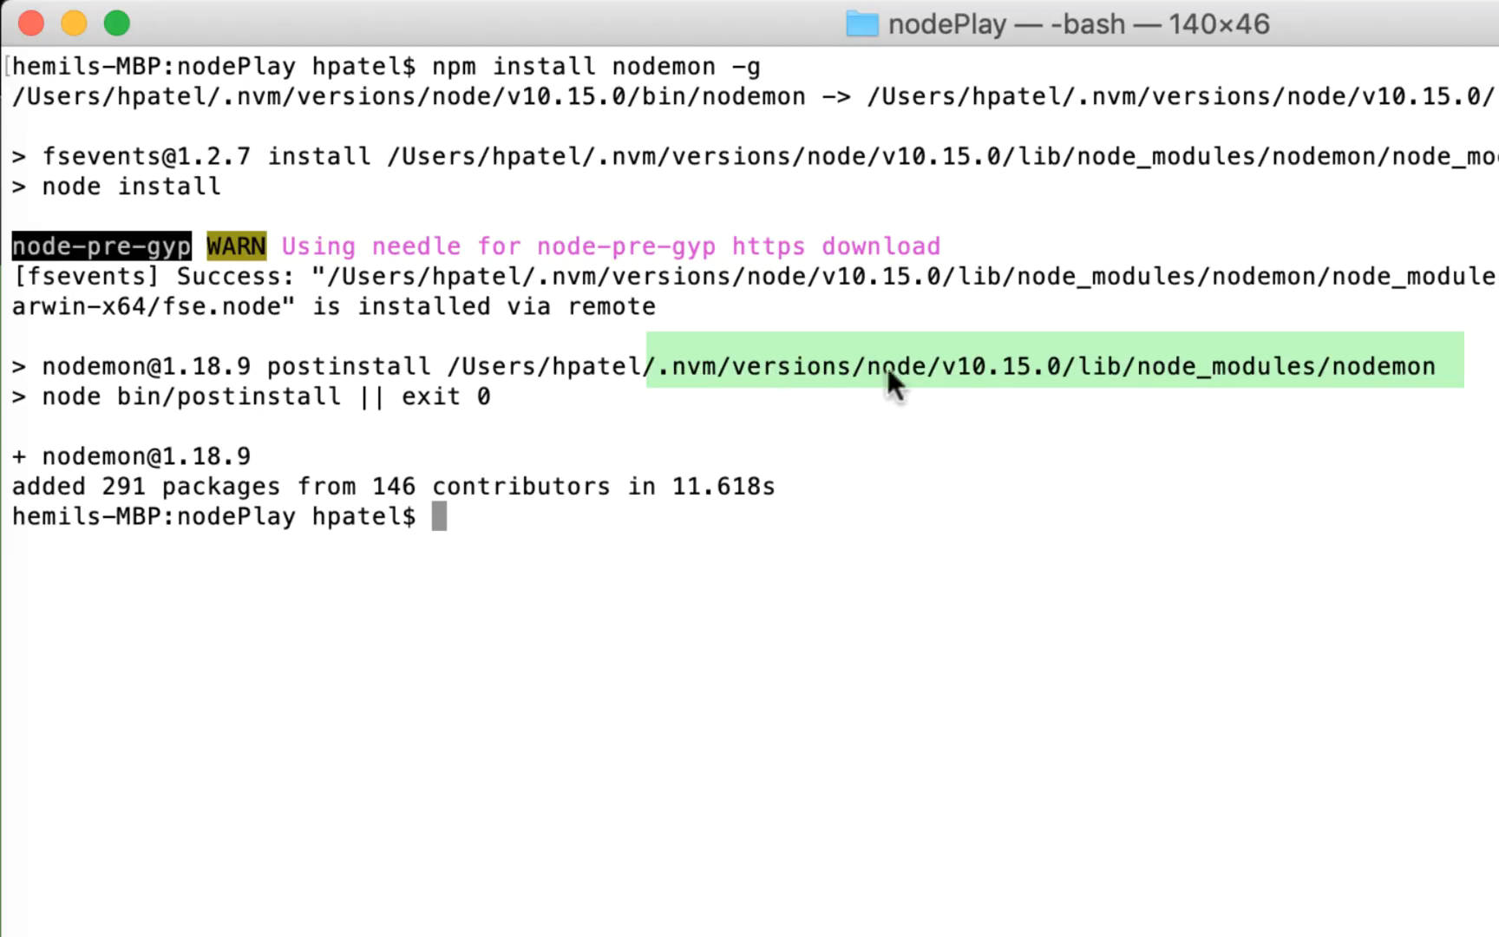
{"action": "mouse_move", "coordinate": [855, 376]}
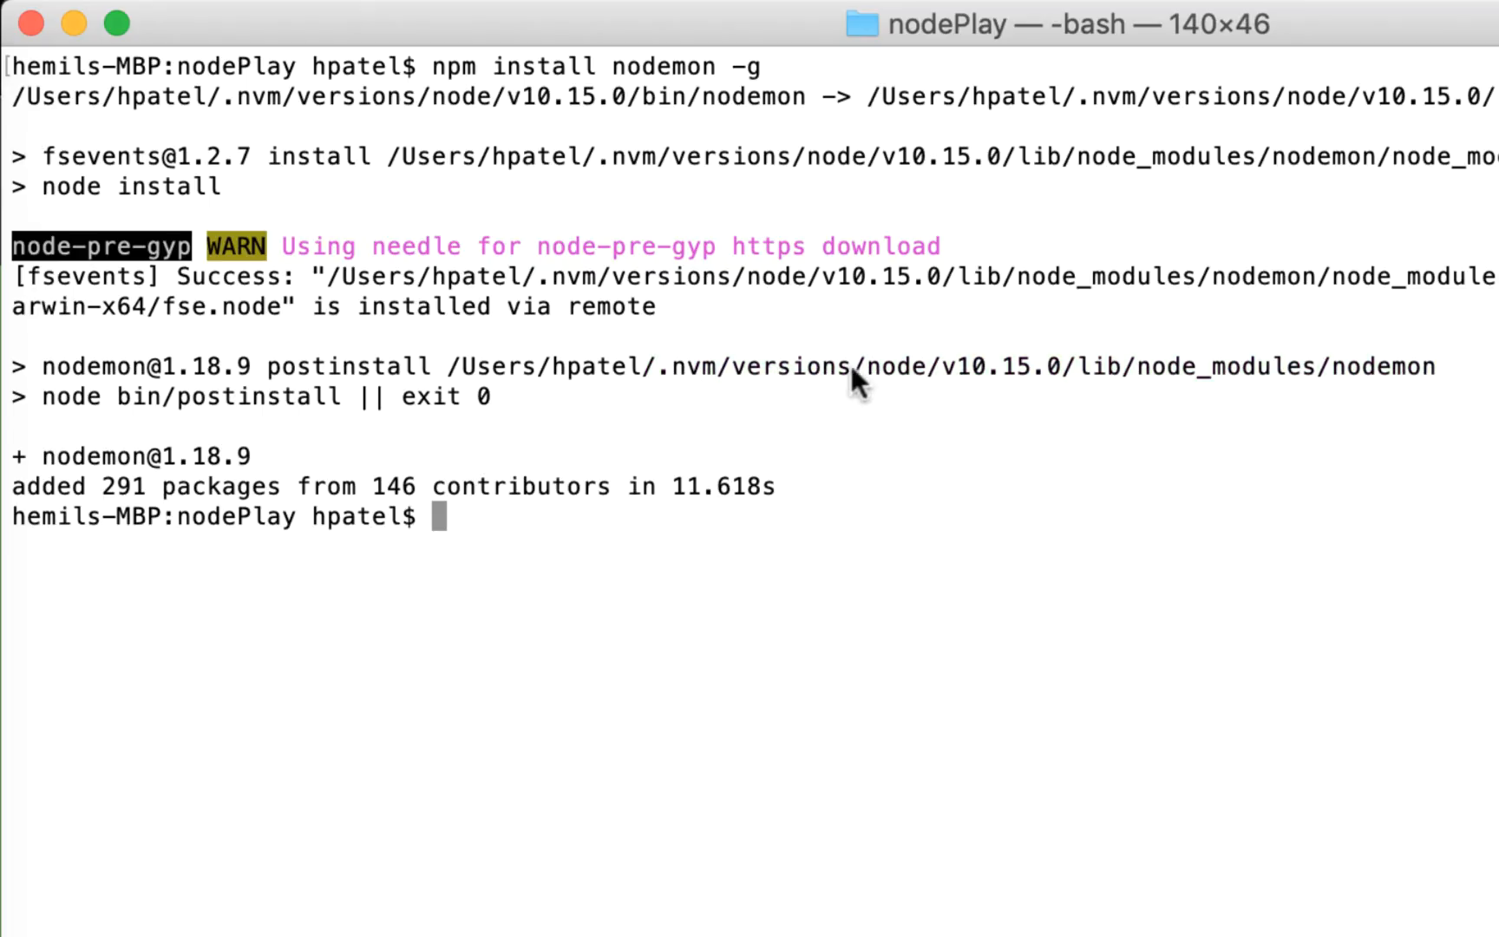
{"action": "mouse_move", "coordinate": [946, 381]}
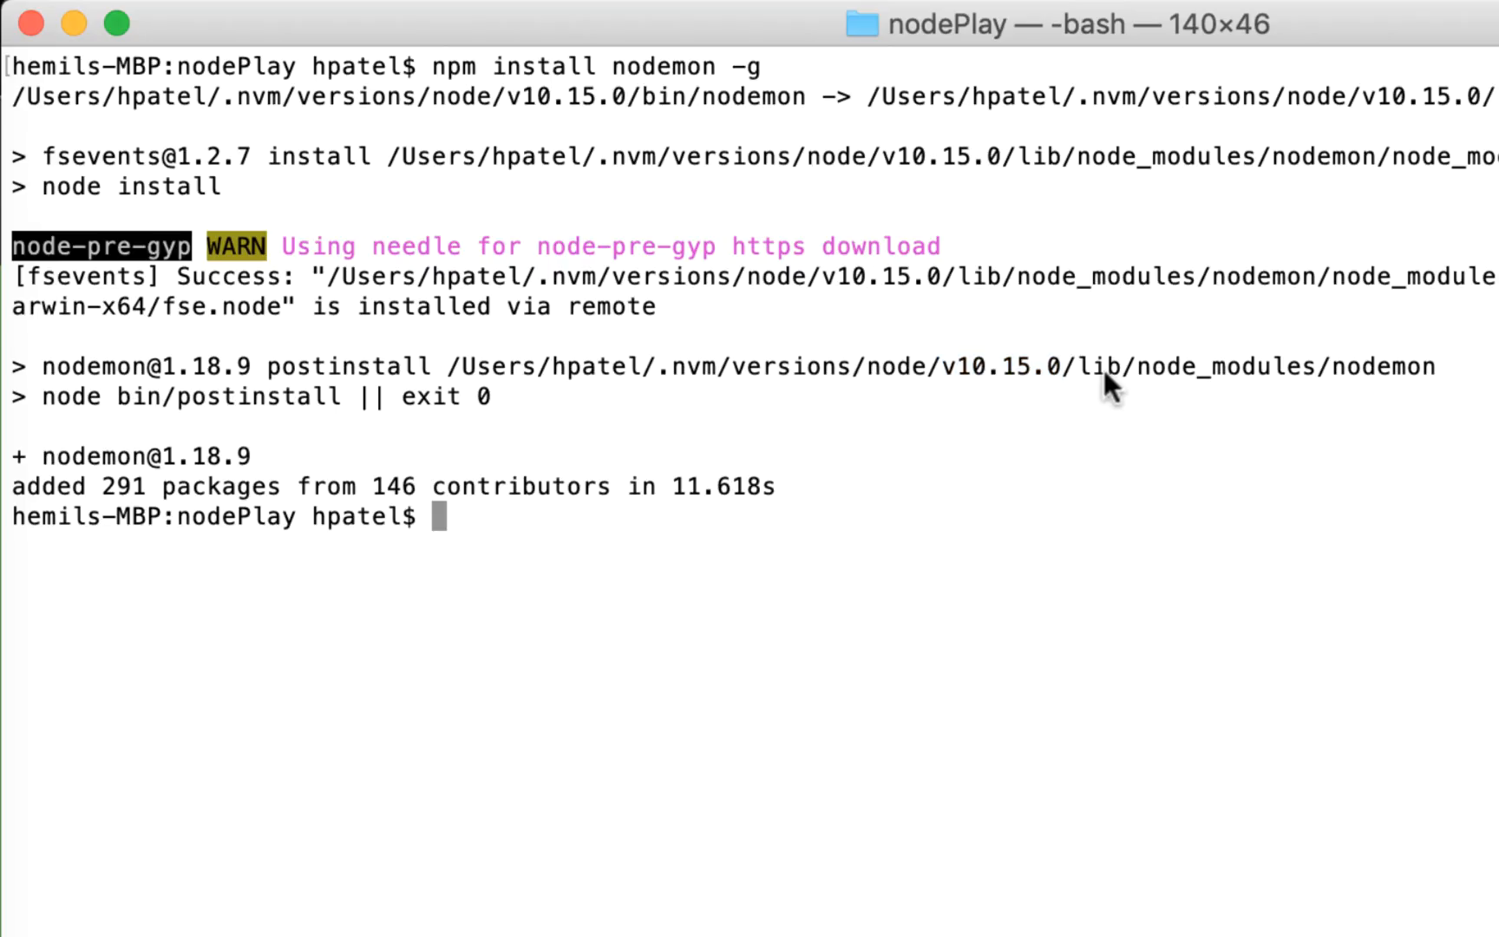
{"action": "mouse_move", "coordinate": [1128, 383]}
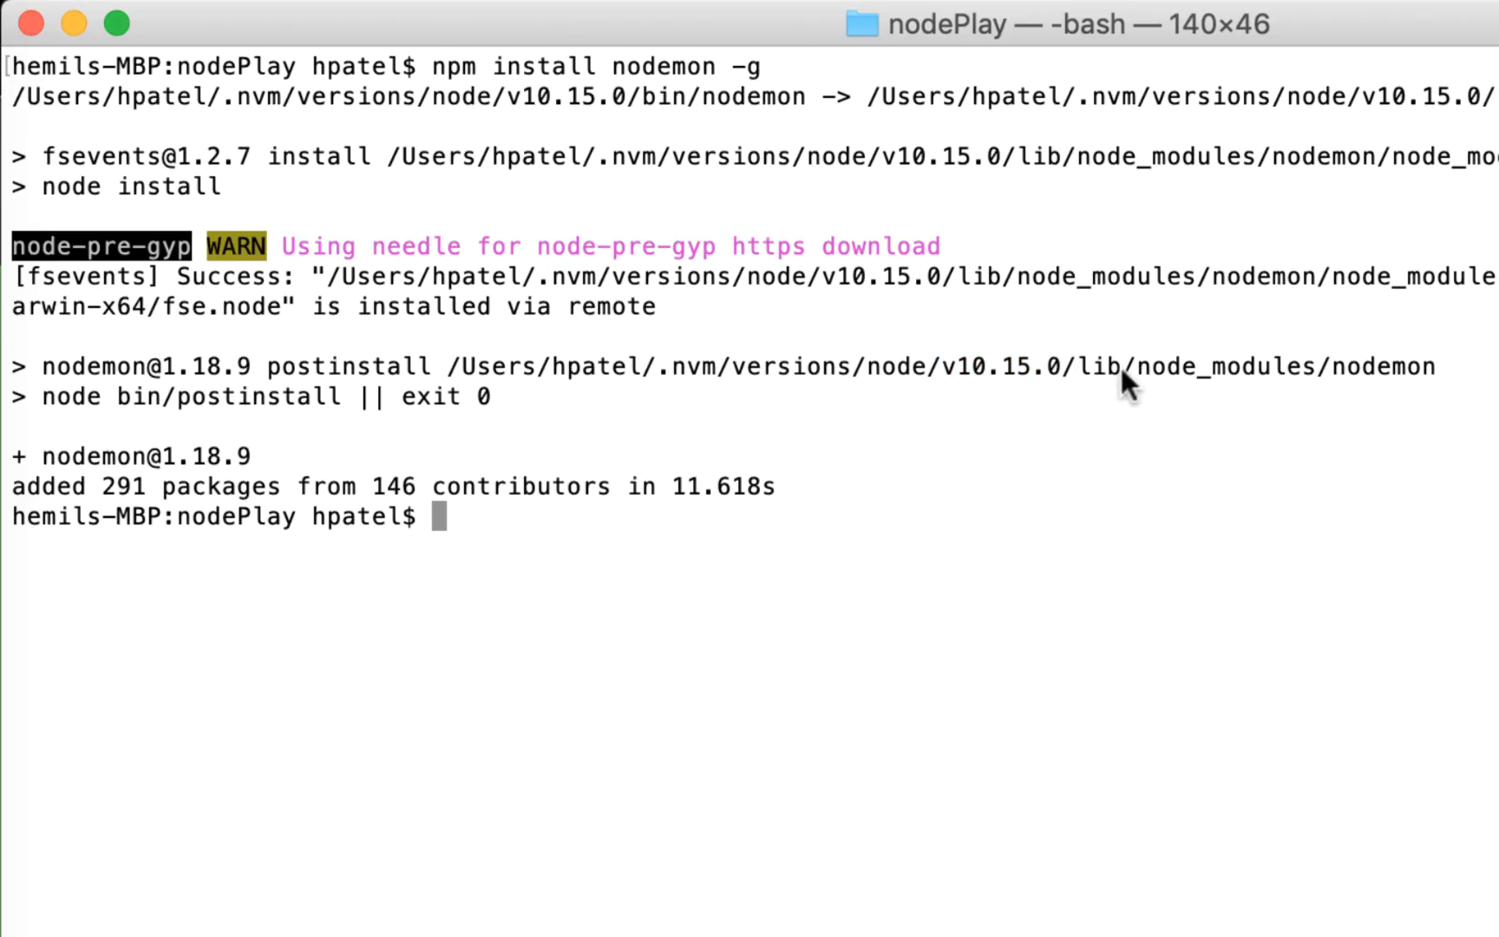
Highlight the global nodemon install path in the npm output
{"action": "double_click", "coordinate": [1234, 366]}
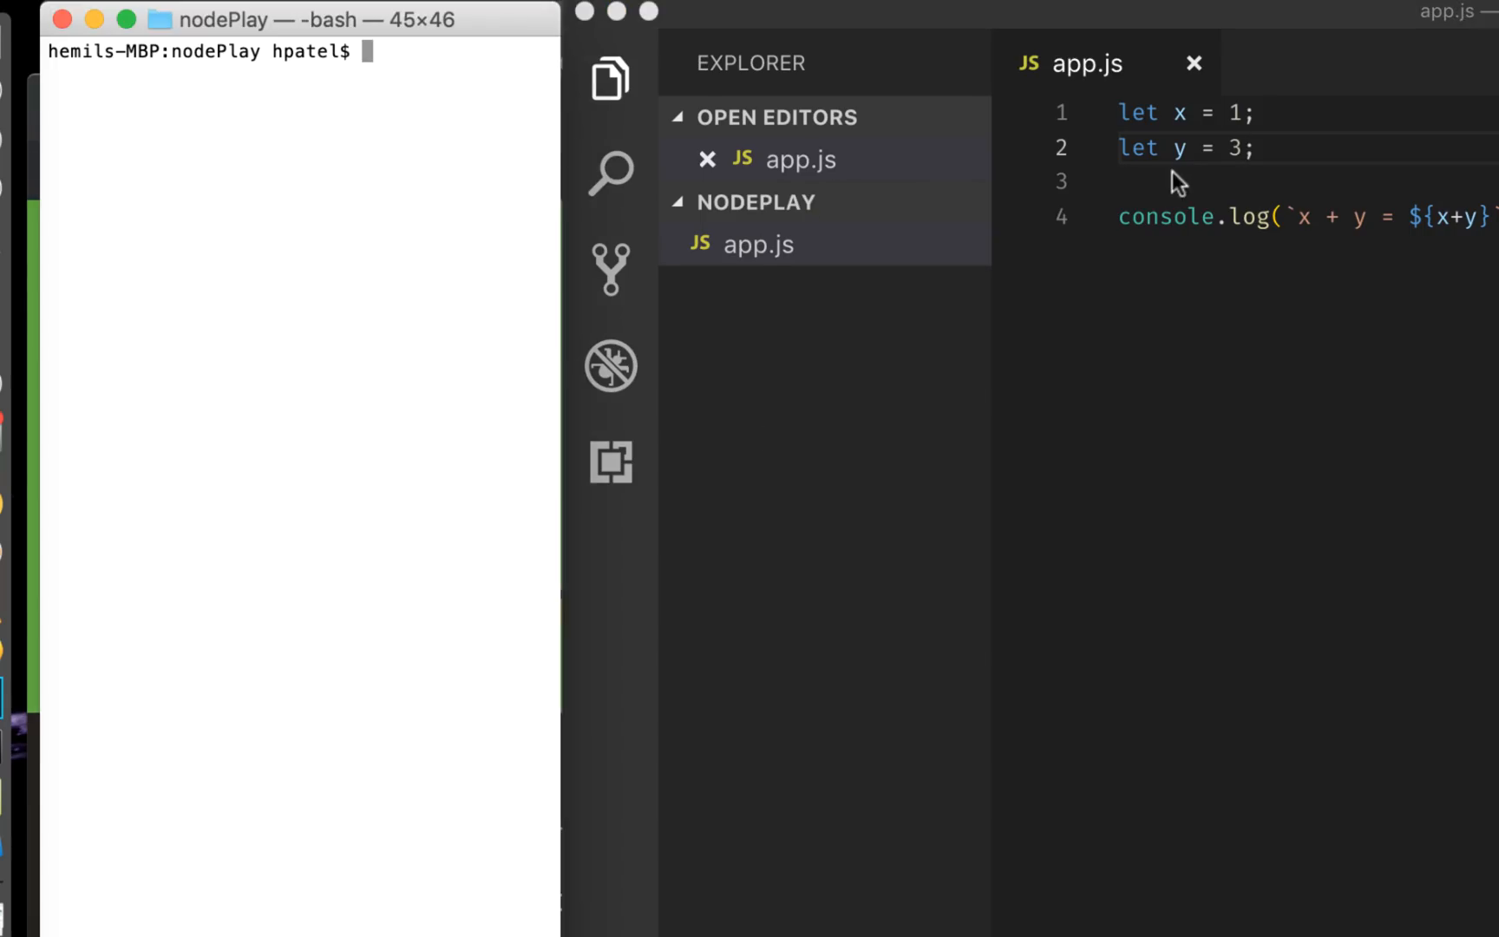
{"action": "mouse_move", "coordinate": [451, 130]}
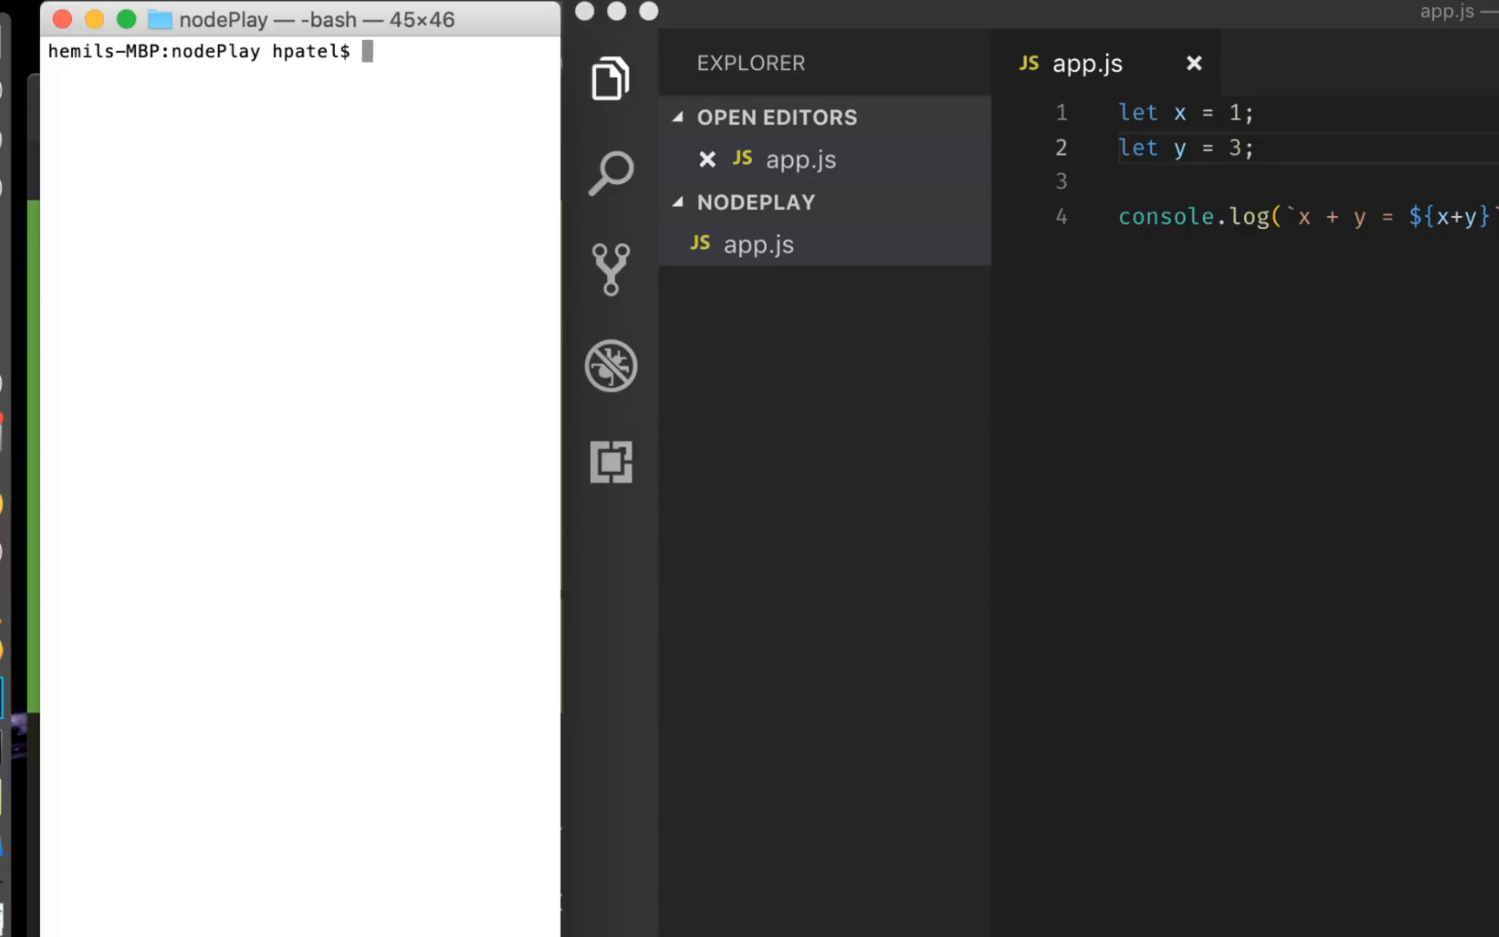
Launch 'nodemon app', printing x + y = 4 and watching for changes
{"action": "type", "text": "node"}
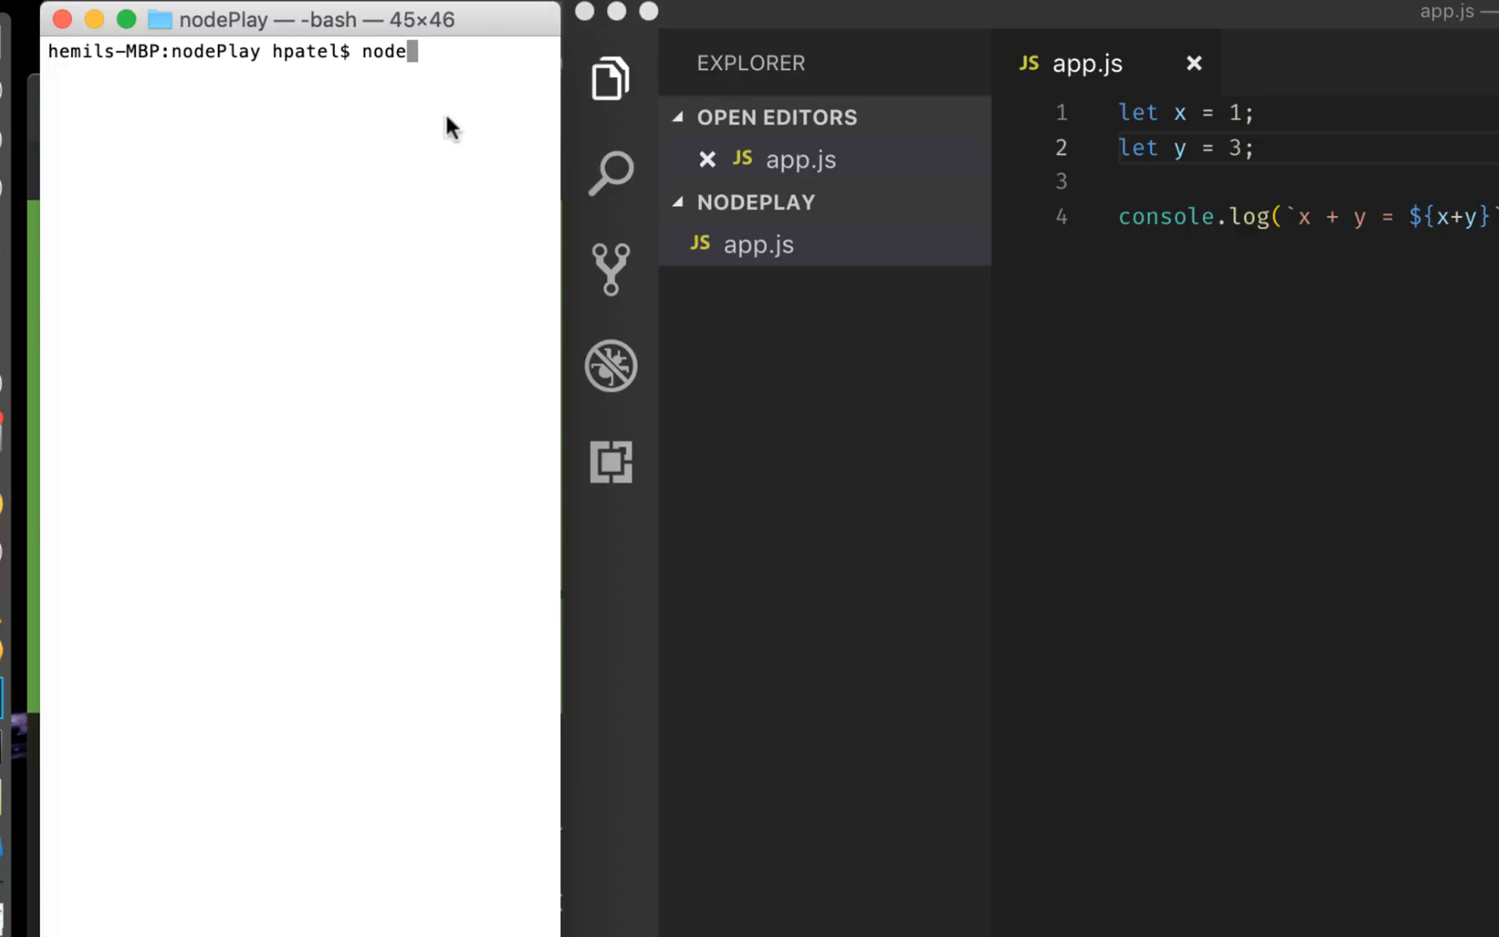
{"action": "type", "text": "mon"}
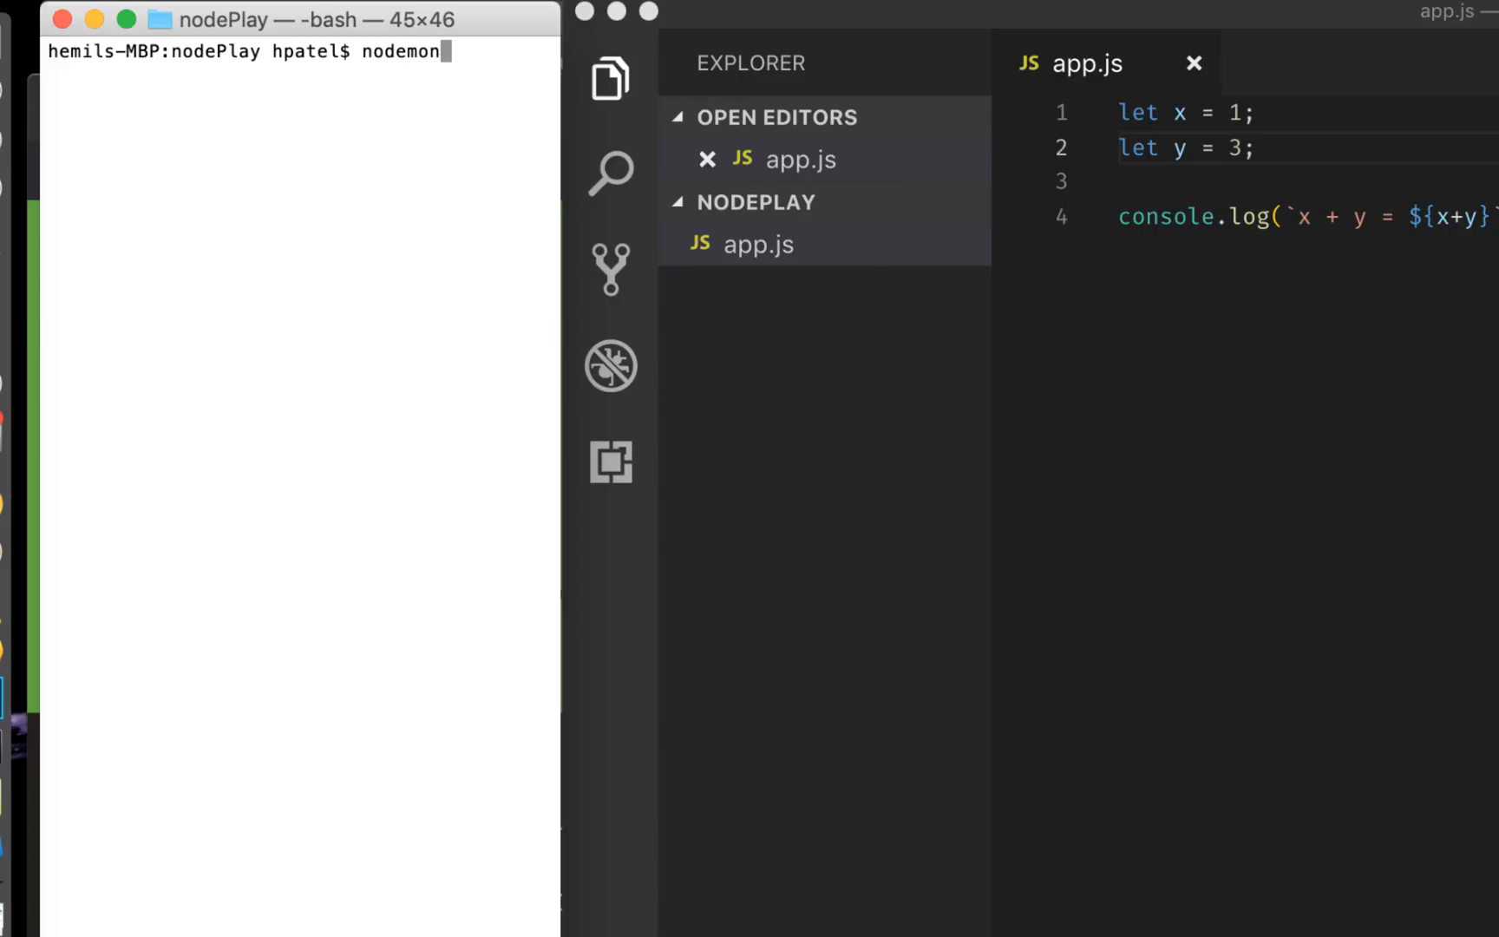
{"action": "type", "text": "ap"}
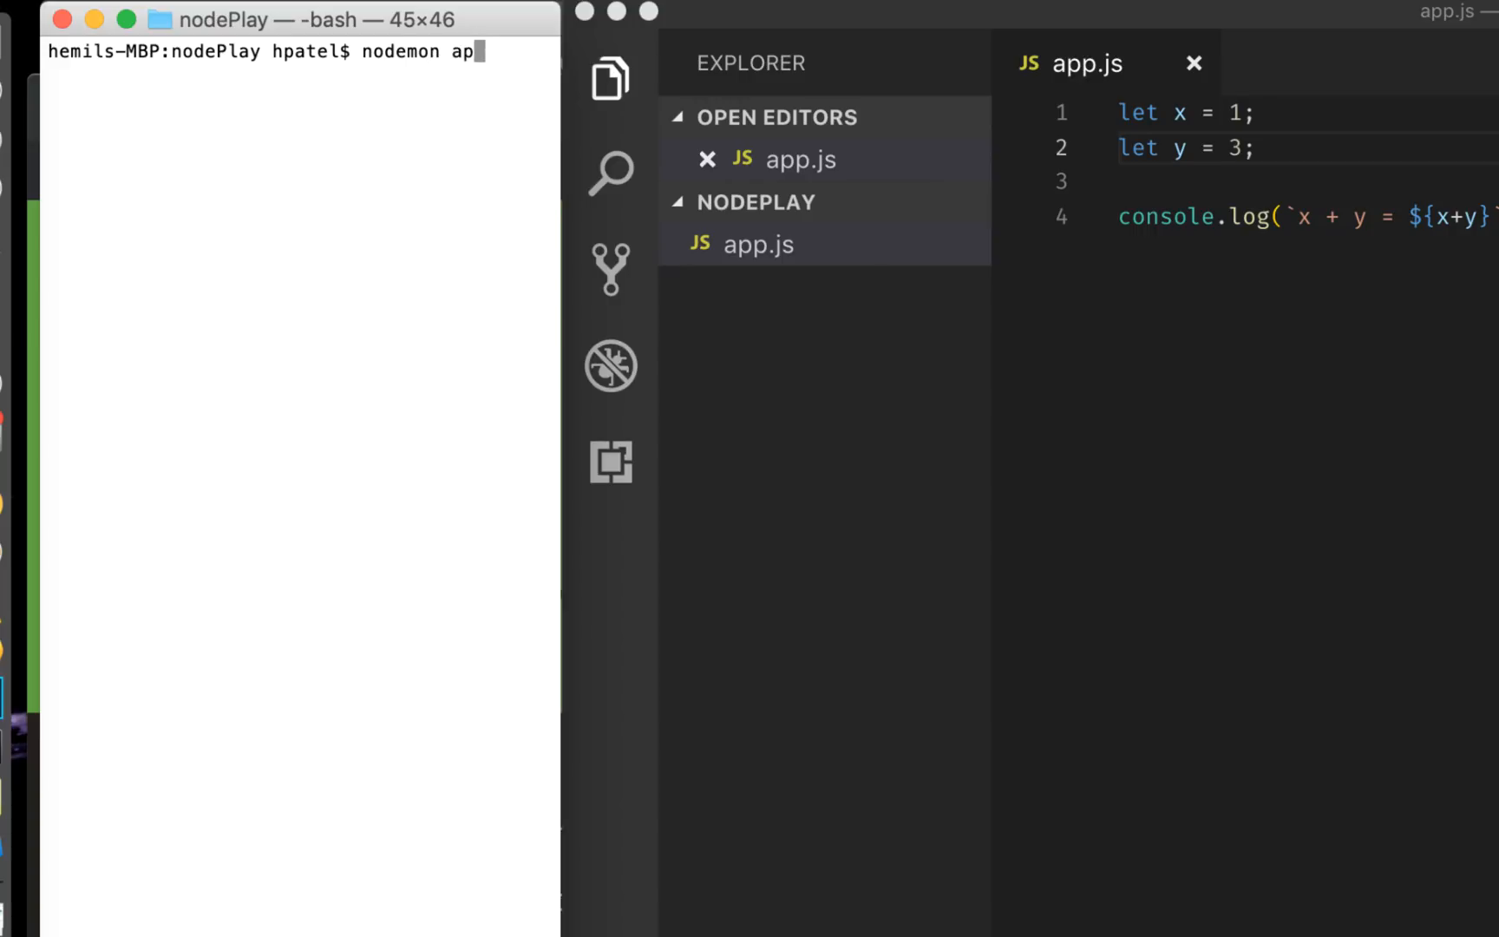
{"action": "type", "text": "p"}
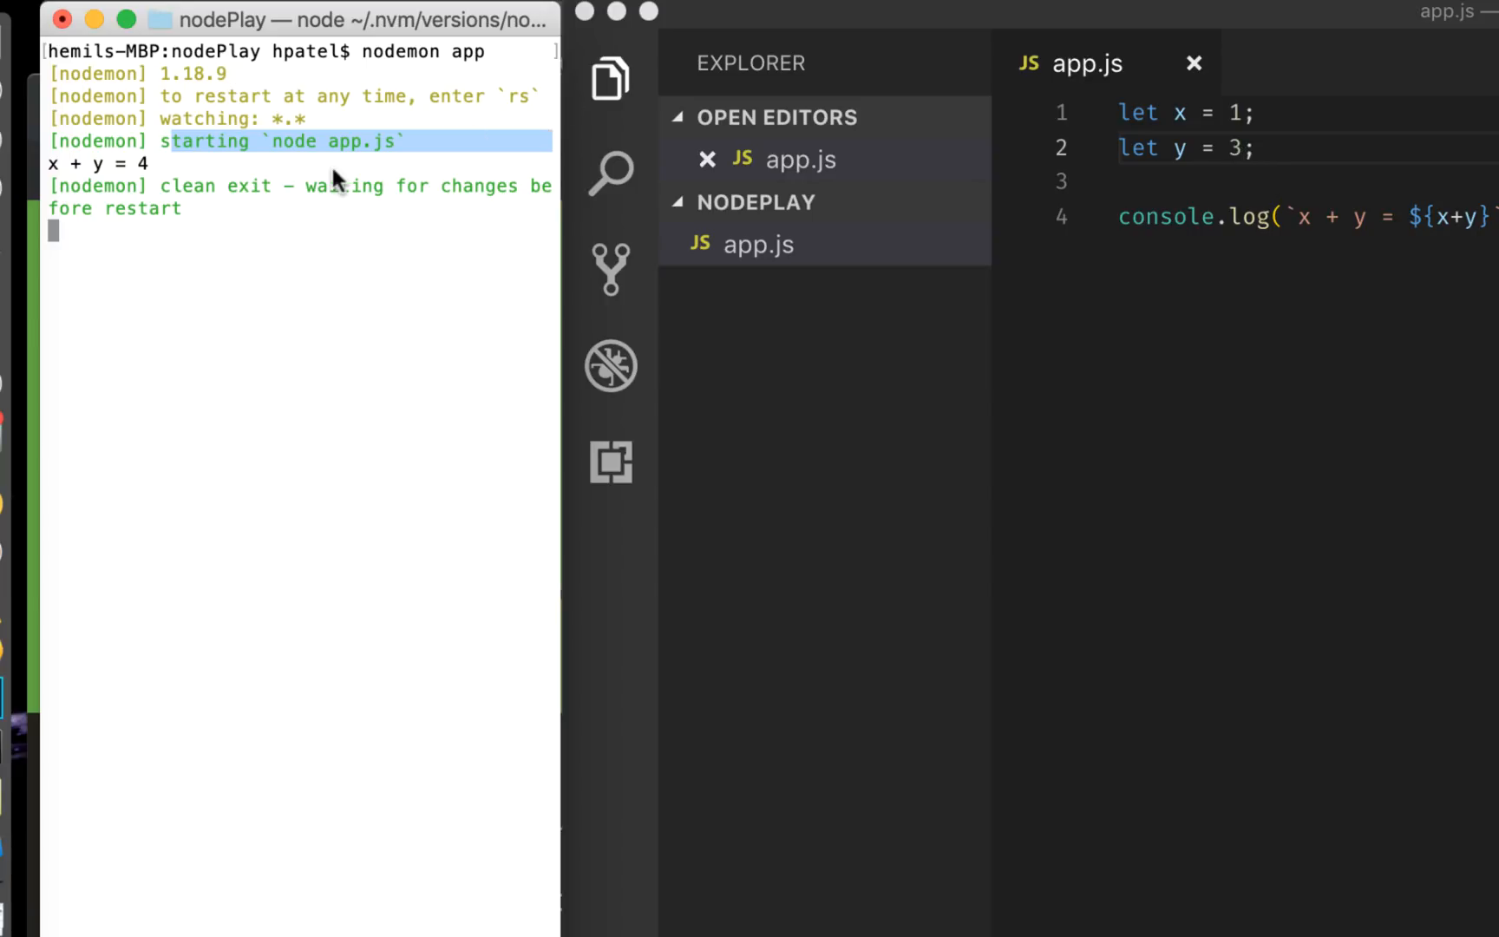
{"action": "mouse_move", "coordinate": [306, 199]}
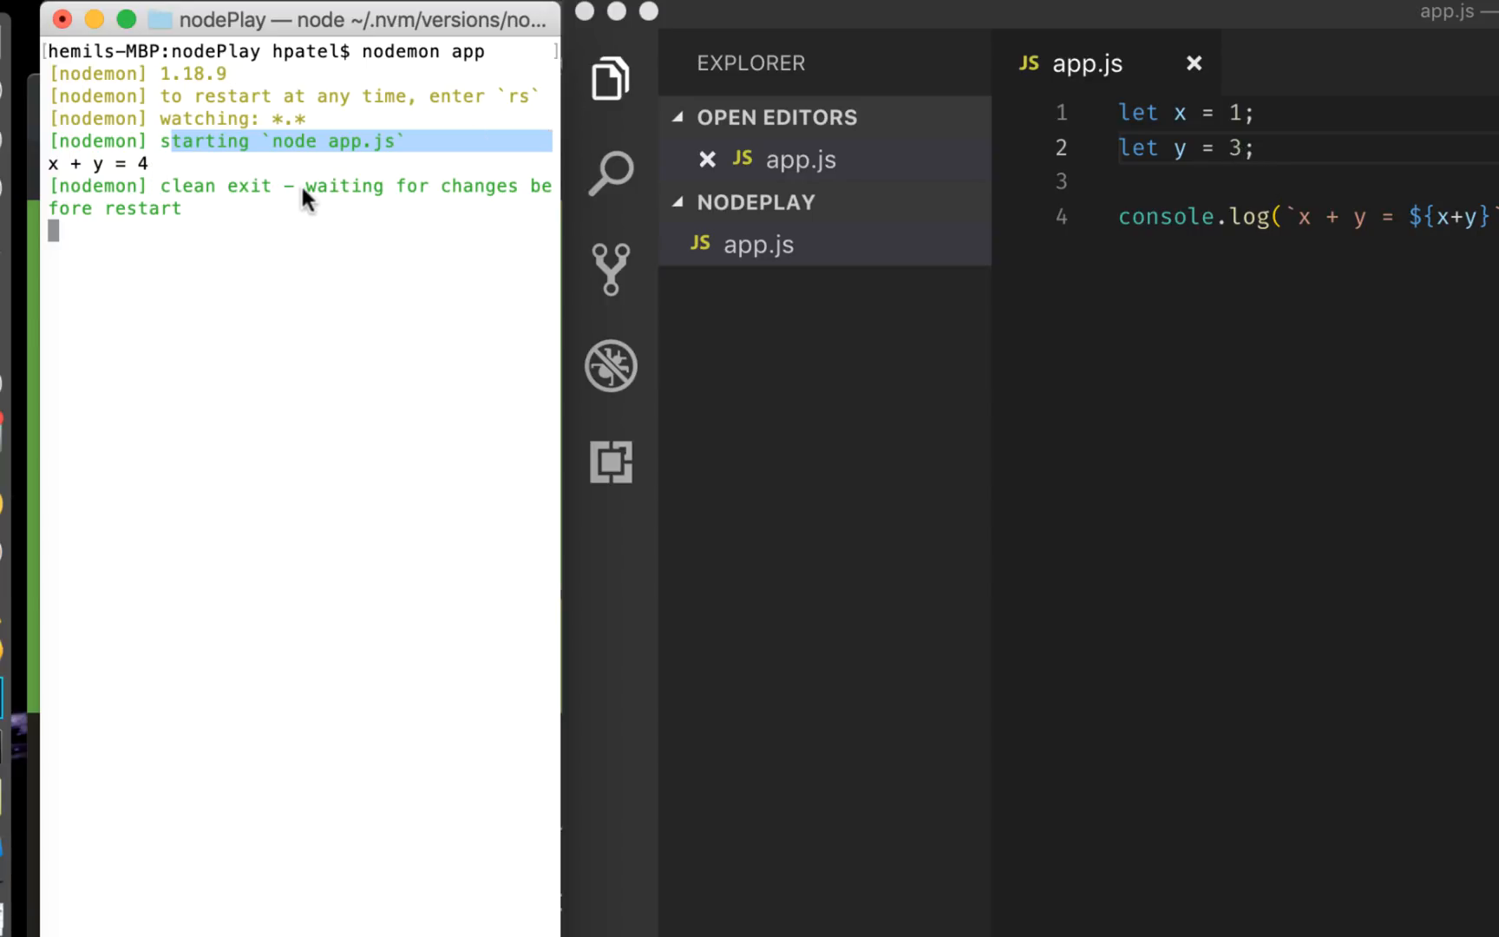
{"action": "mouse_move", "coordinate": [177, 234]}
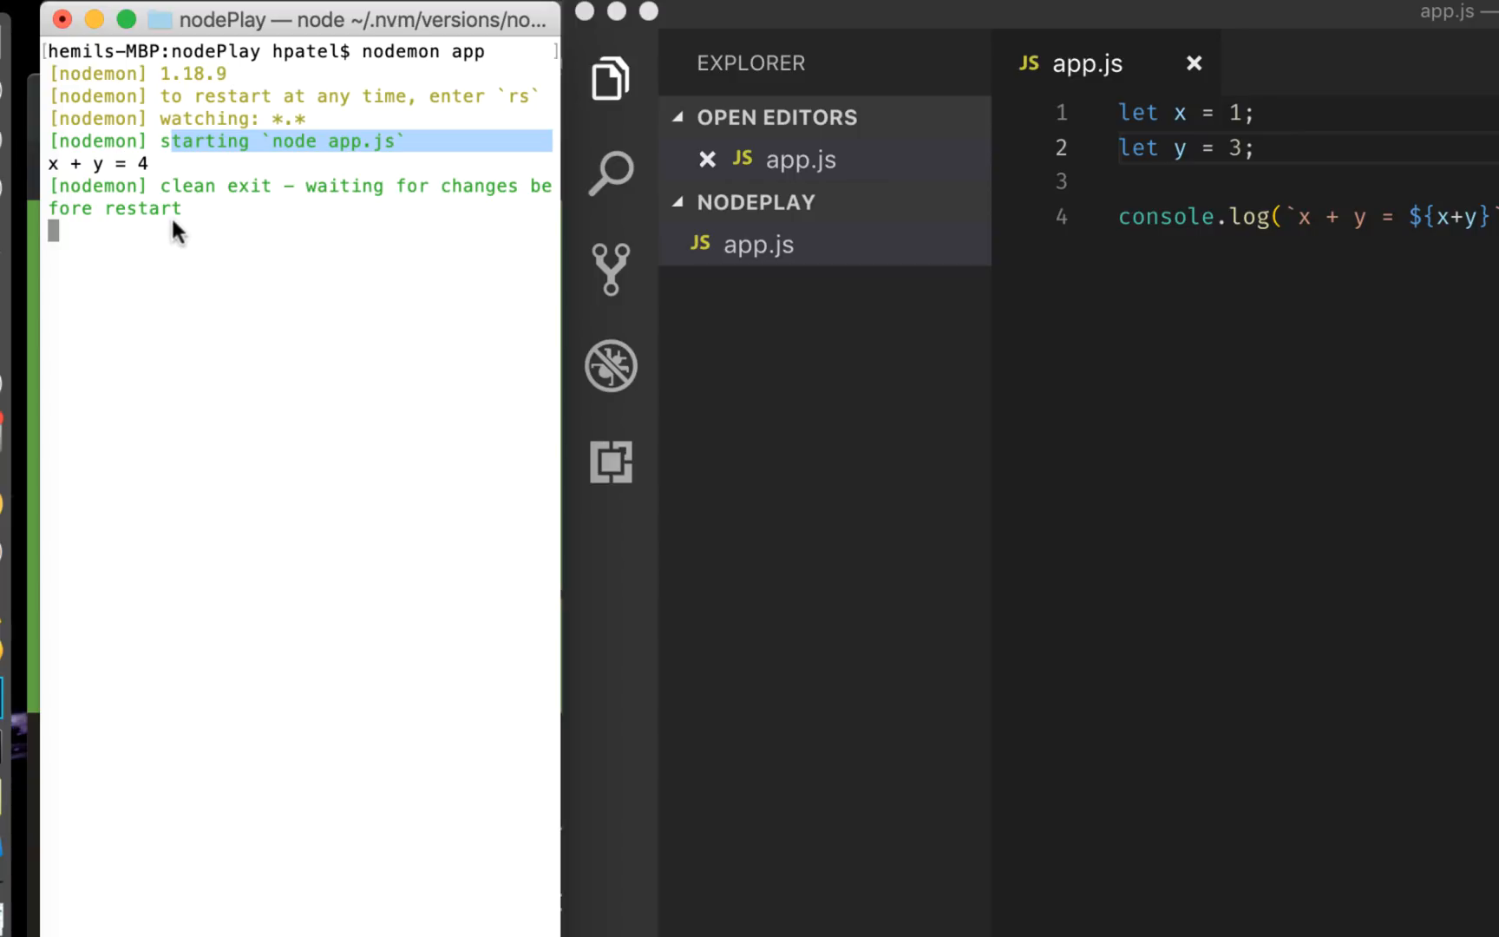
{"action": "mouse_move", "coordinate": [195, 222]}
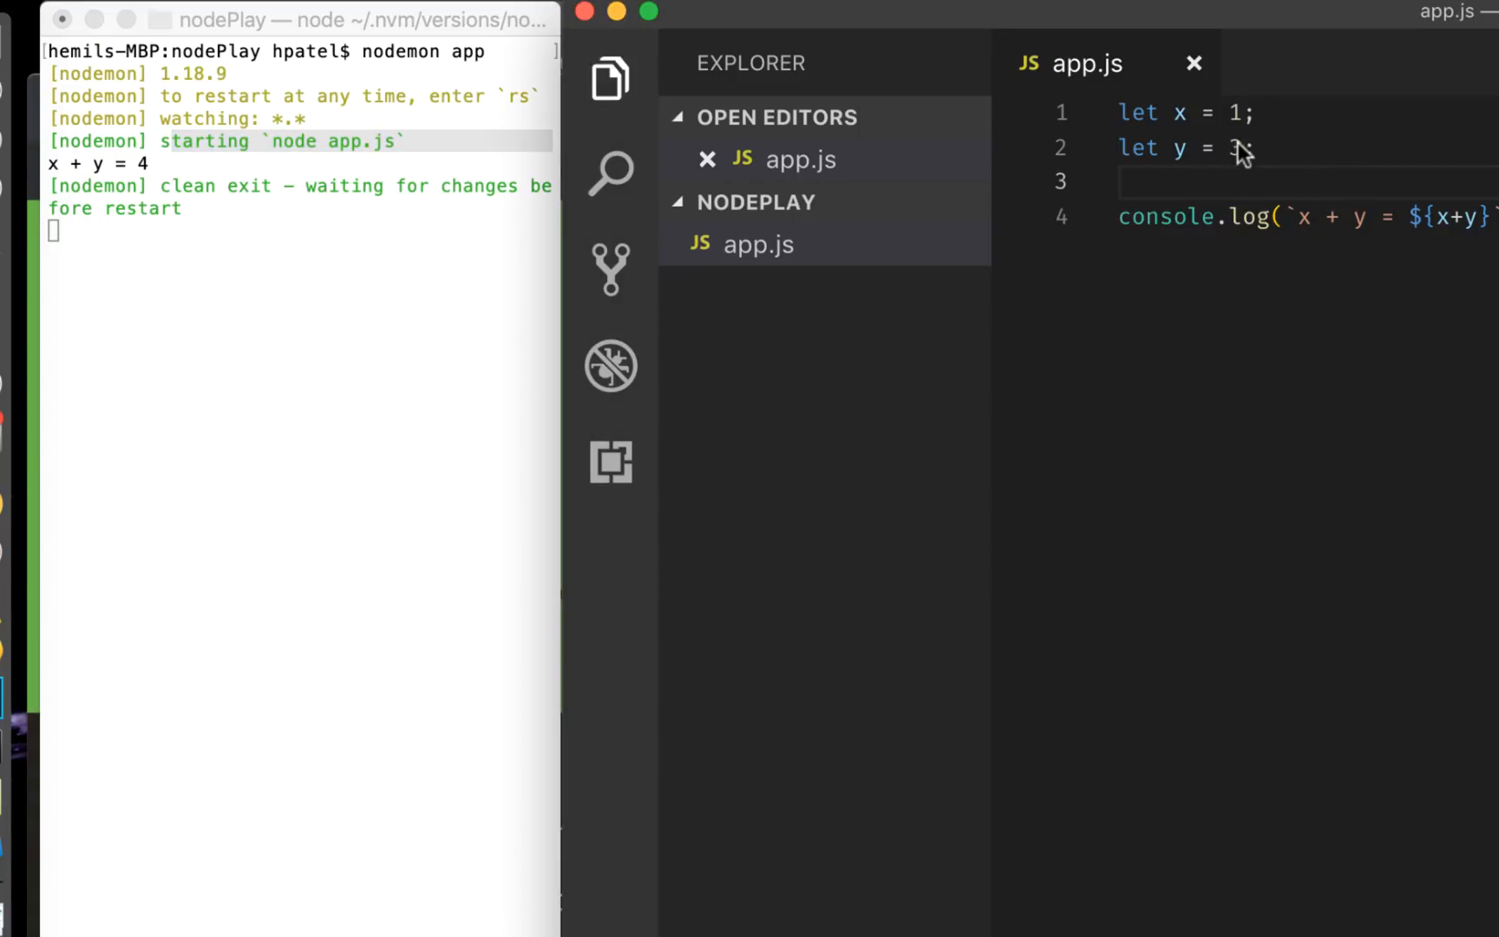
Replace y's value 3 with 4 on line 2 of app.js
{"action": "key", "text": "Backspace"}
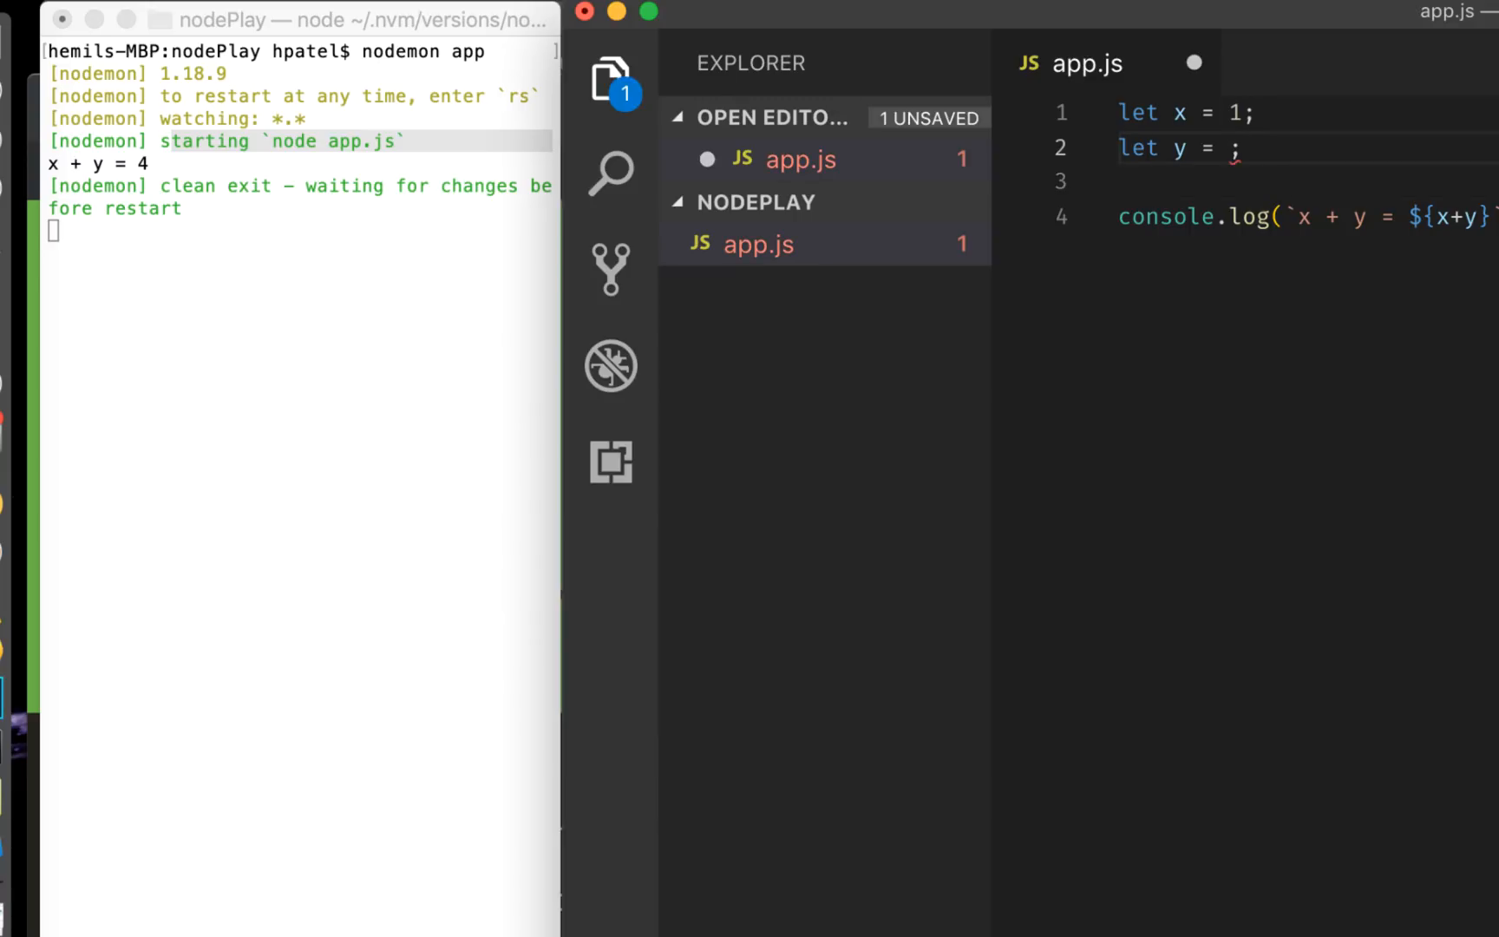
{"action": "type", "text": "4"}
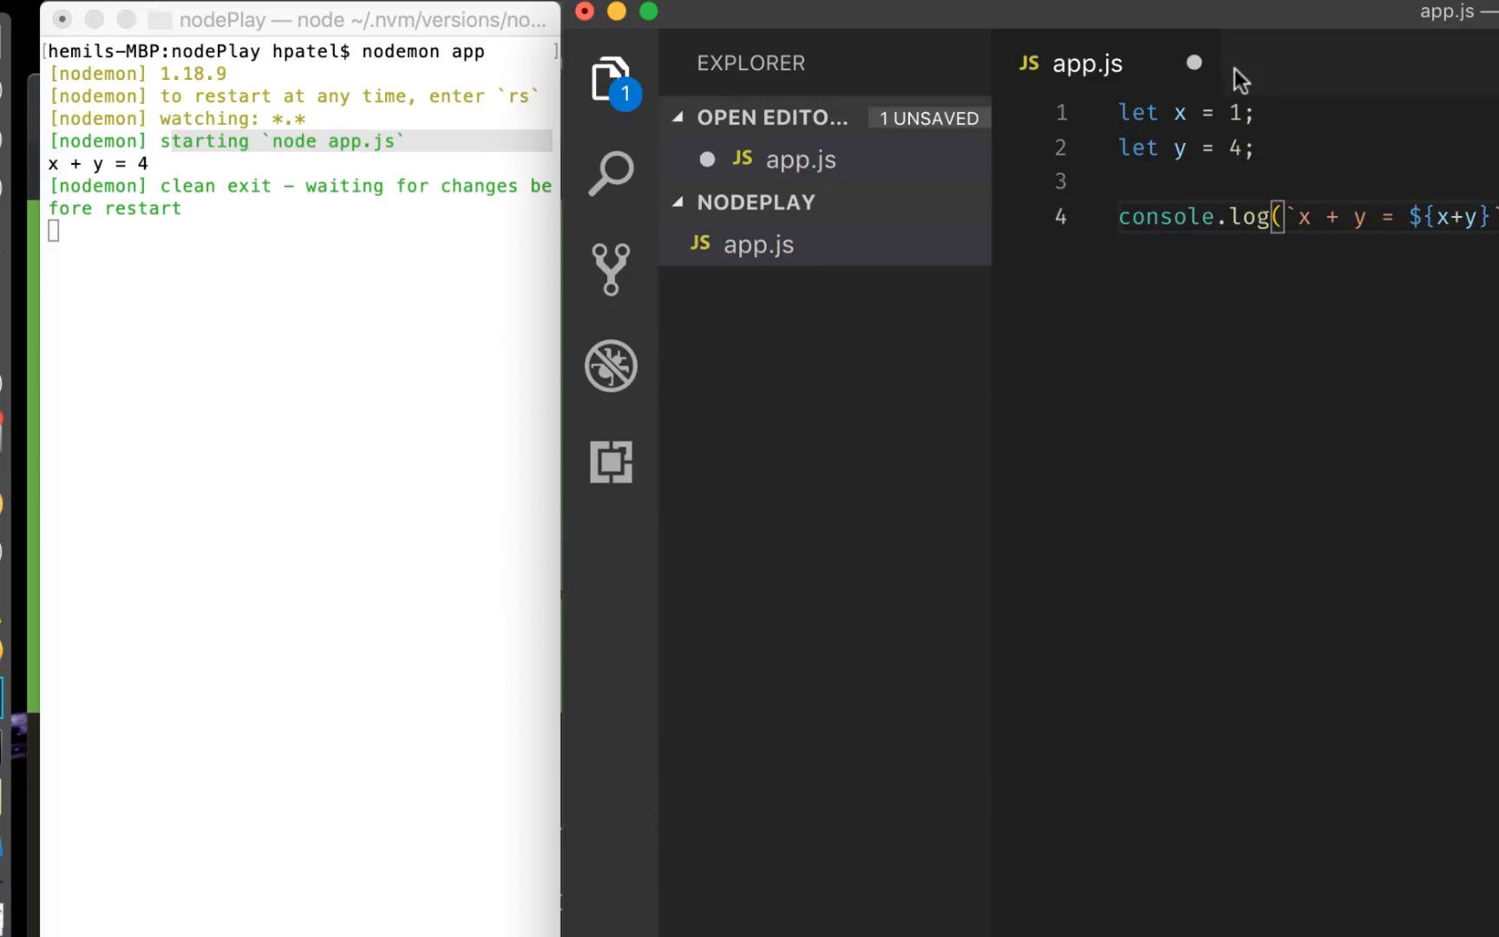